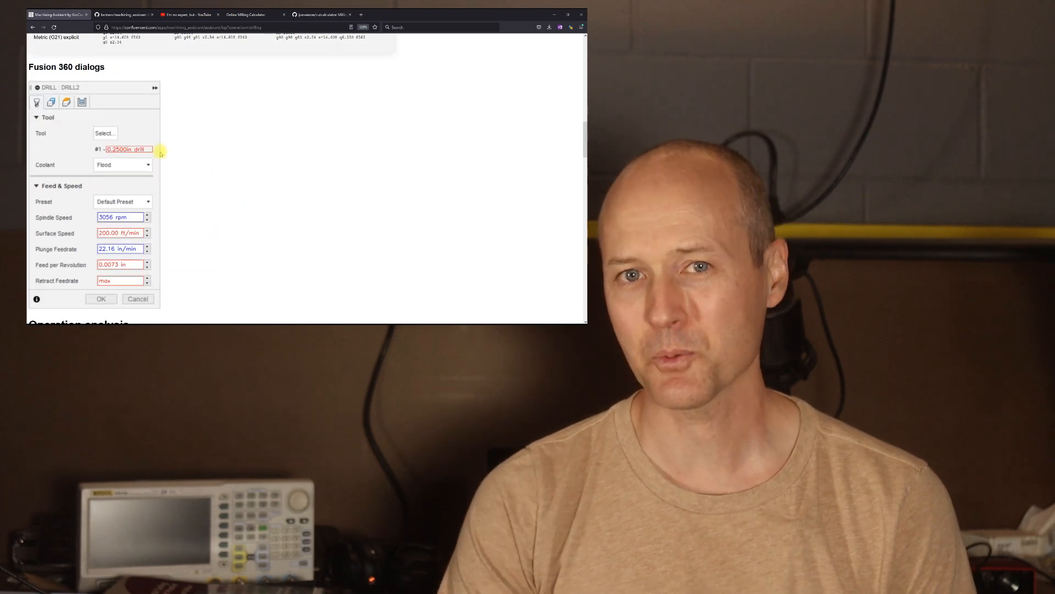
- Return from the drilling results to the confluencerd machining applications index page
scroll(down, 3)
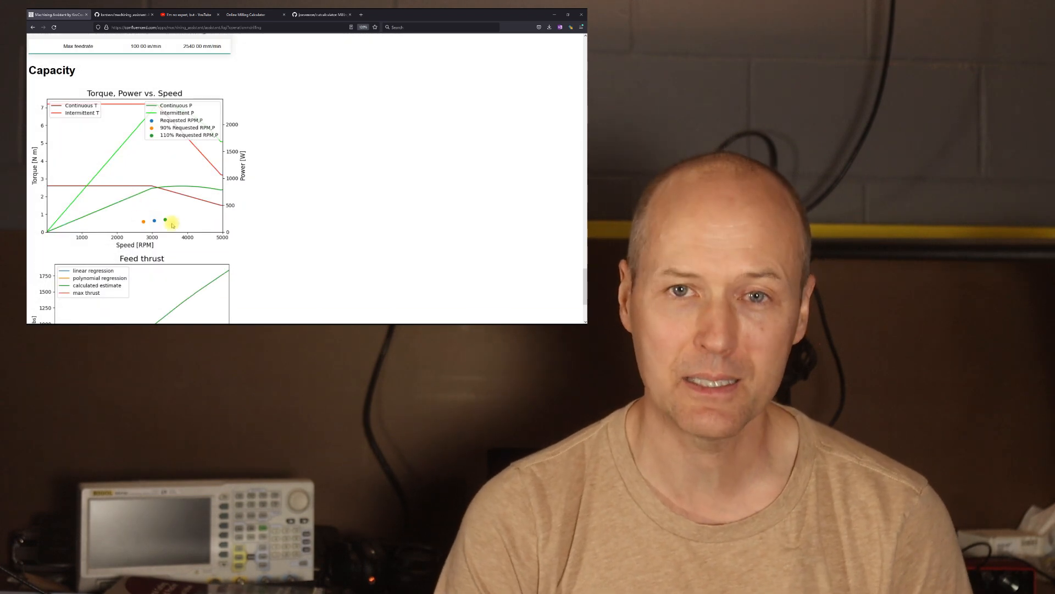
click(249, 15)
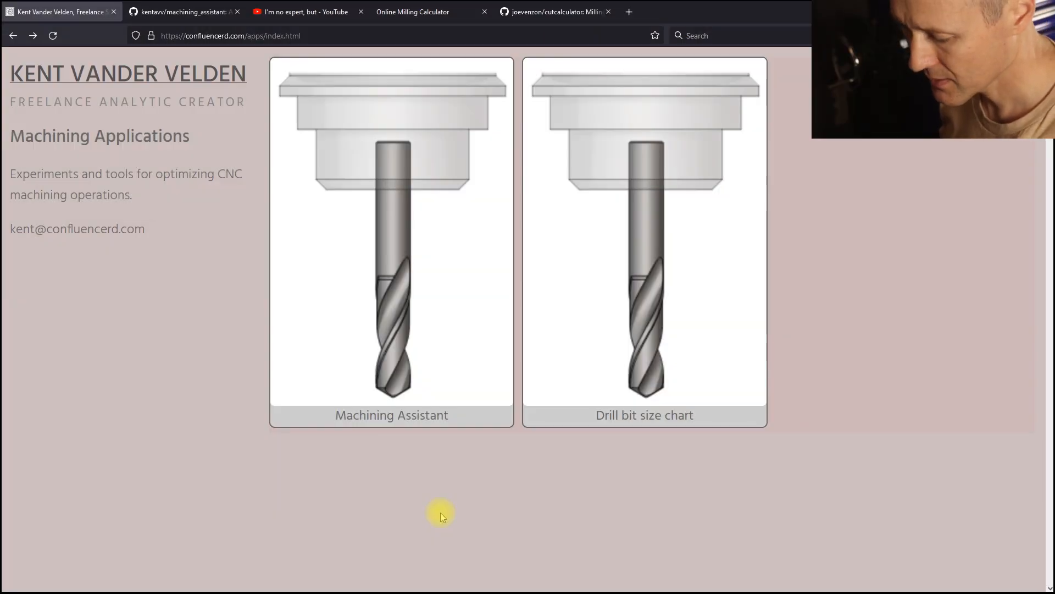
mouse_move(577, 499)
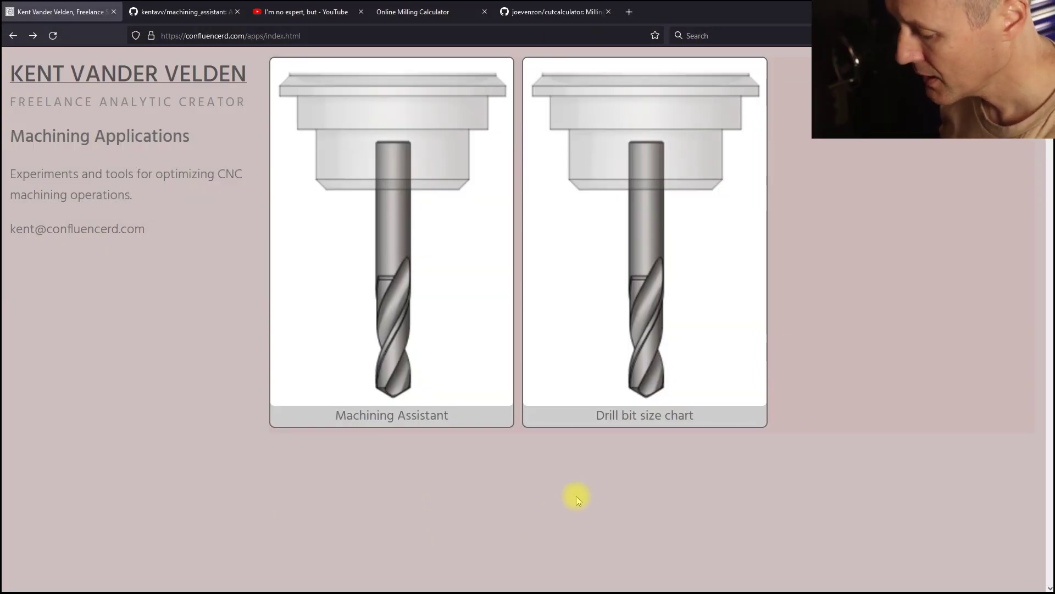
click(643, 239)
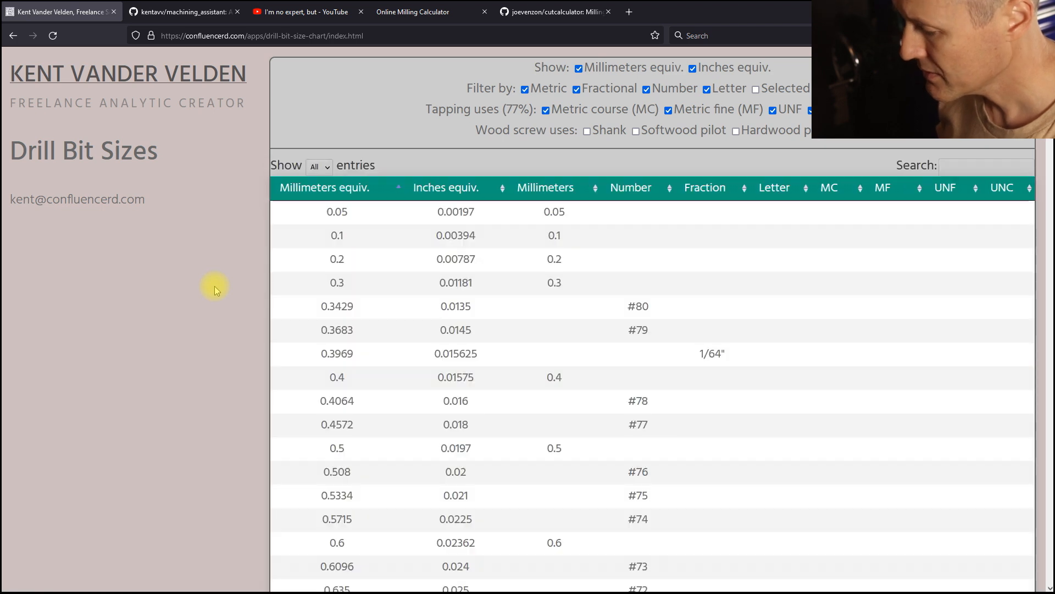
mouse_move(755, 88)
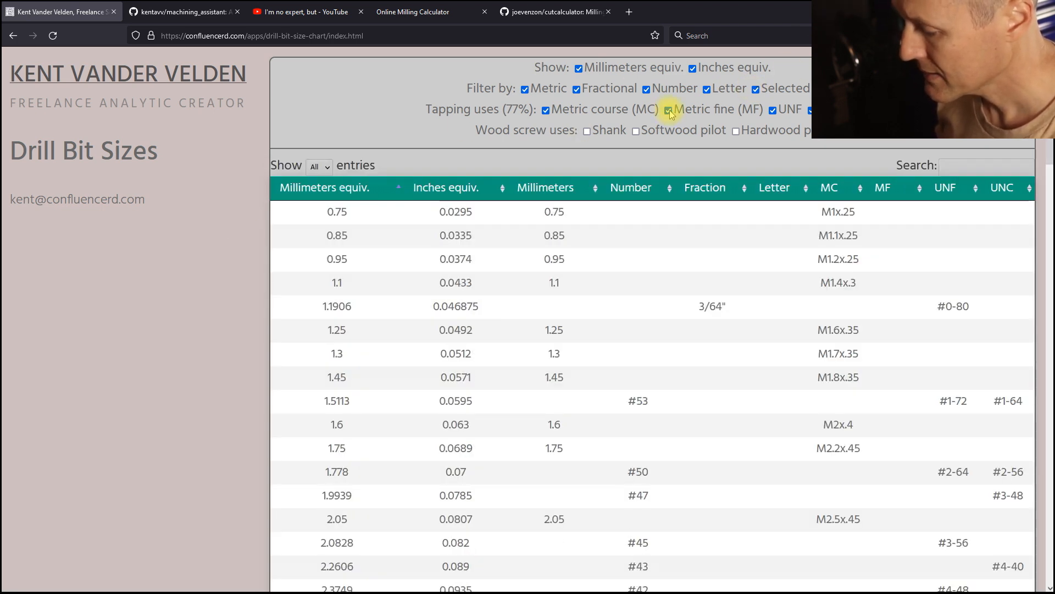
click(545, 108)
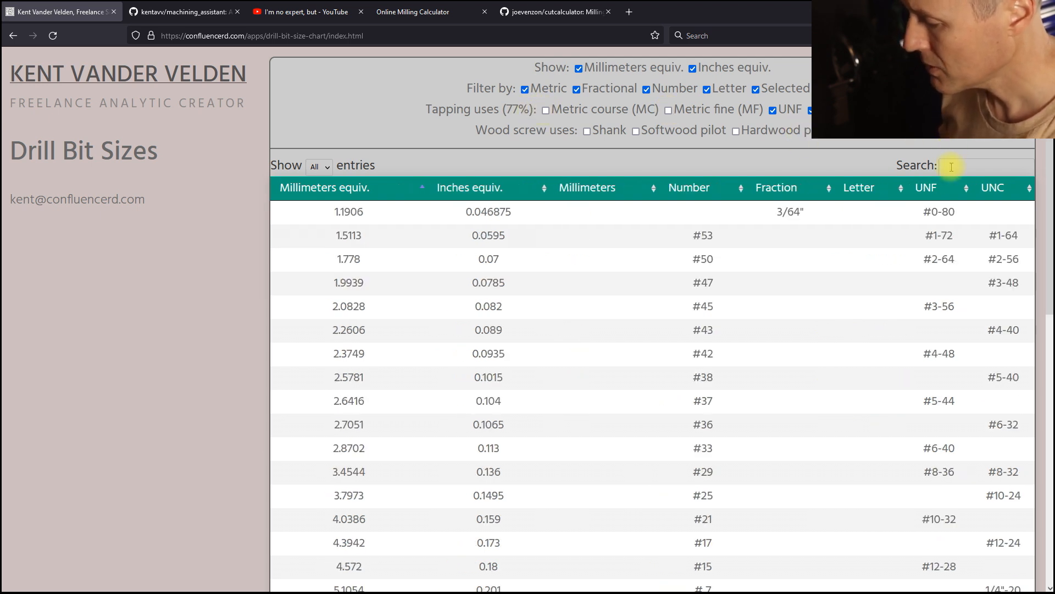
click(989, 166)
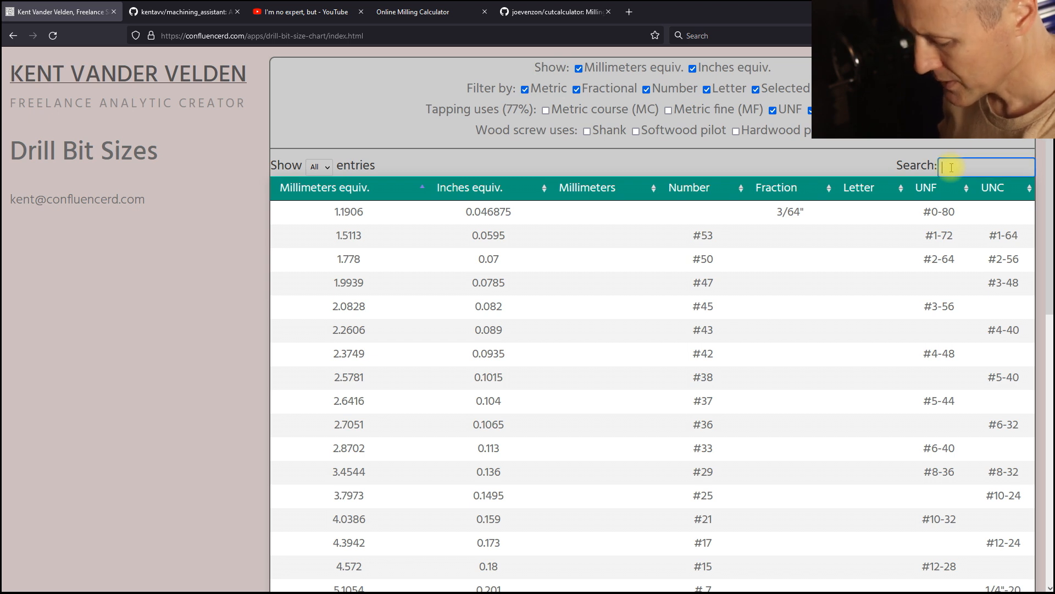
text(1/4)
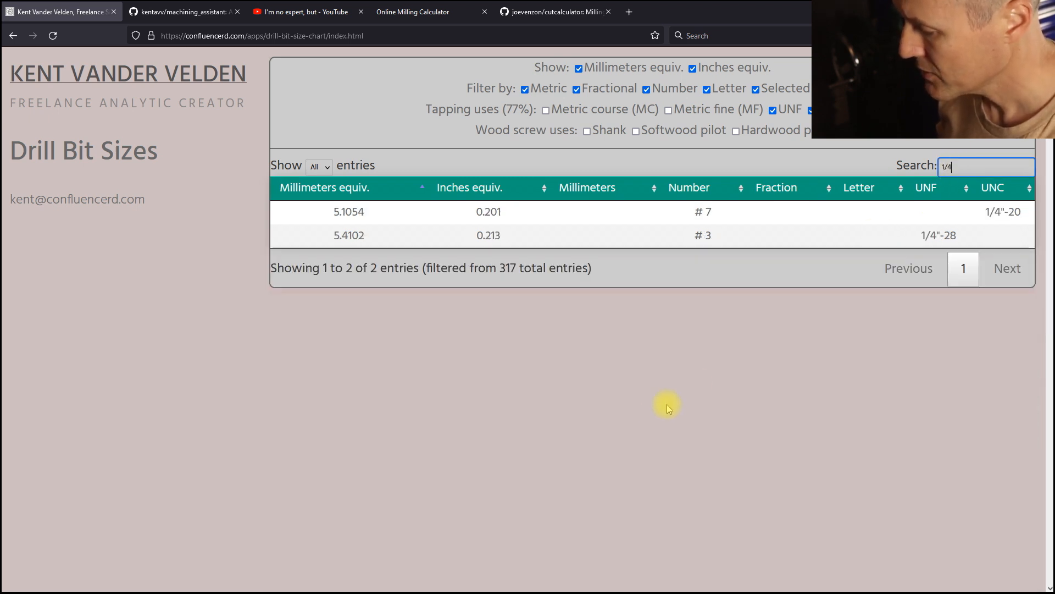
click(14, 35)
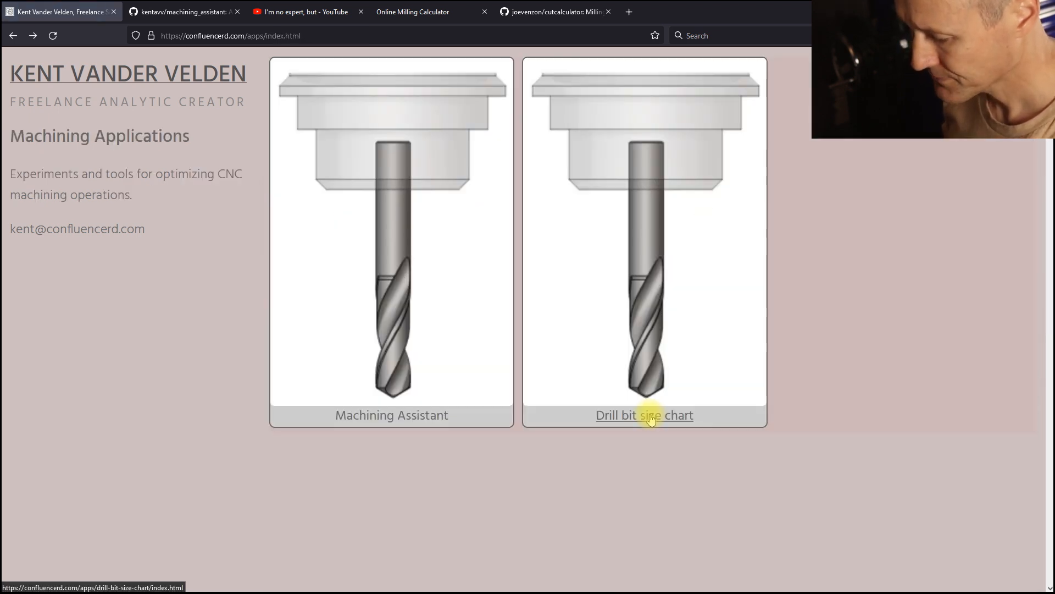
mouse_move(480, 469)
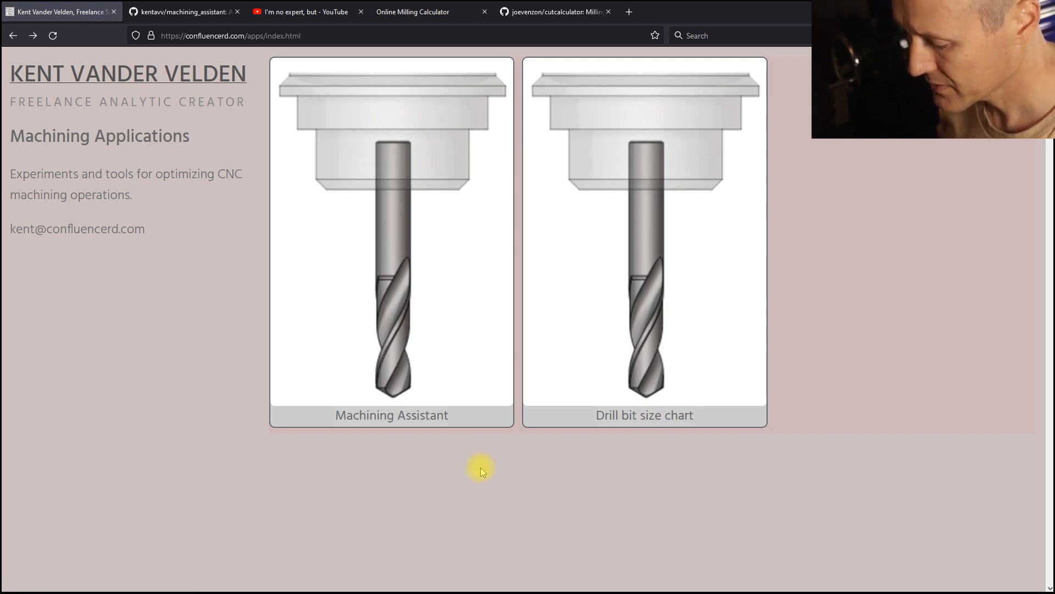
- Submit a Drilling calculation for a 0.25 in hole, 0.50 in deep, in aluminum with an HSS drill
click(391, 238)
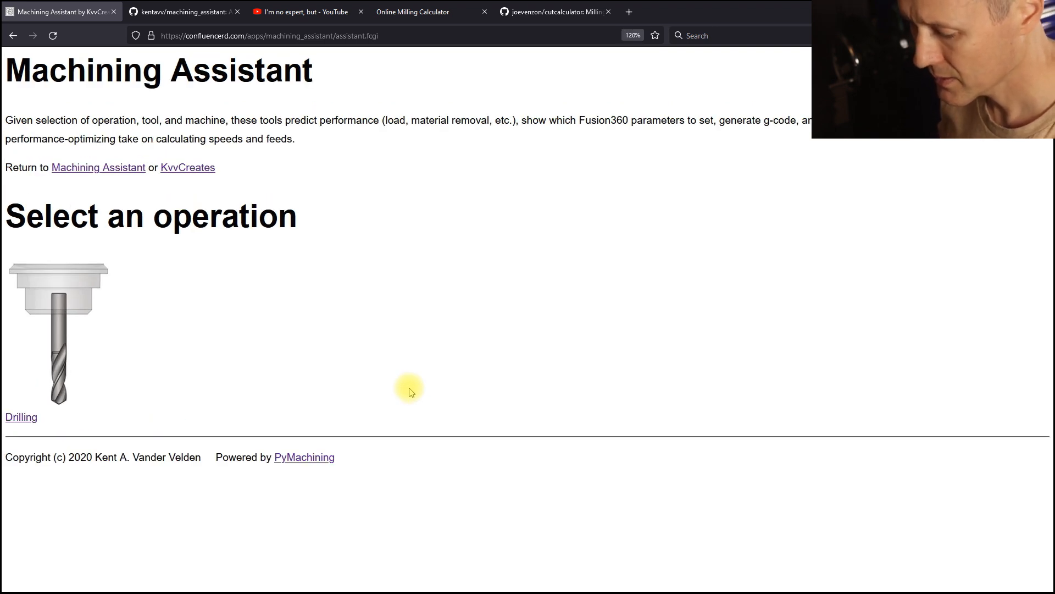
click(21, 416)
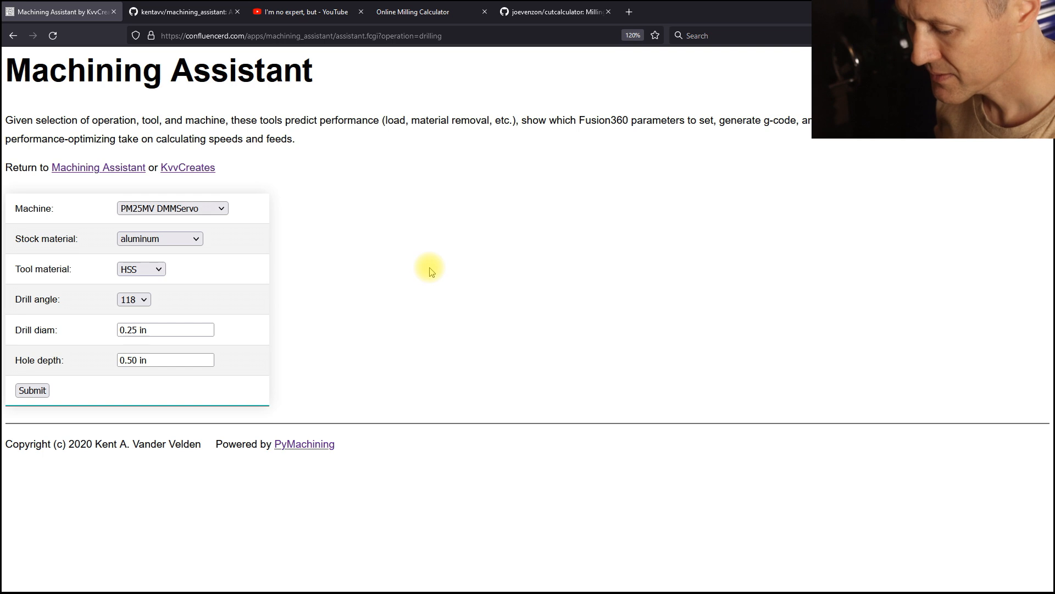
mouse_move(139, 140)
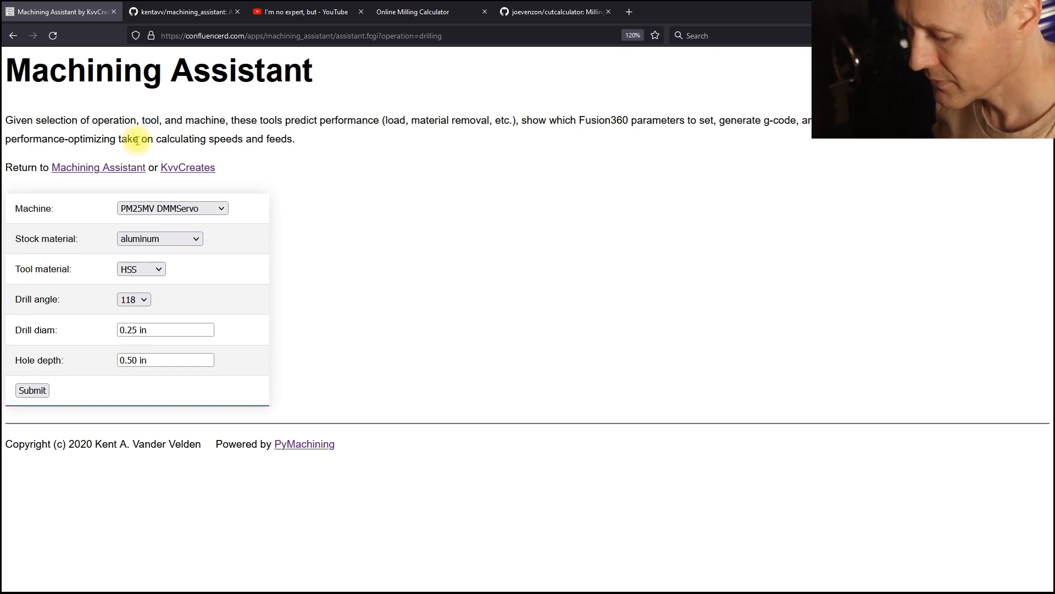
click(173, 208)
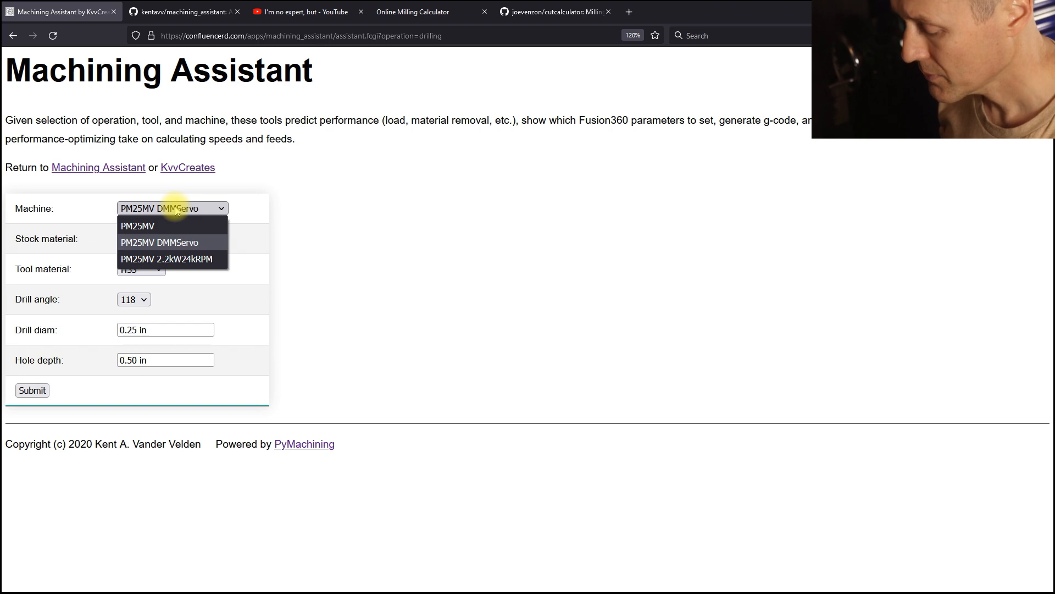
mouse_move(300, 231)
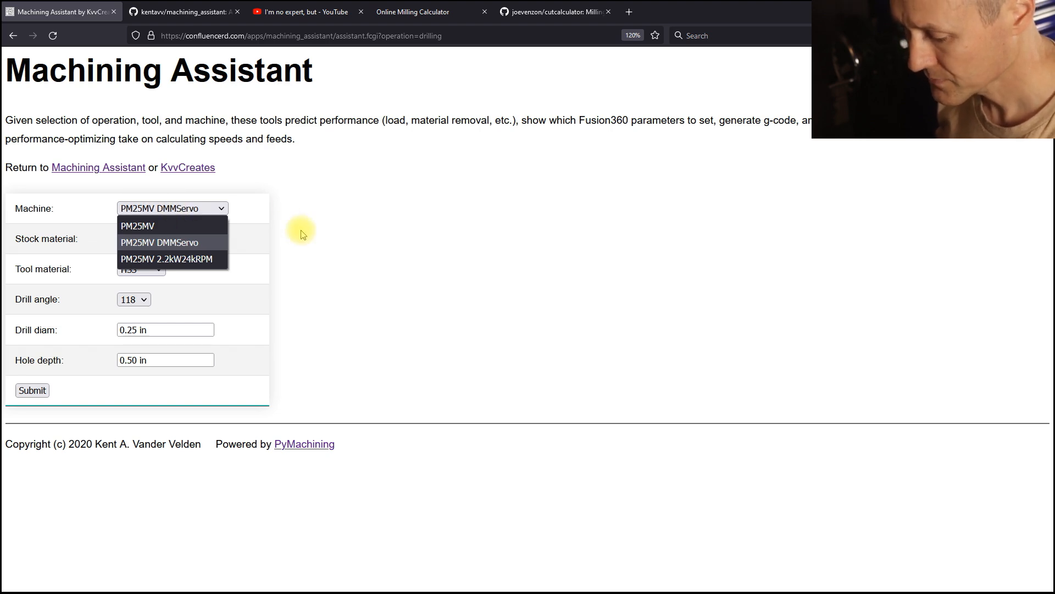
click(32, 389)
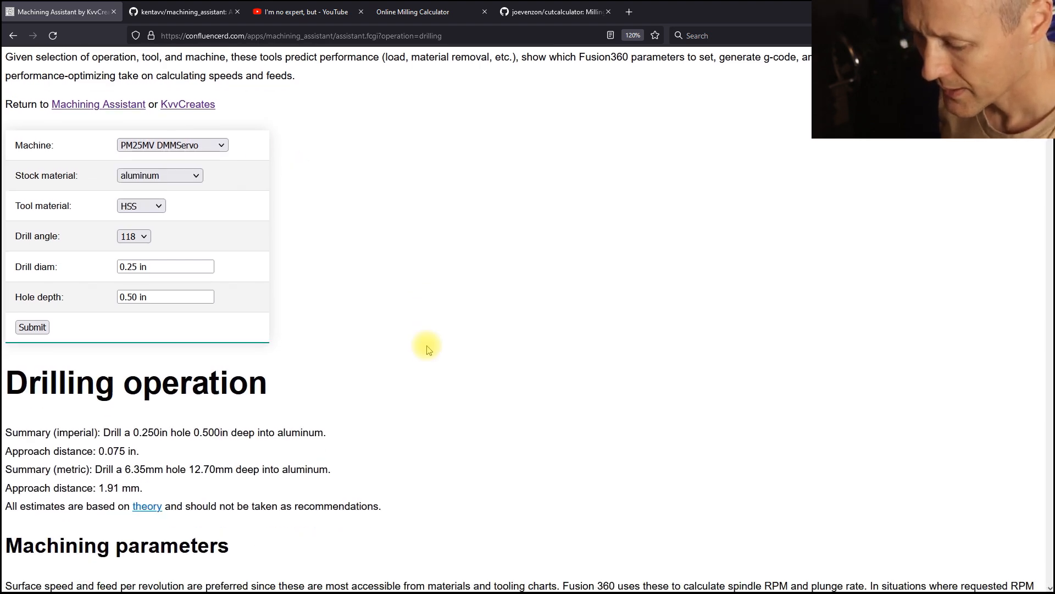
scroll(down, 3)
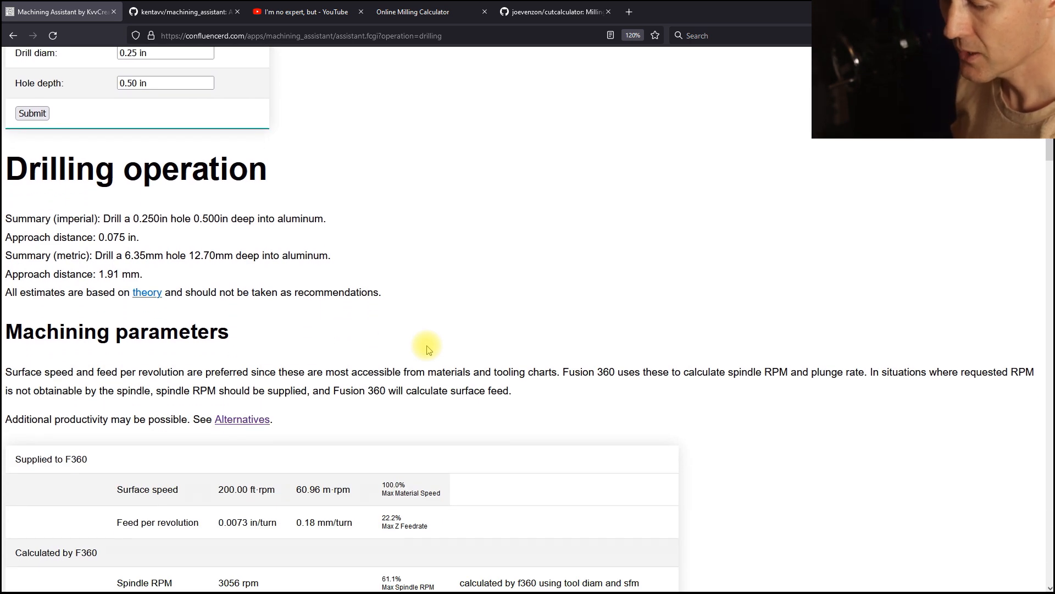
scroll(down, 3)
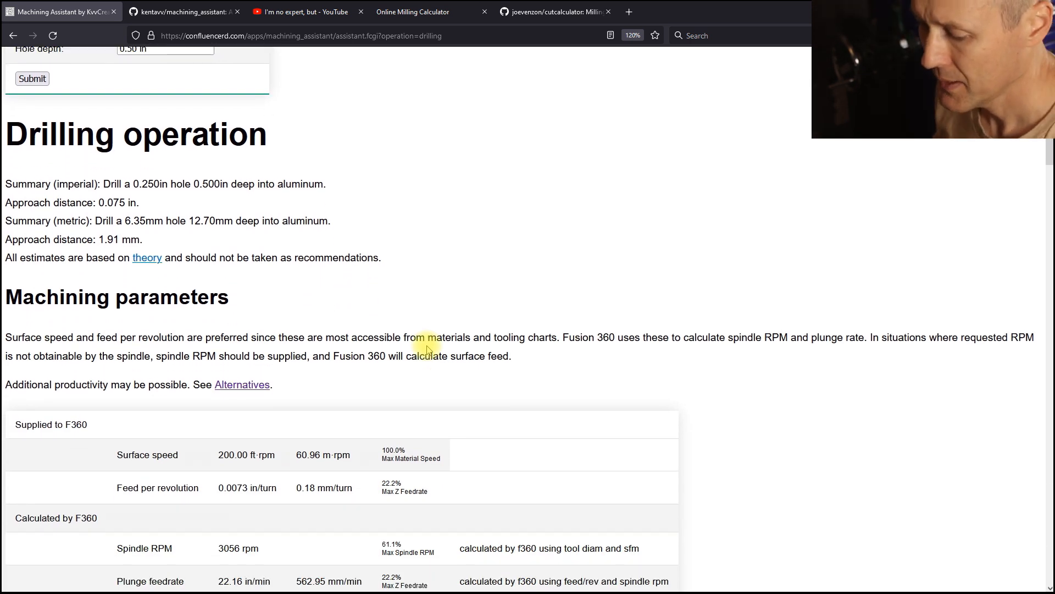
scroll(down, 3)
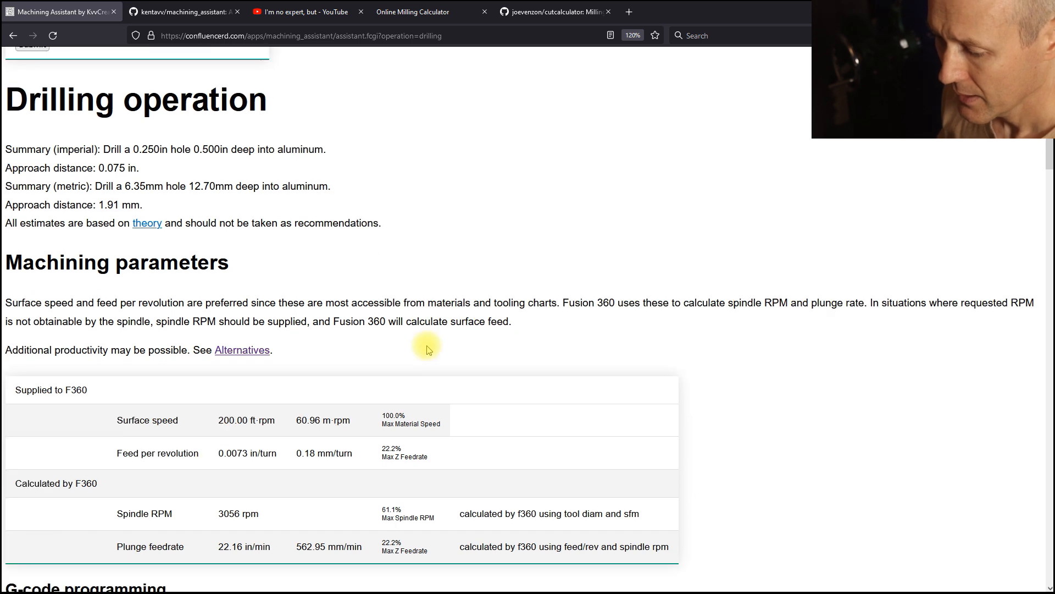
mouse_move(448, 273)
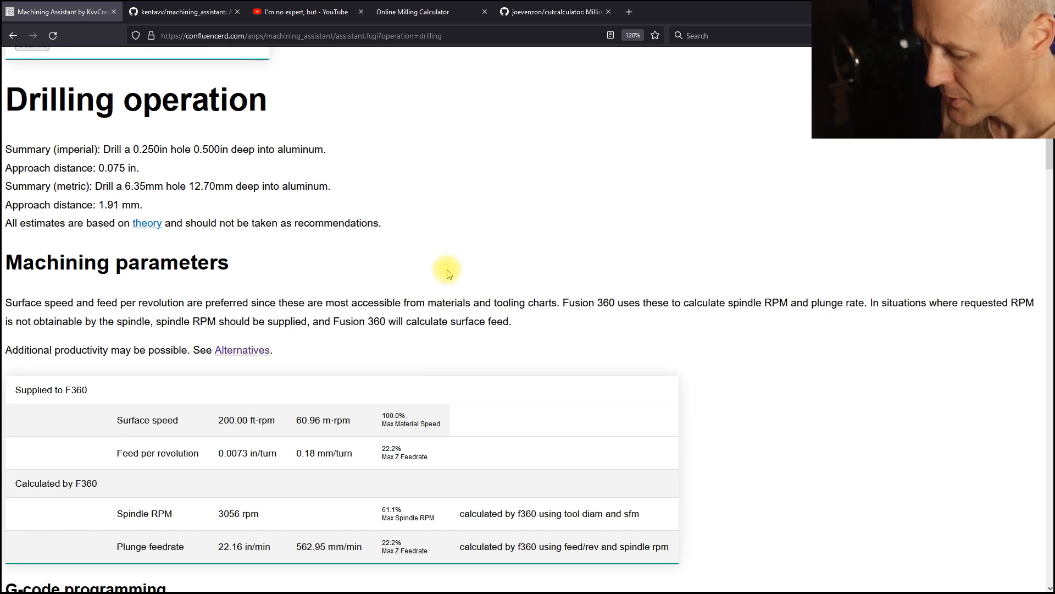
scroll(down, 3)
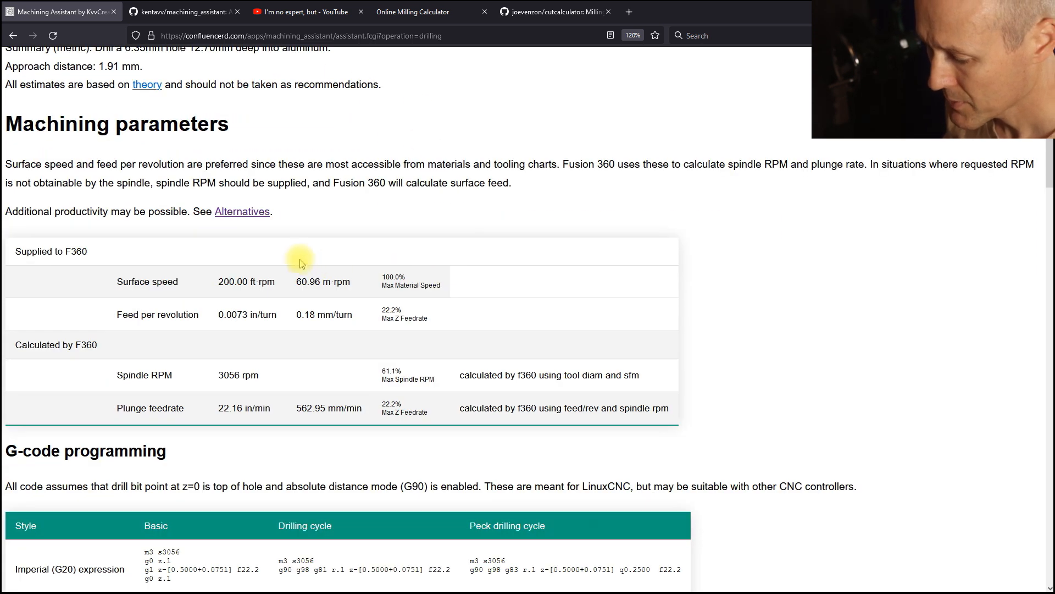
mouse_move(268, 358)
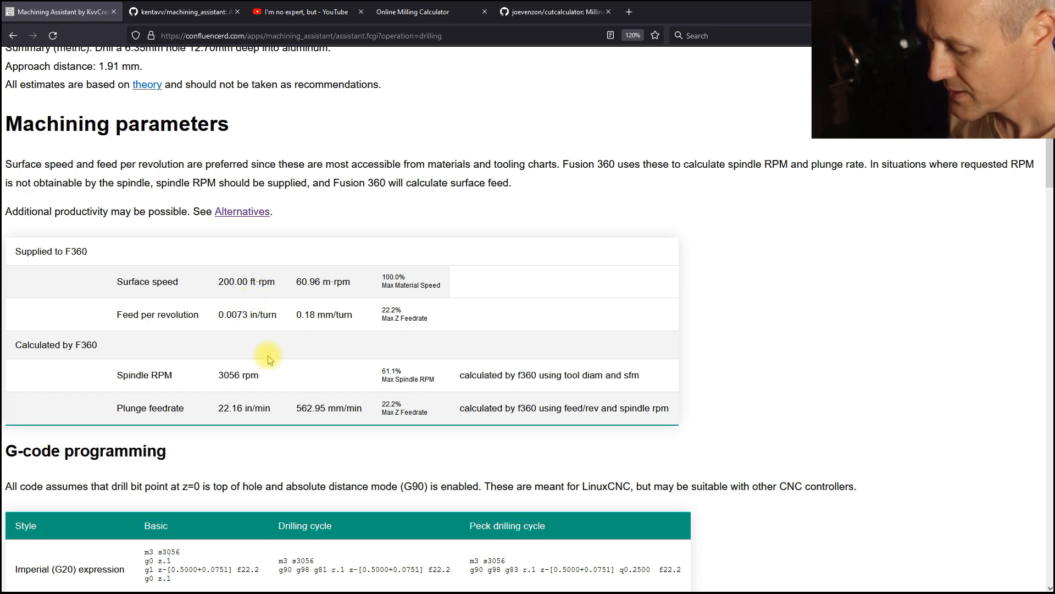
scroll(down, 3)
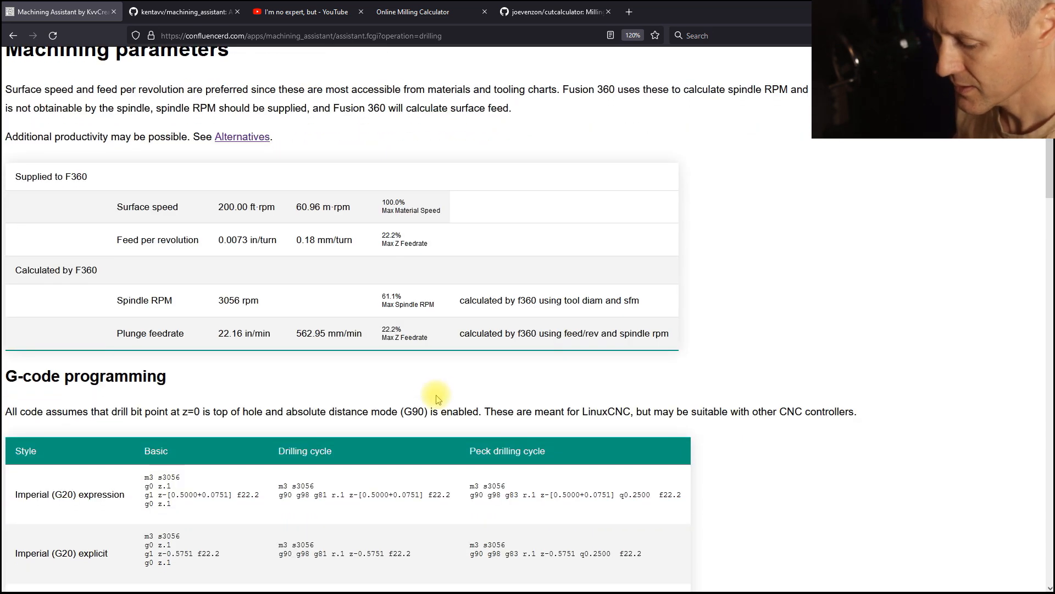
scroll(down, 3)
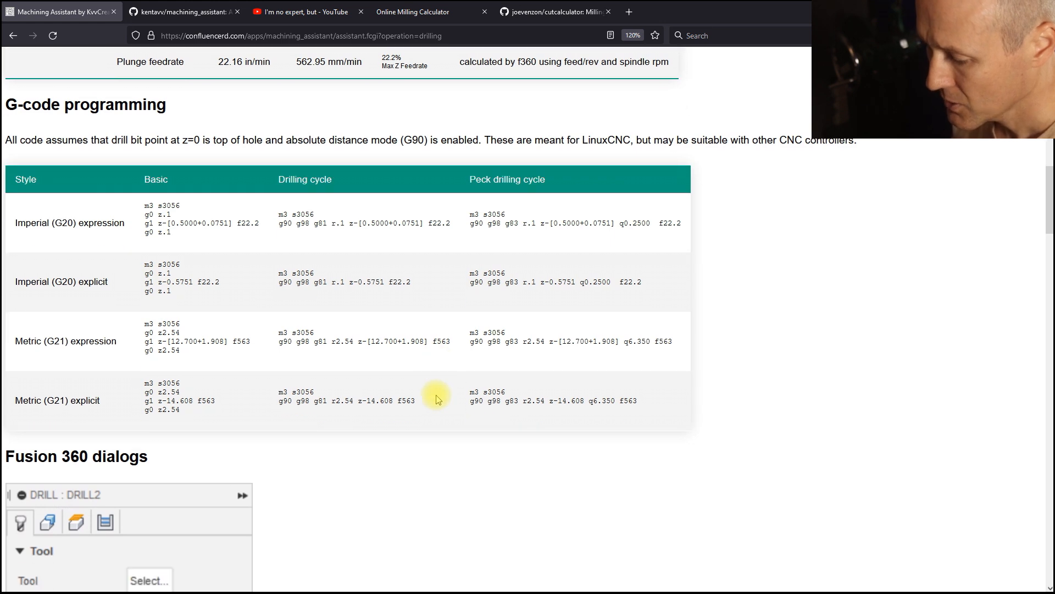
mouse_move(197, 249)
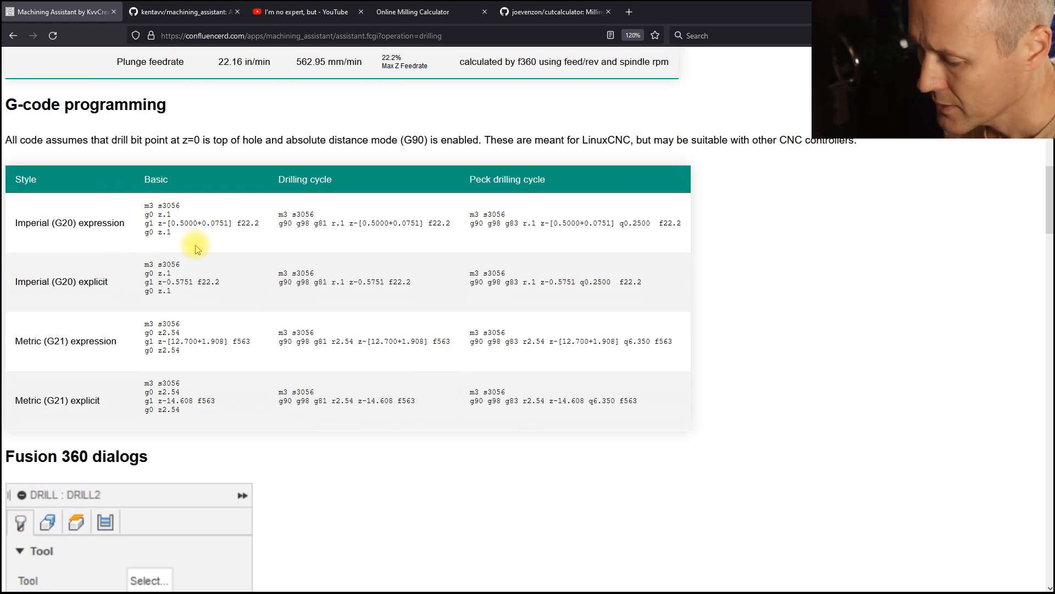
mouse_move(181, 187)
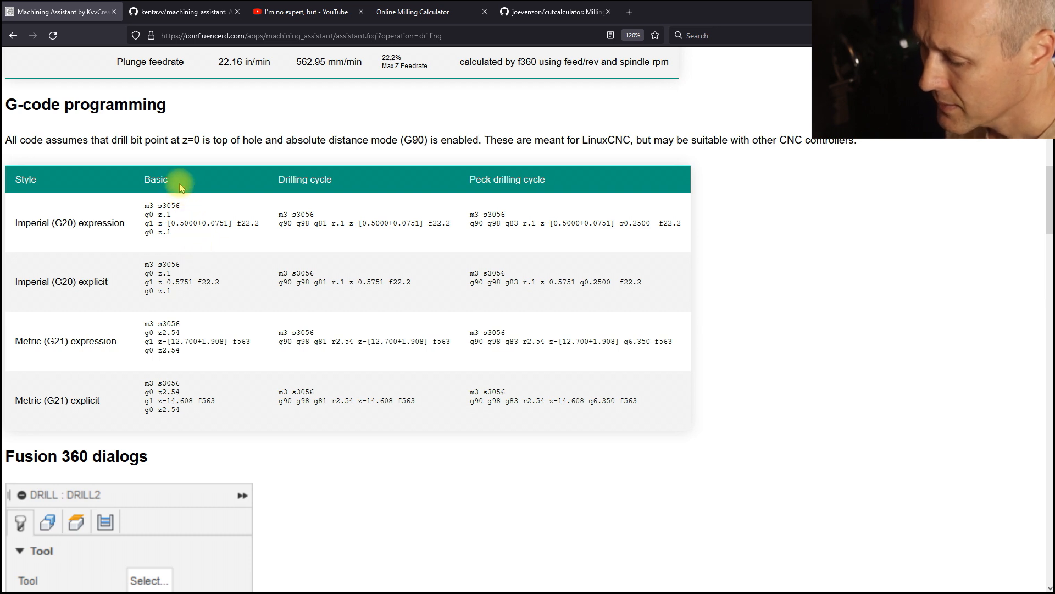
mouse_move(310, 179)
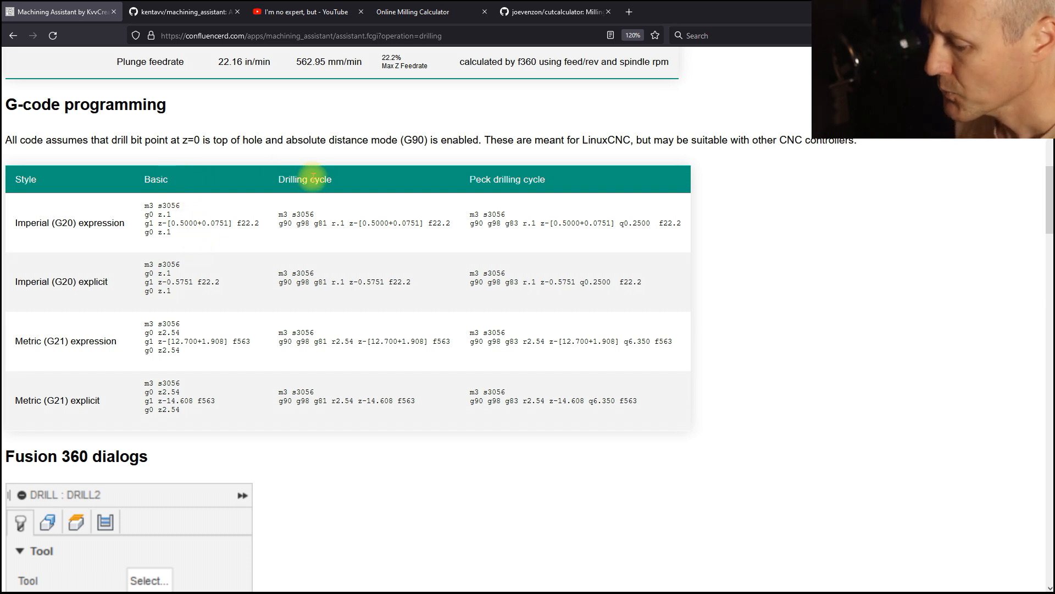
mouse_move(462, 169)
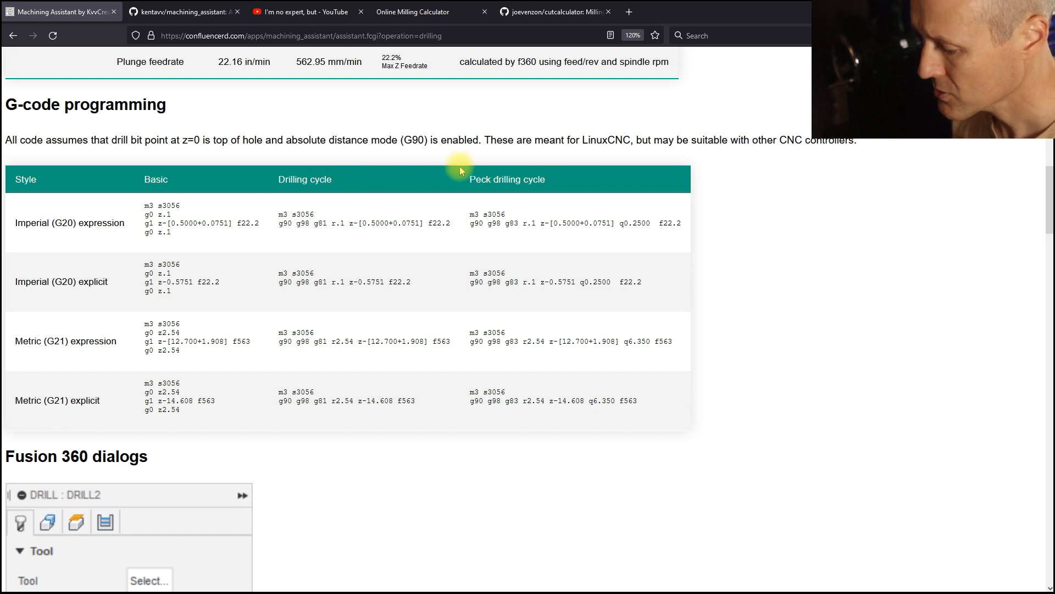
mouse_move(45, 252)
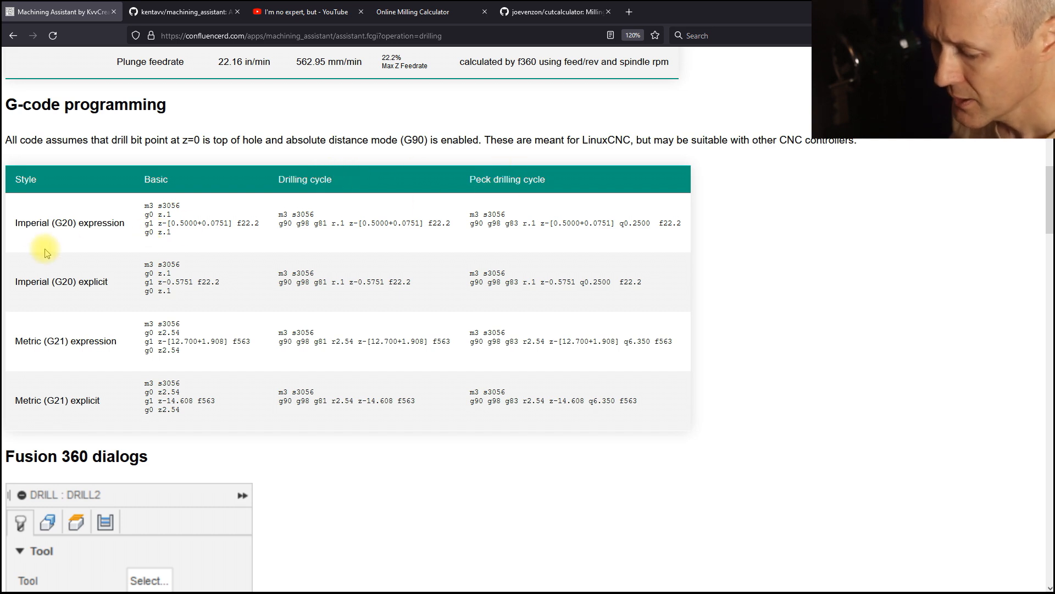
mouse_move(107, 317)
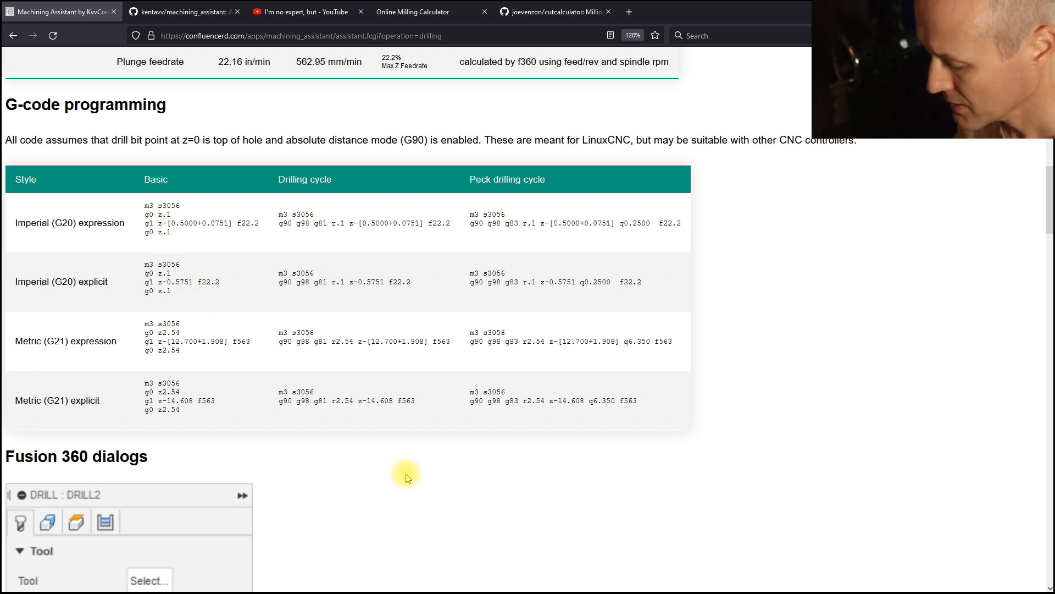
scroll(down, 3)
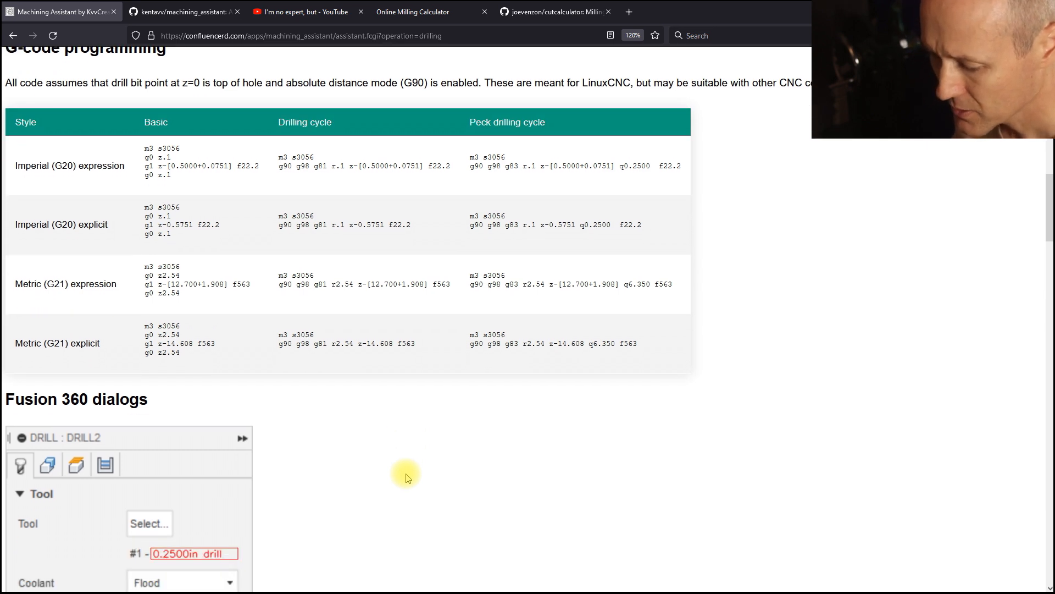
- Scroll past the G-code table and Fusion 360 drill dialog to the Operation analysis section
scroll(down, 3)
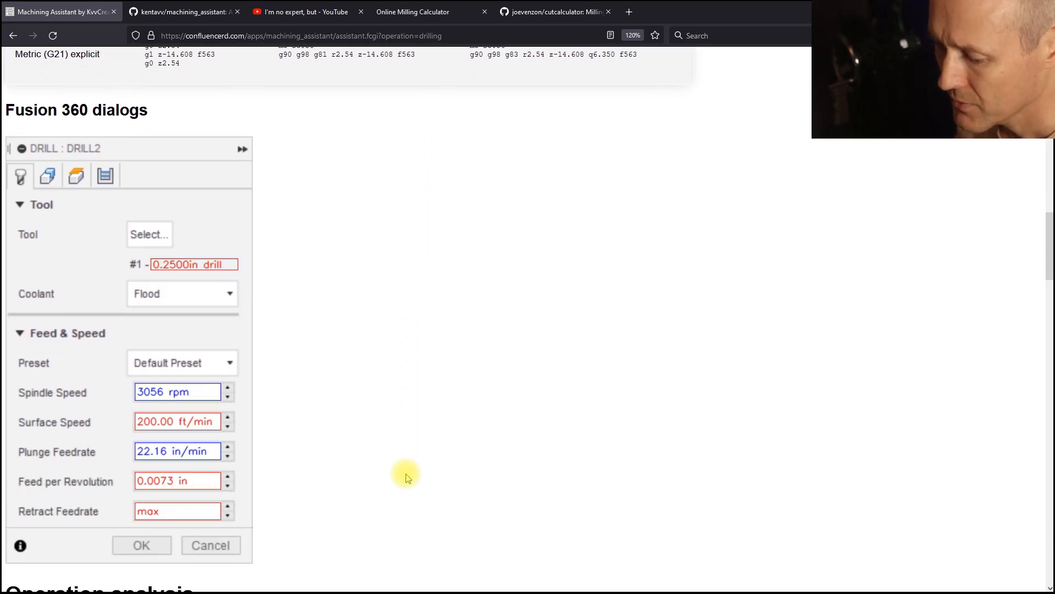
mouse_move(253, 273)
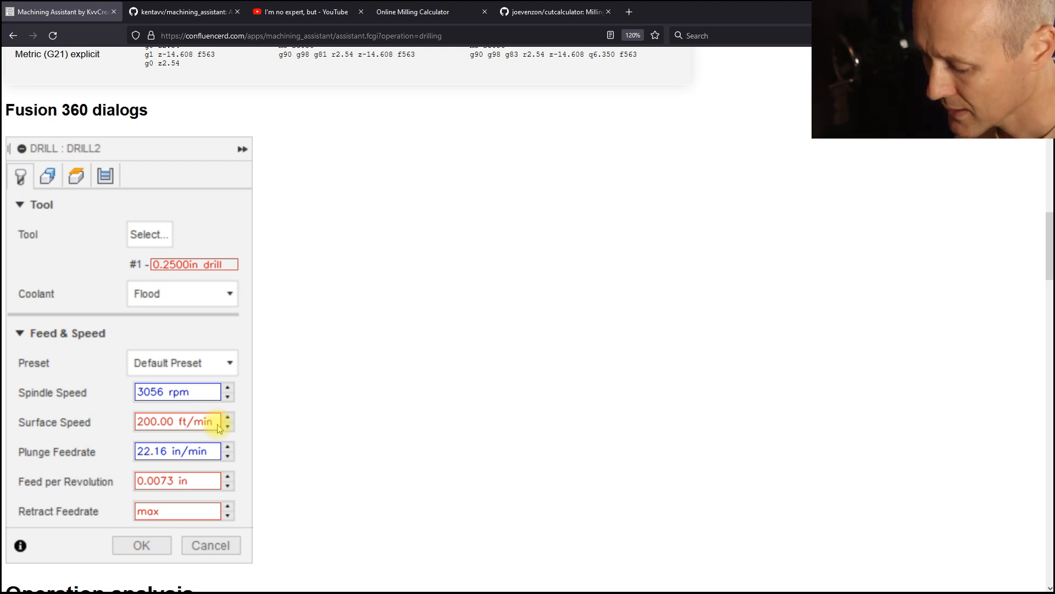
mouse_move(281, 400)
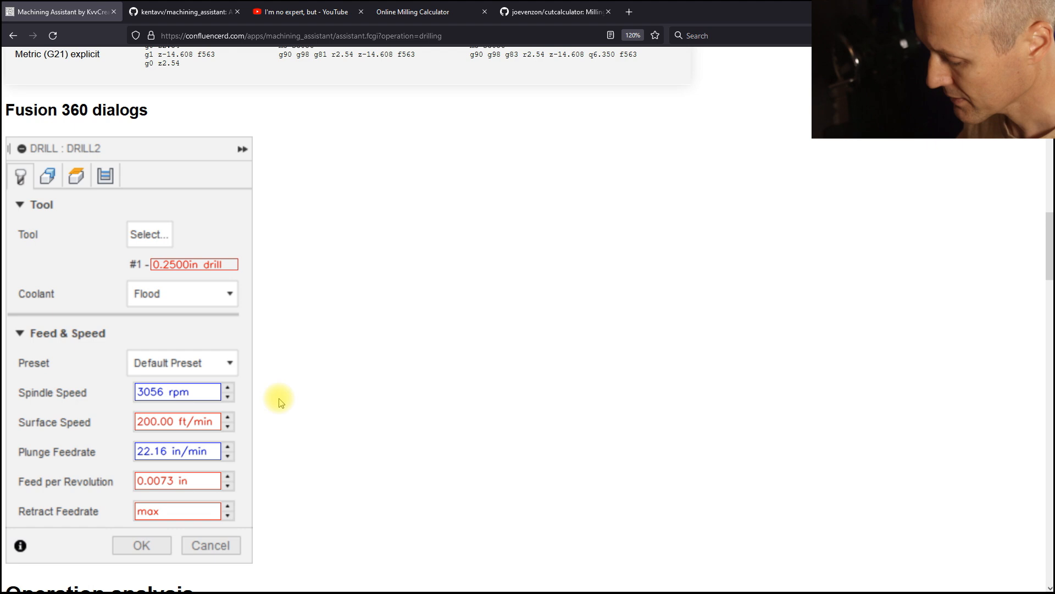
scroll(down, 3)
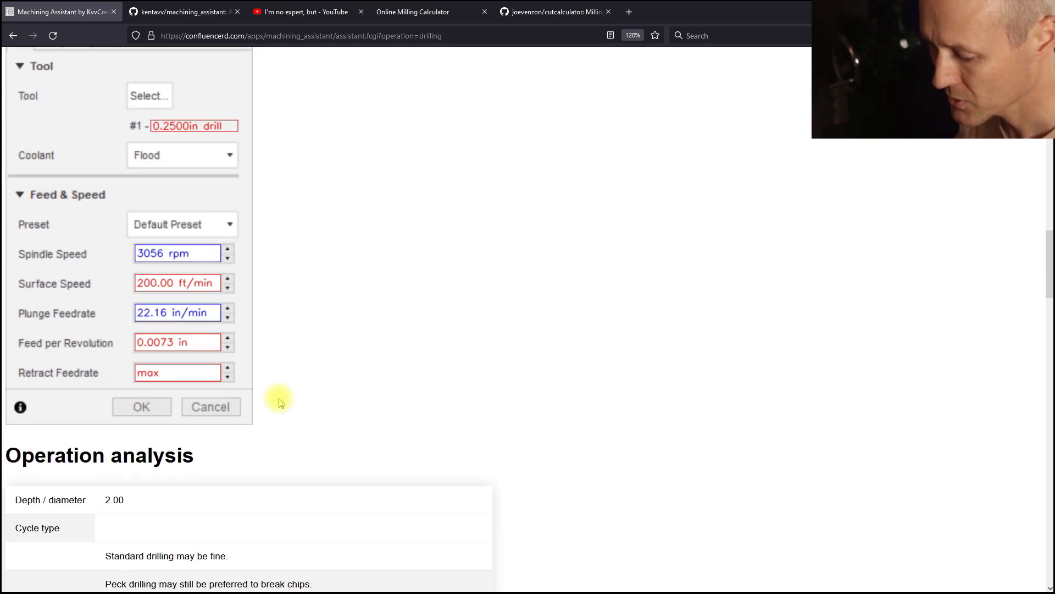
scroll(down, 3)
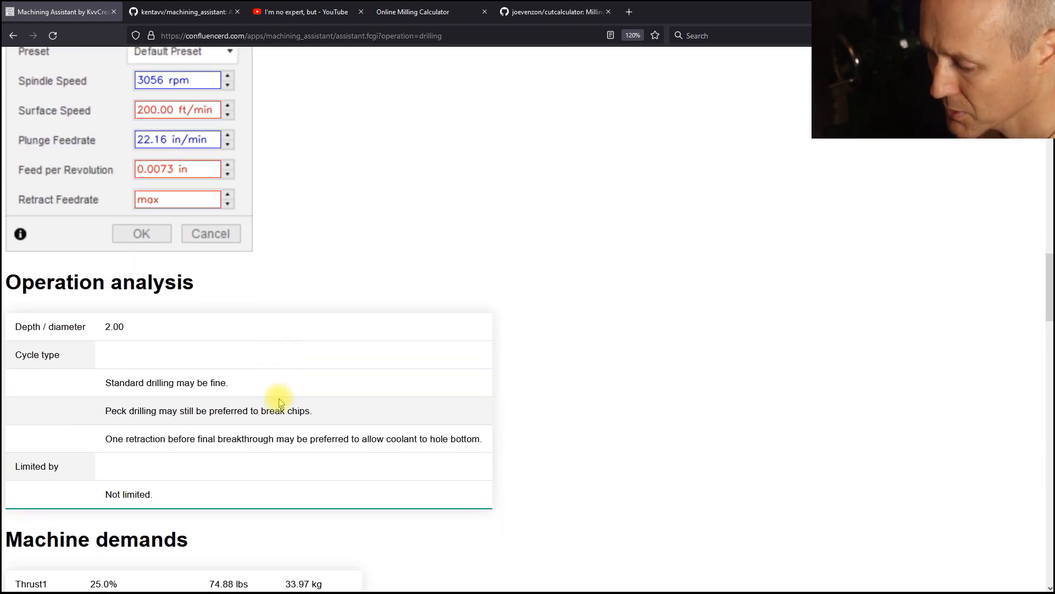
- Scroll through Operation analysis and Machine demands to the alternative machining parameters table
scroll(down, 3)
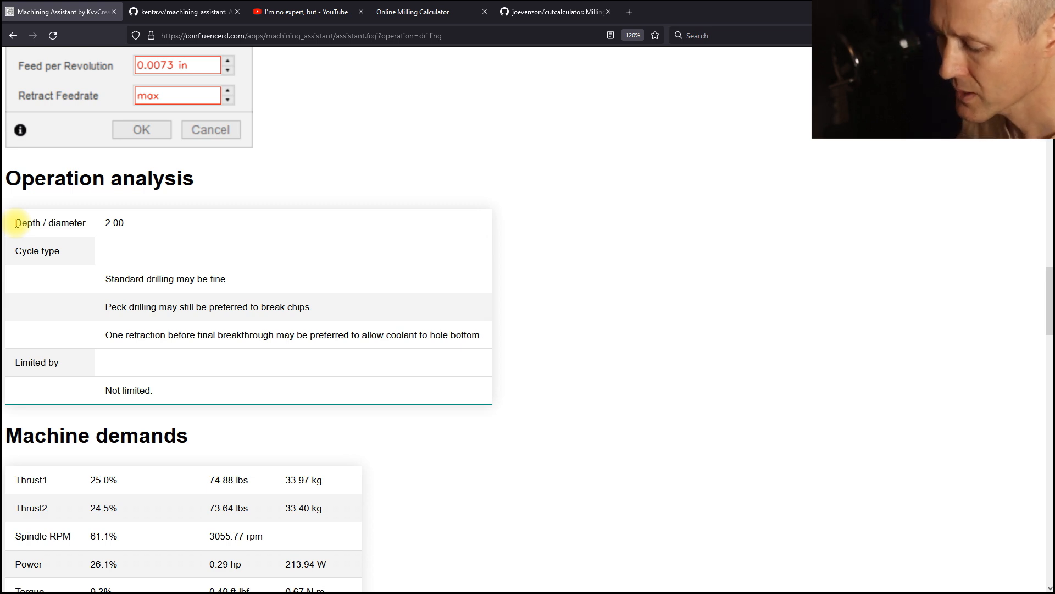
mouse_move(116, 377)
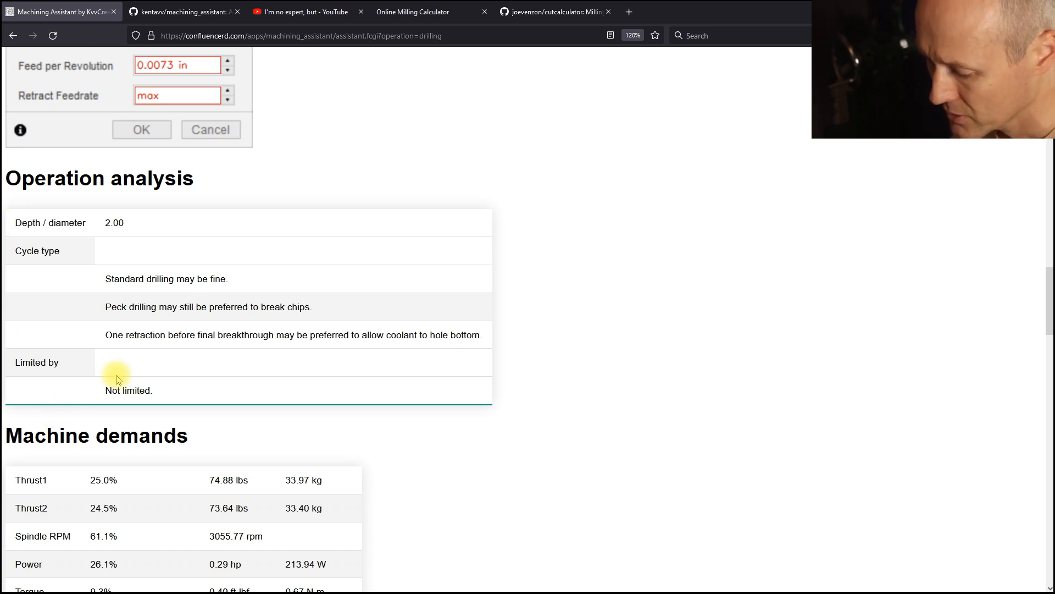
scroll(down, 3)
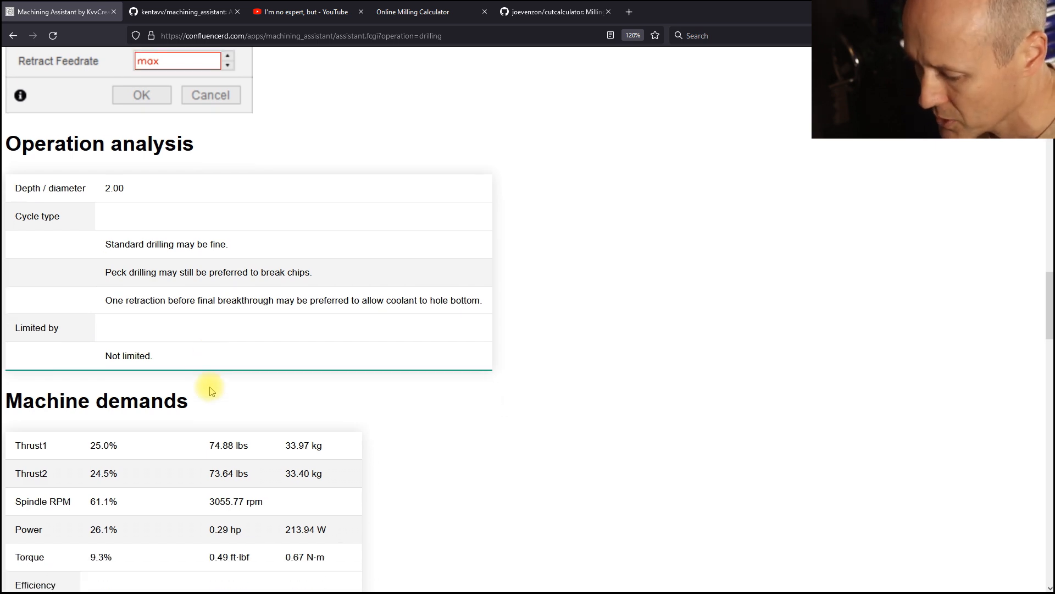
scroll(down, 3)
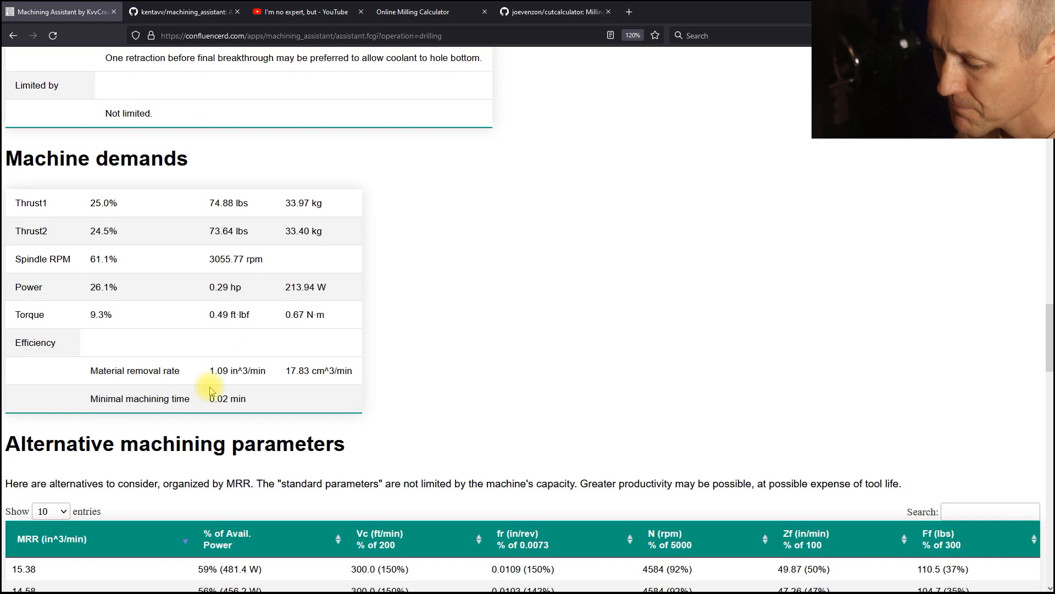
scroll(down, 3)
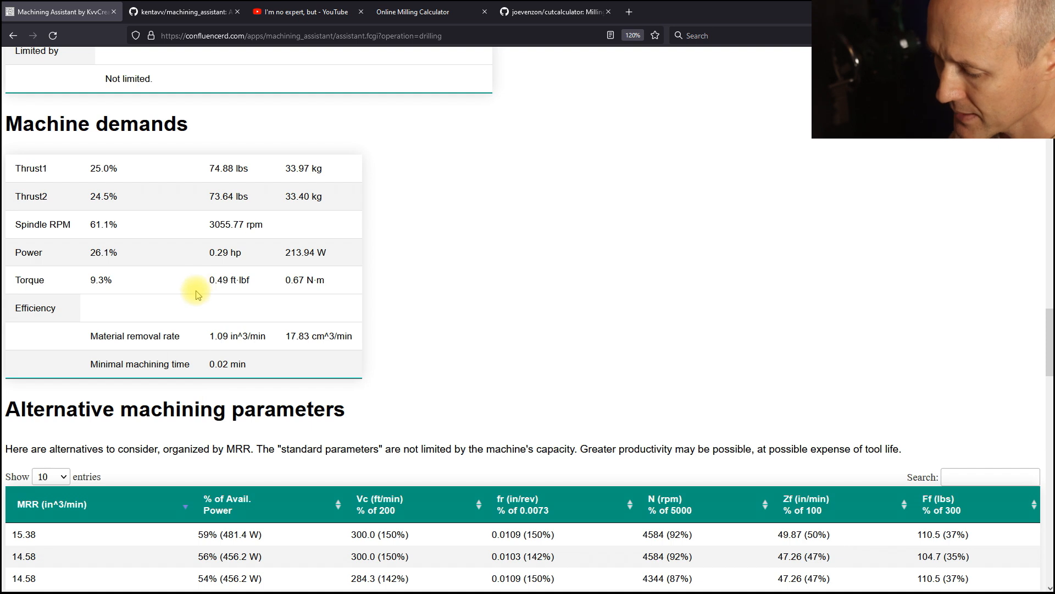
mouse_move(134, 283)
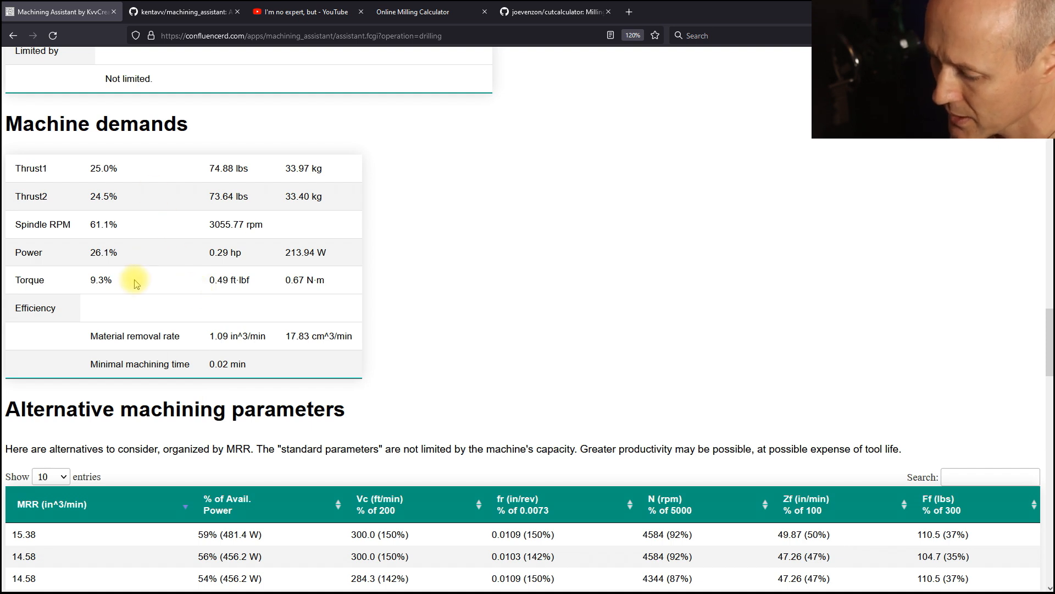
mouse_move(247, 226)
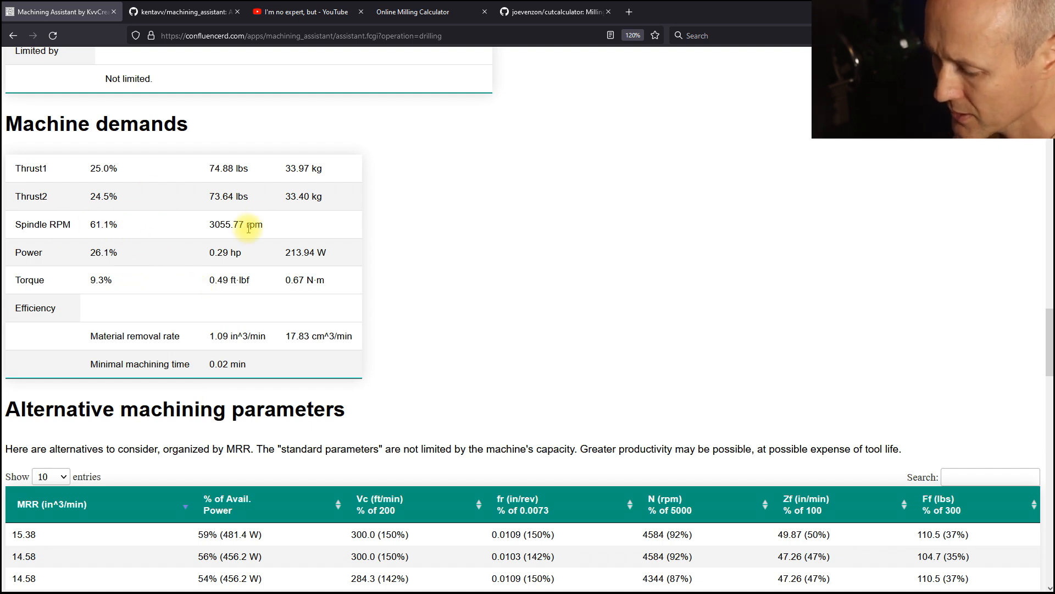
scroll(down, 3)
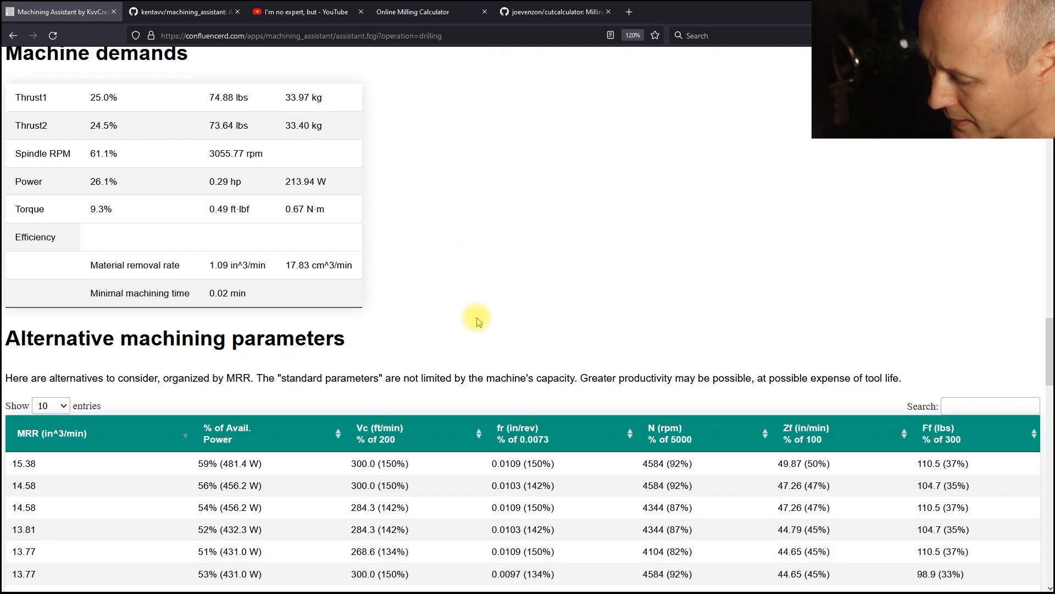
scroll(down, 3)
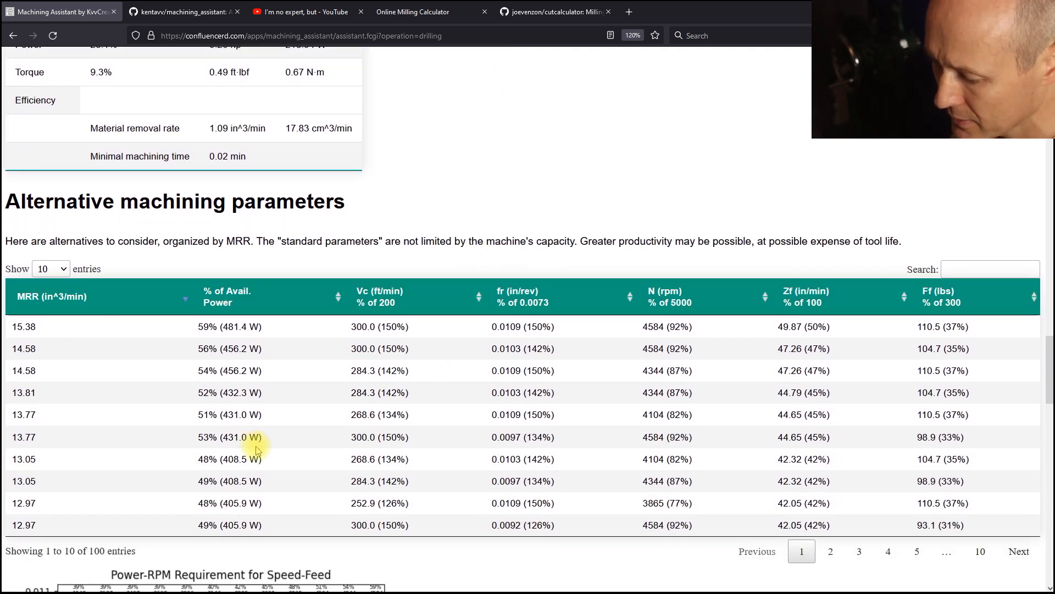
mouse_move(56, 459)
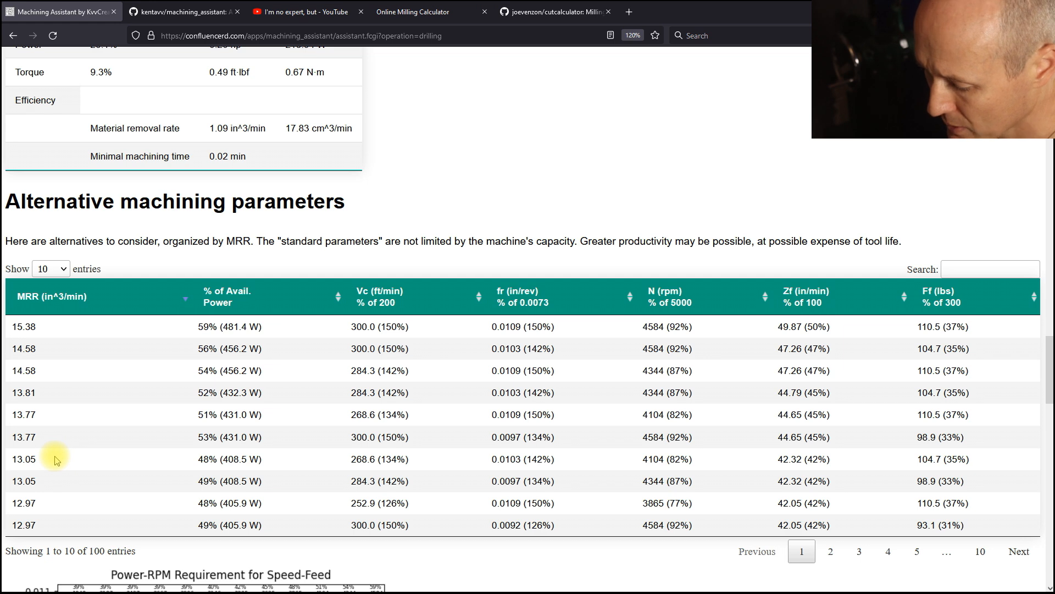
mouse_move(414, 418)
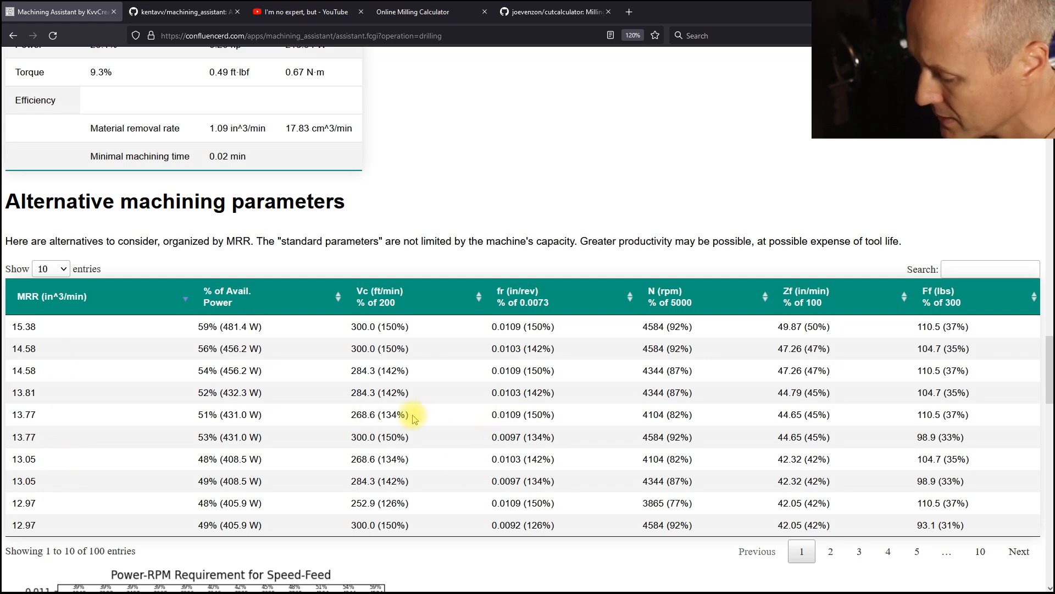
mouse_move(466, 375)
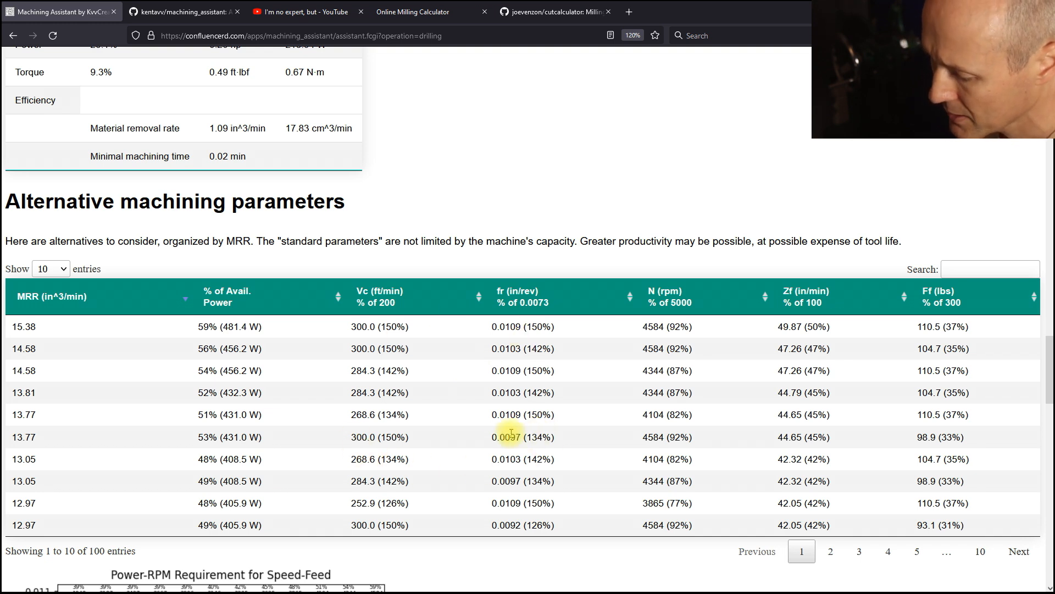
mouse_move(228, 370)
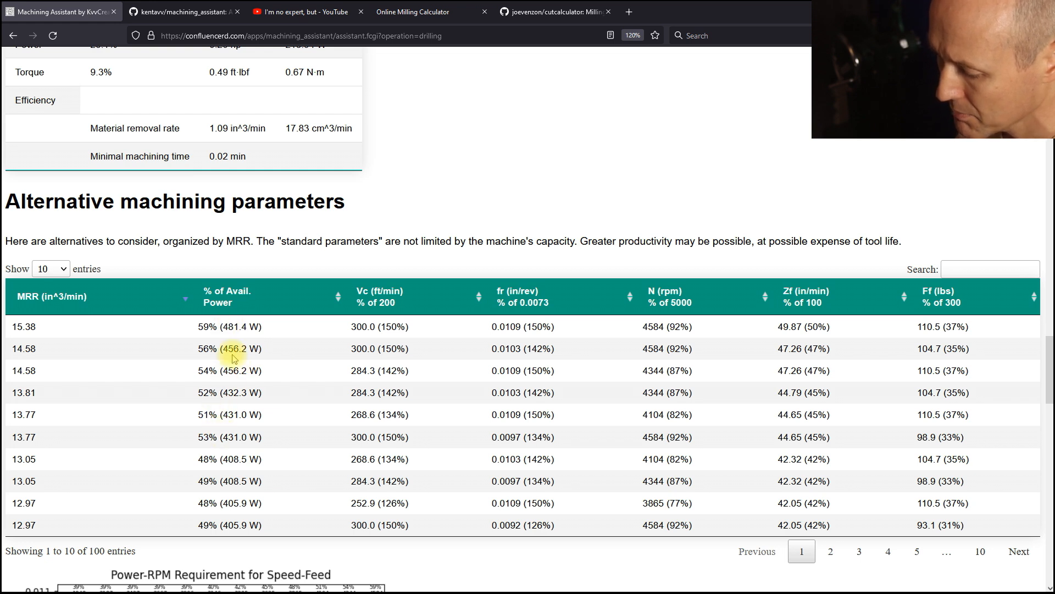
mouse_move(777, 204)
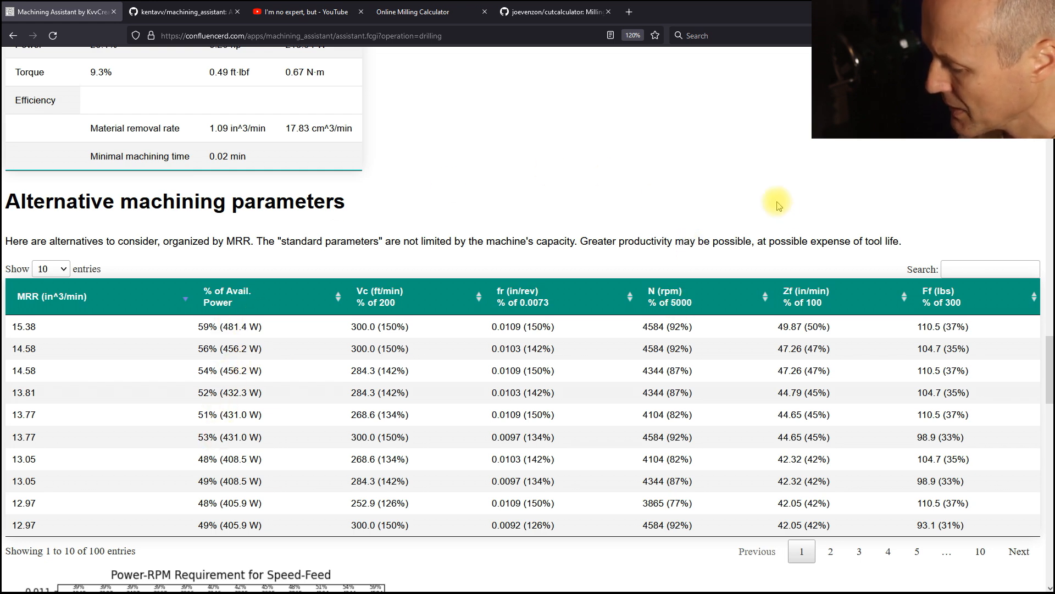
mouse_move(650, 187)
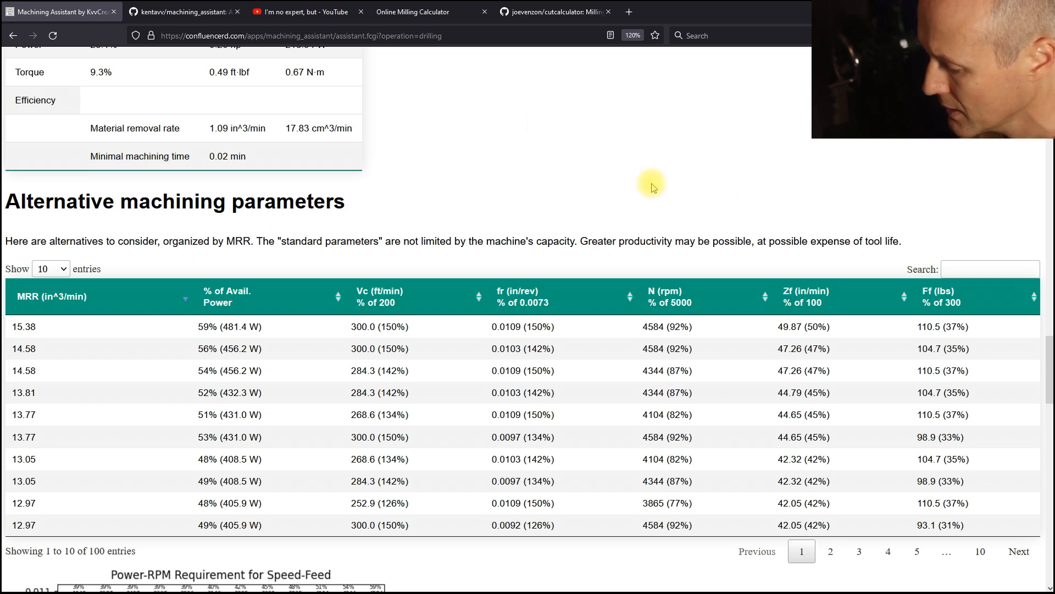
mouse_move(800, 296)
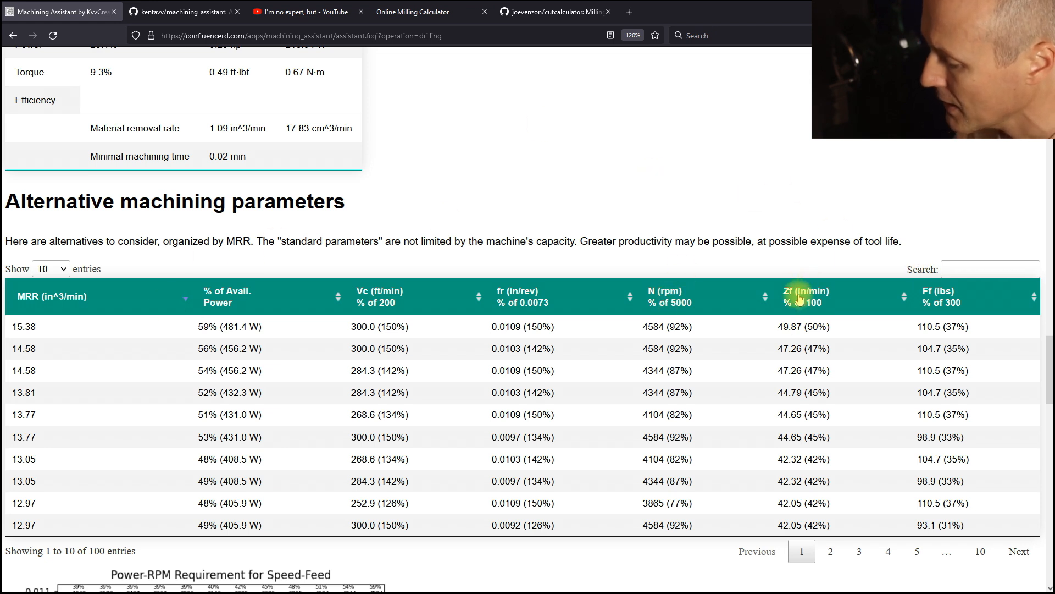
mouse_move(958, 307)
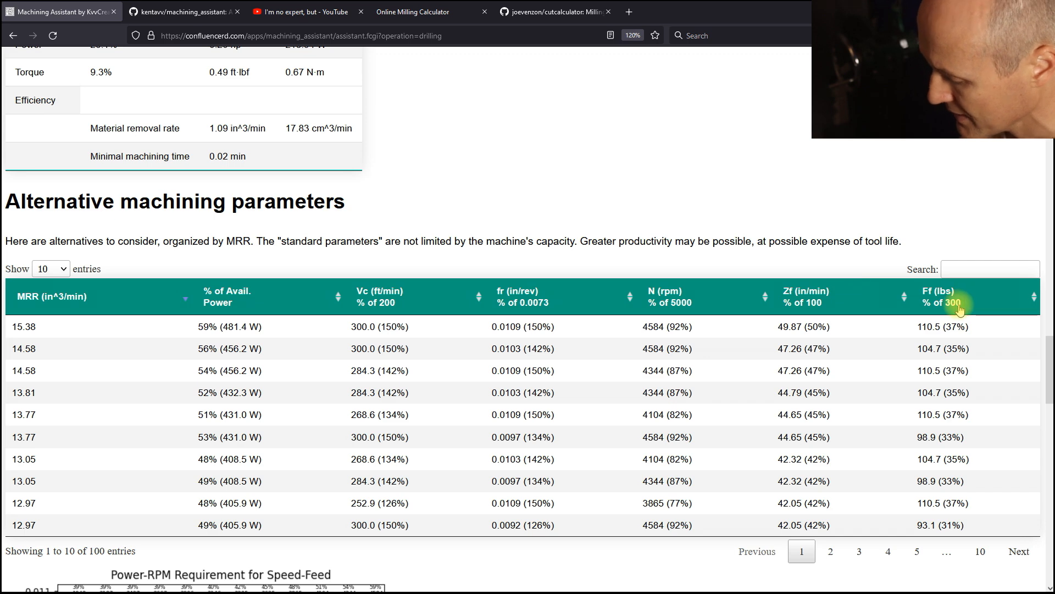
scroll(down, 3)
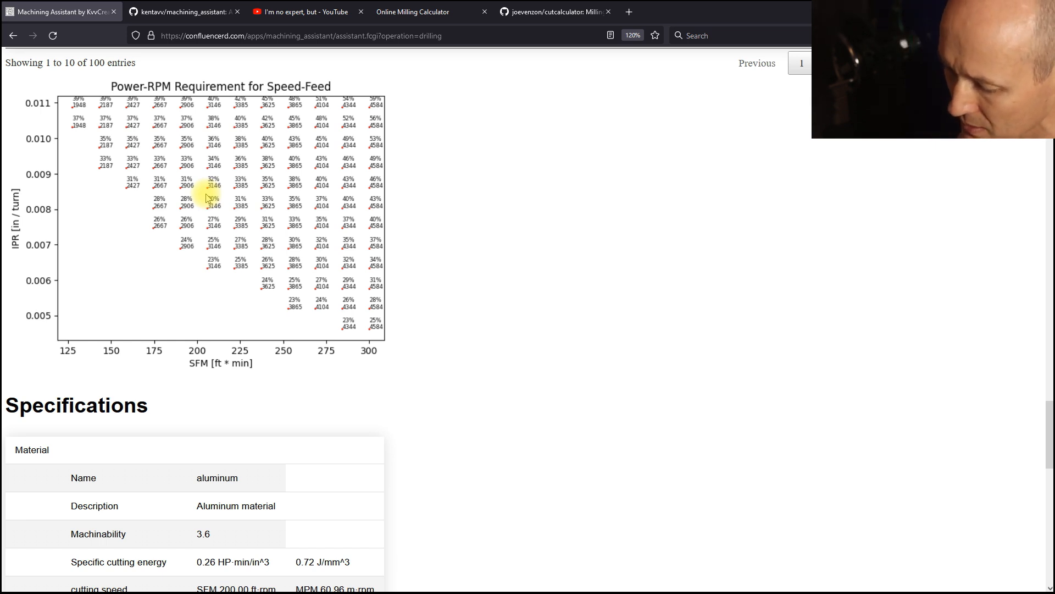
- Scroll past the Torque, Power vs. Speed chart down to the Feed thrust chart
scroll(down, 3)
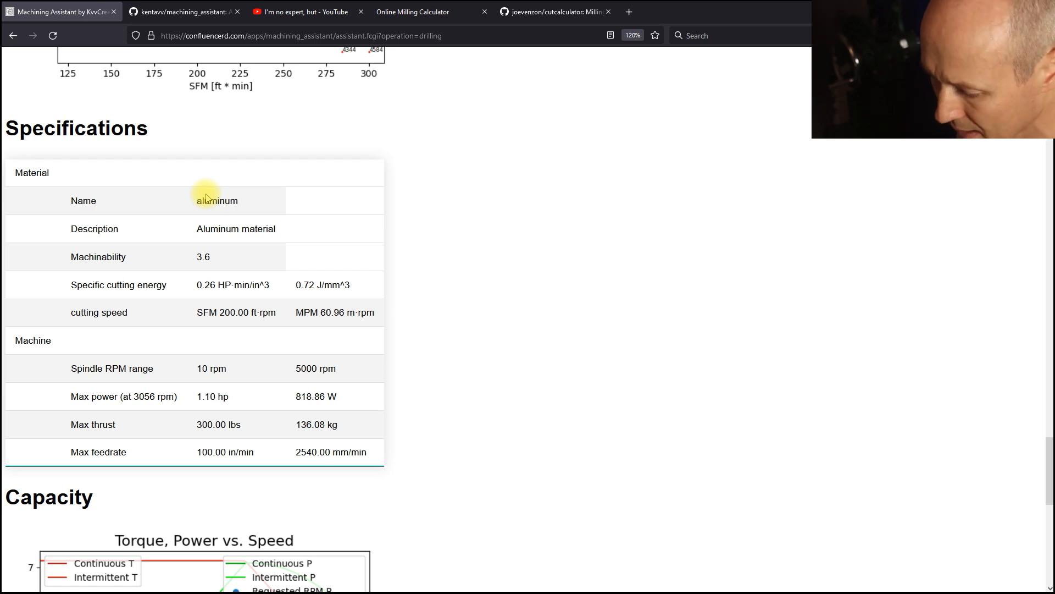
scroll(down, 3)
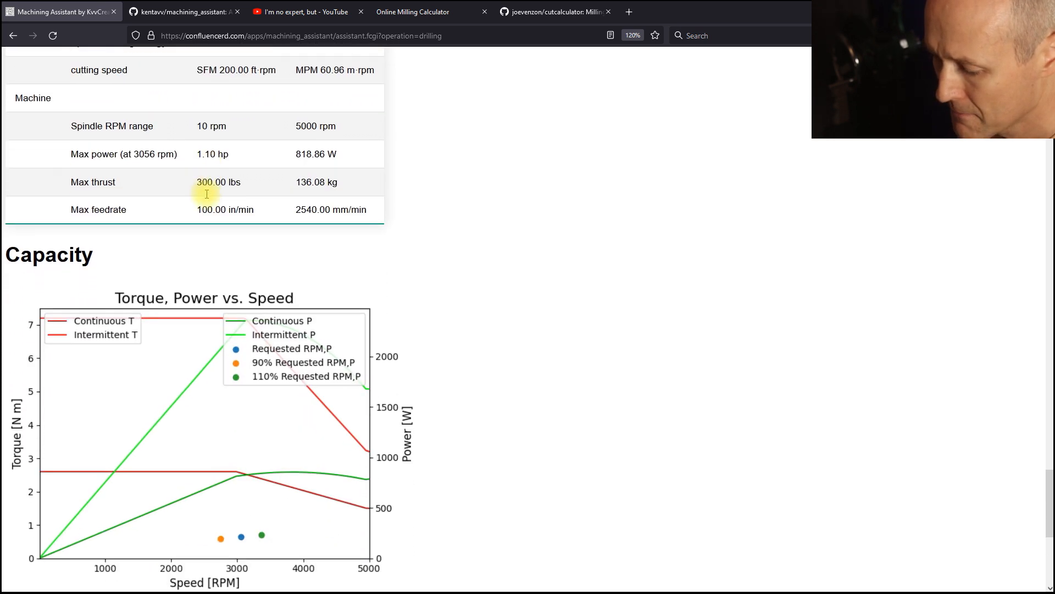
scroll(down, 3)
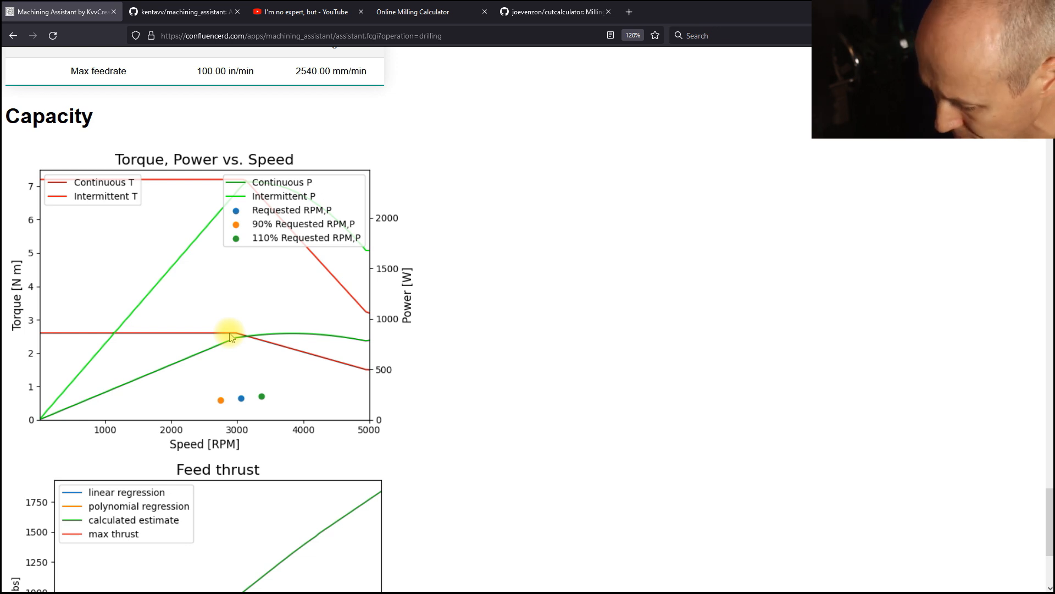
mouse_move(240, 402)
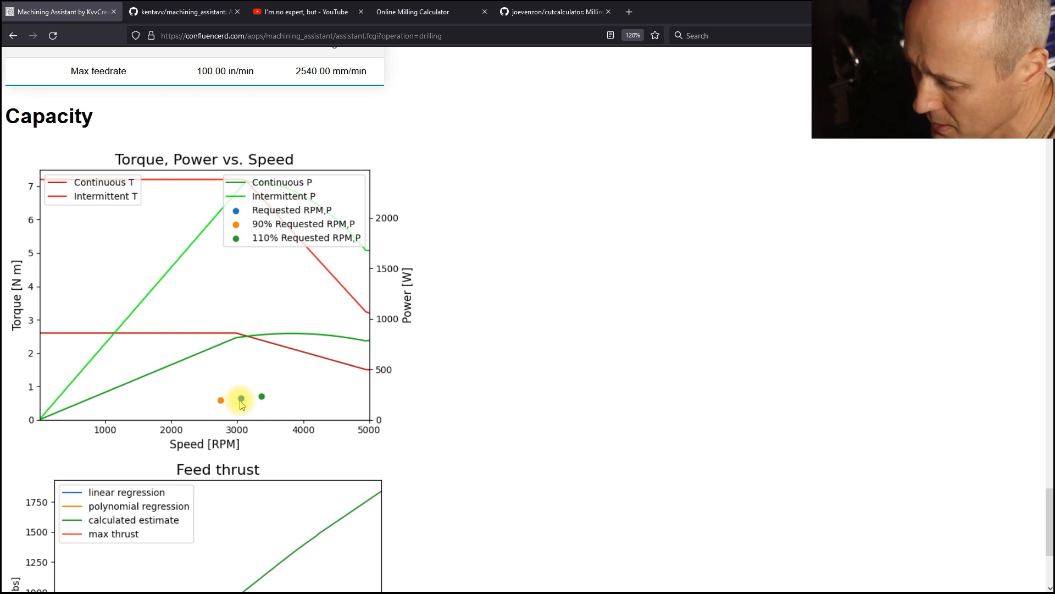
mouse_move(227, 351)
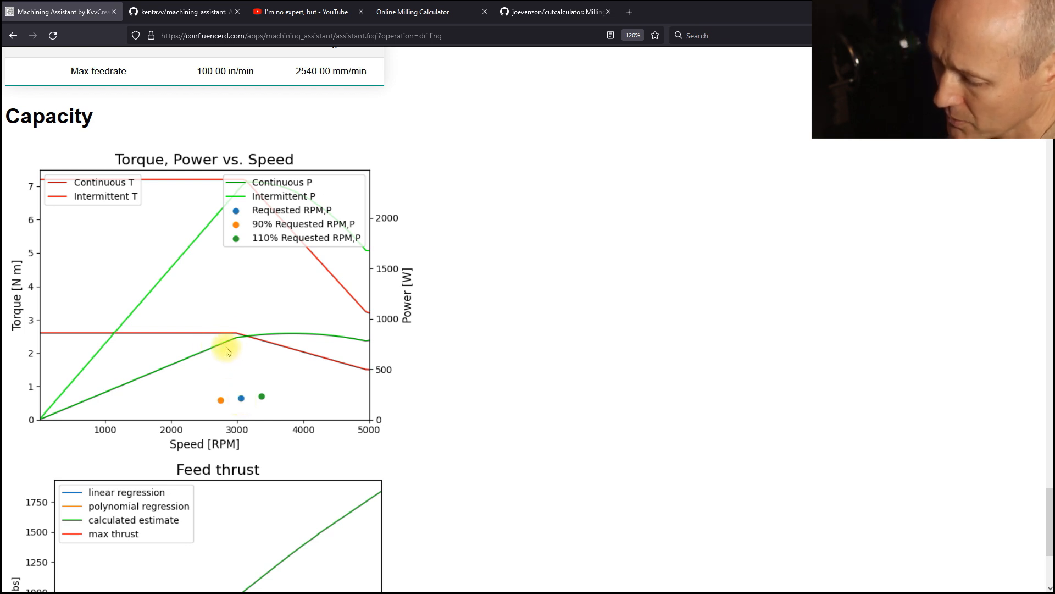
mouse_move(206, 355)
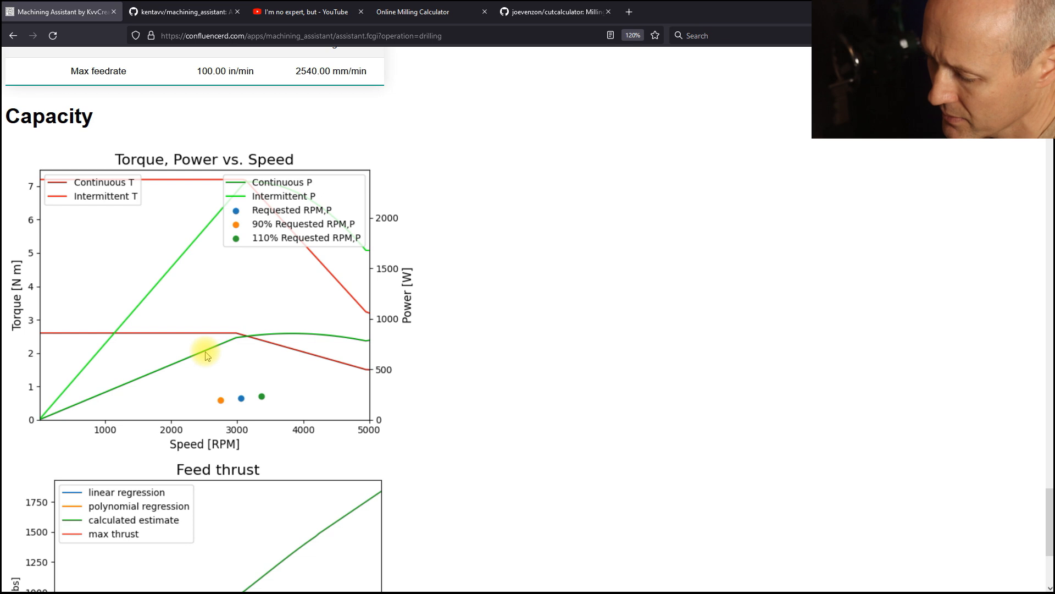
mouse_move(203, 359)
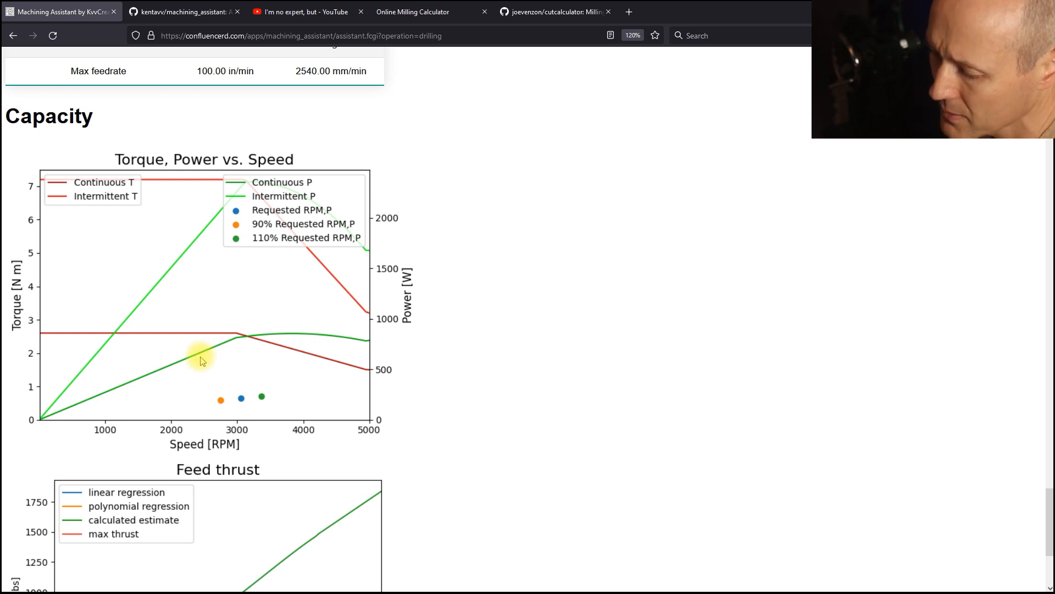
mouse_move(230, 370)
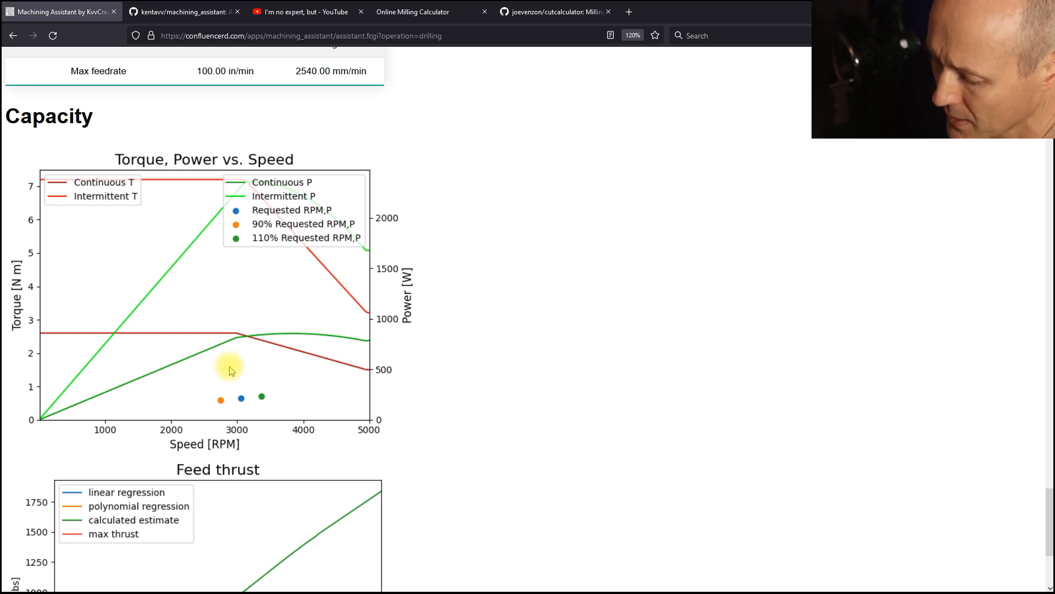
mouse_move(286, 410)
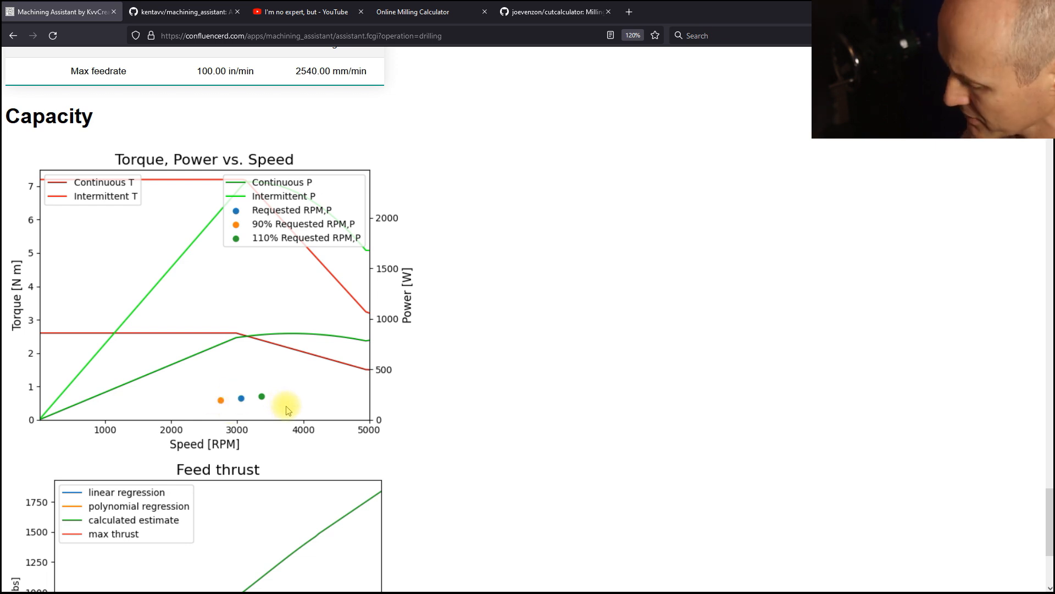
scroll(down, 3)
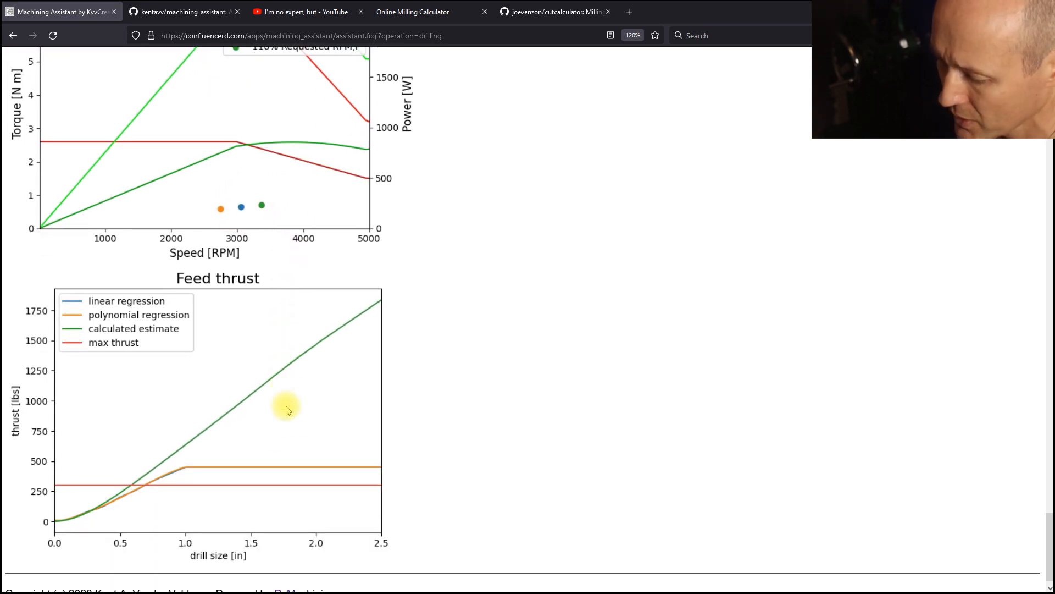
scroll(down, 3)
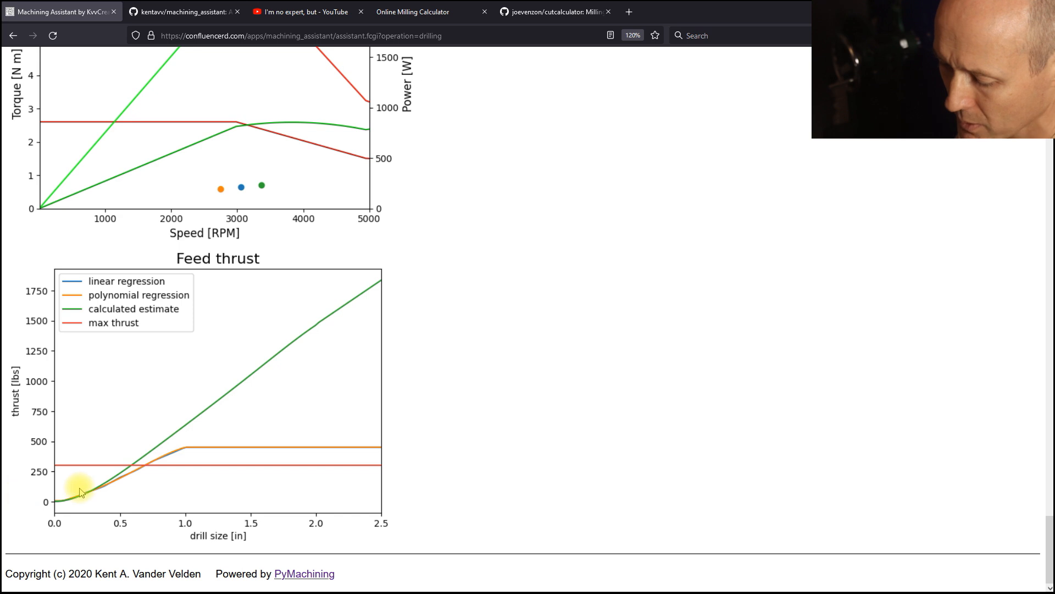
mouse_move(119, 479)
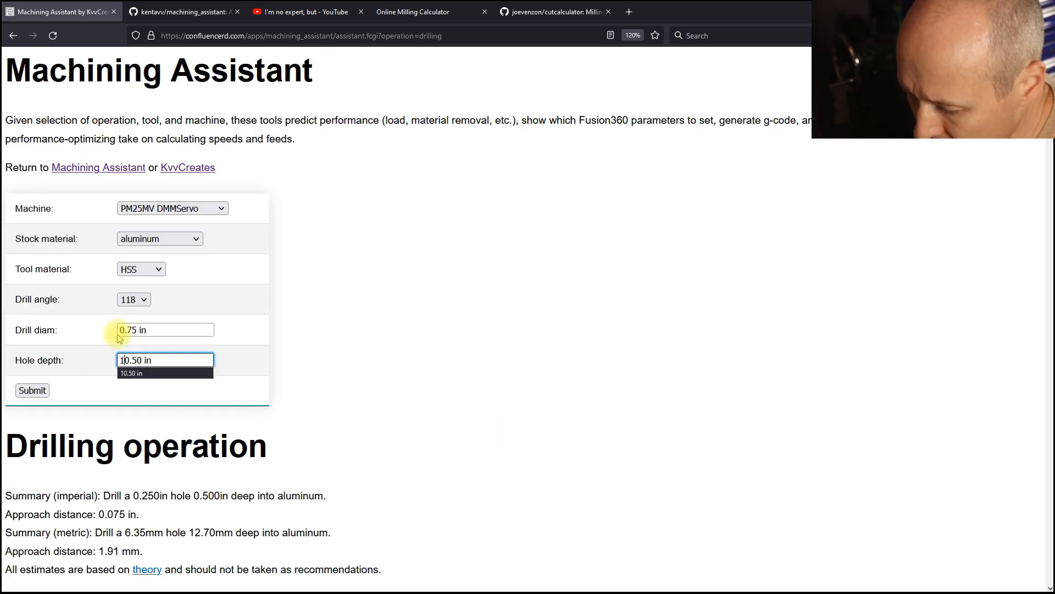
- Recalculate for a 0.75 in drill and 10.50 in depth, then view the machining parameters
click(32, 389)
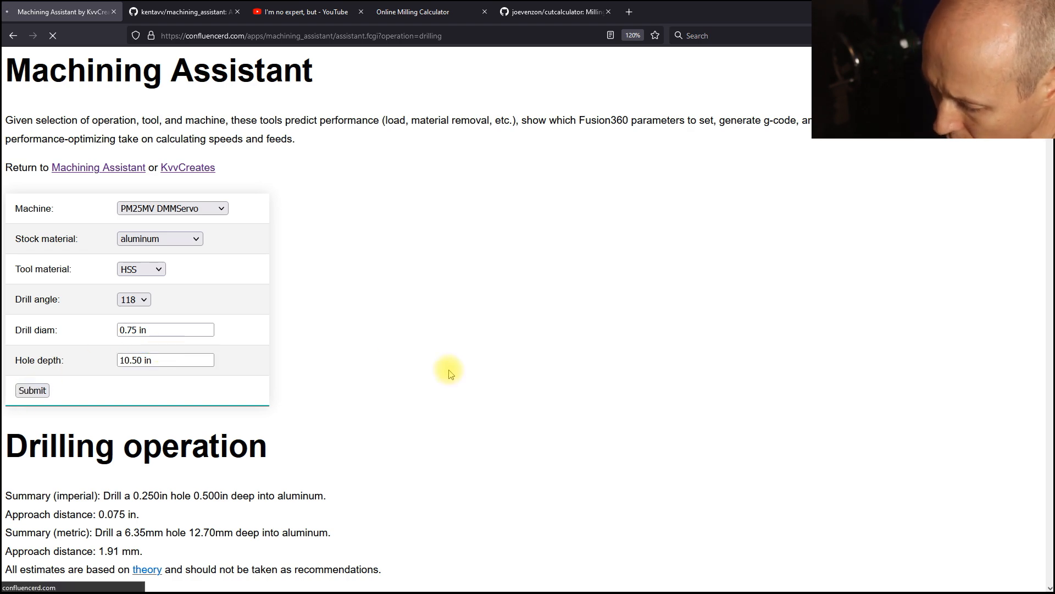
mouse_move(447, 370)
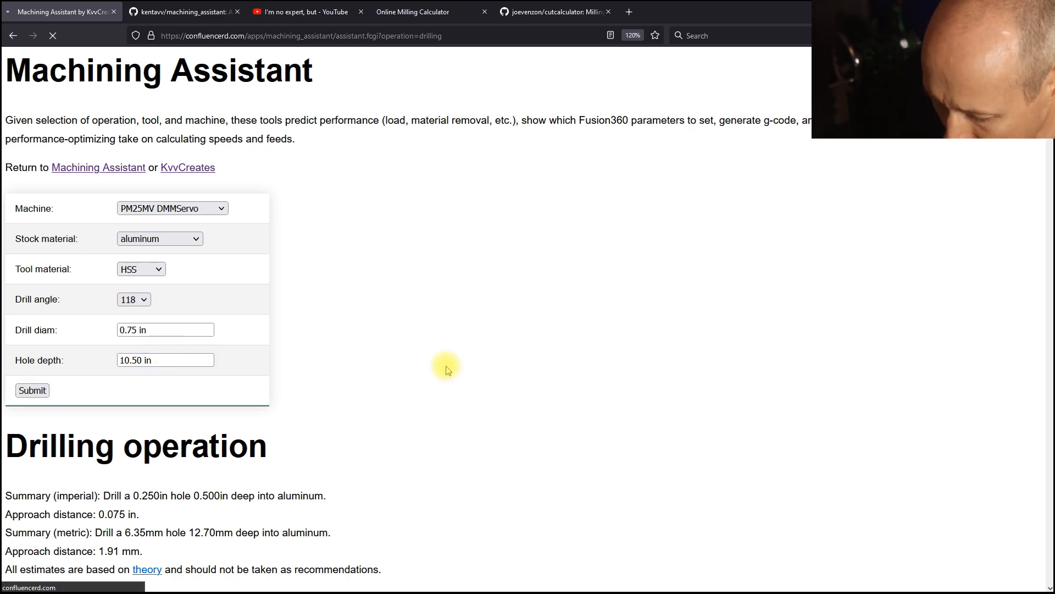
scroll(down, 3)
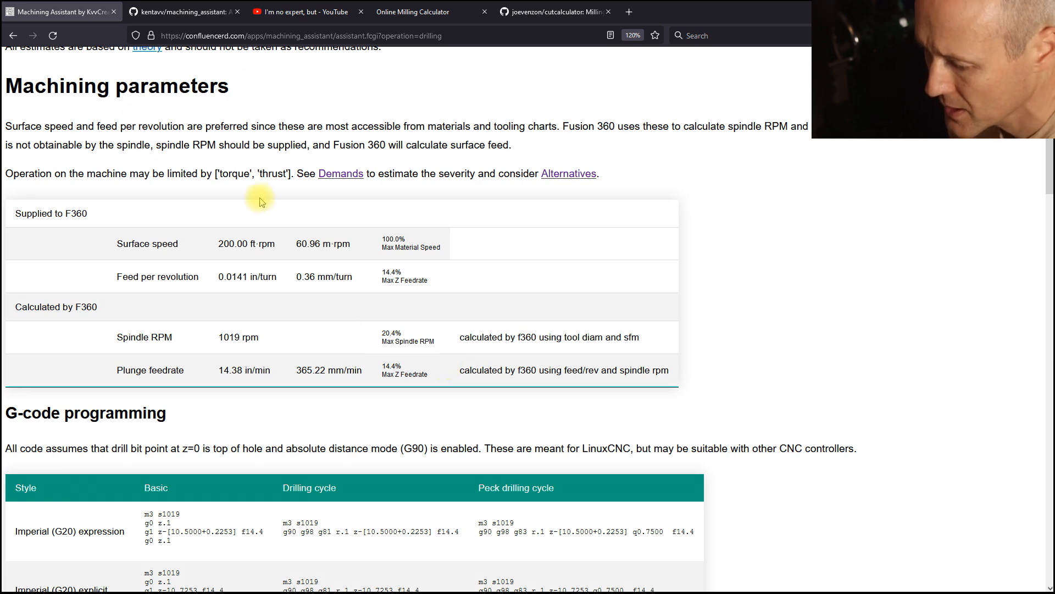
mouse_move(292, 167)
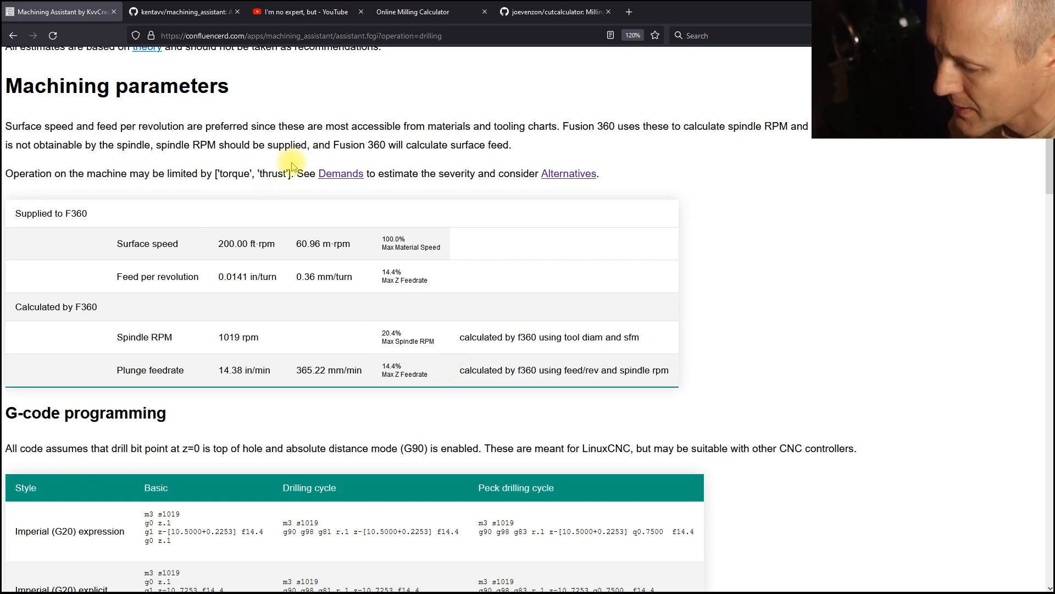
mouse_move(341, 174)
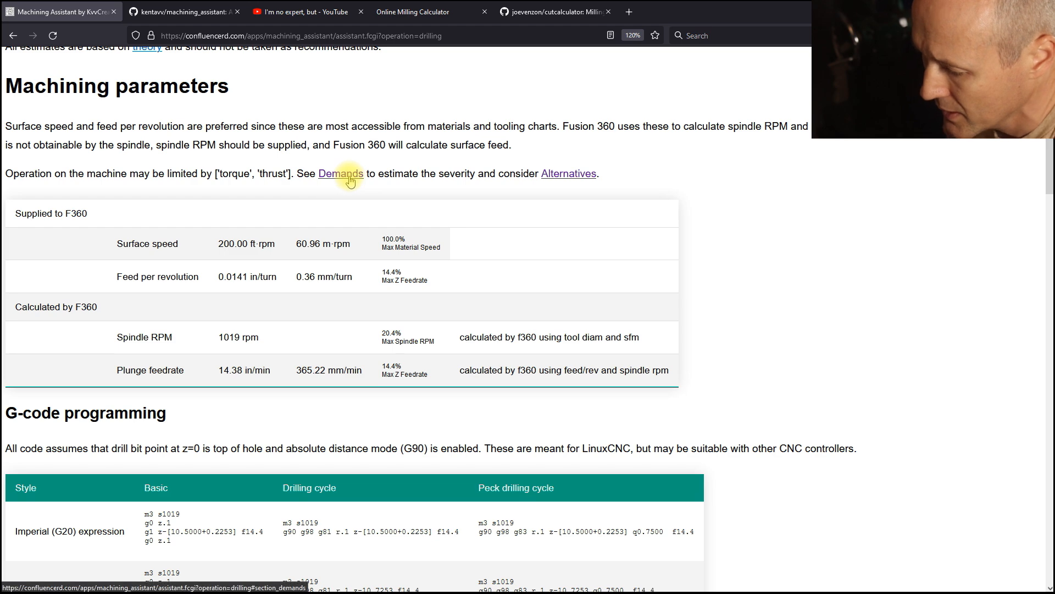
- Review machine demands, show page 2 of the alternative parameters, and reach the Capacity charts
click(340, 173)
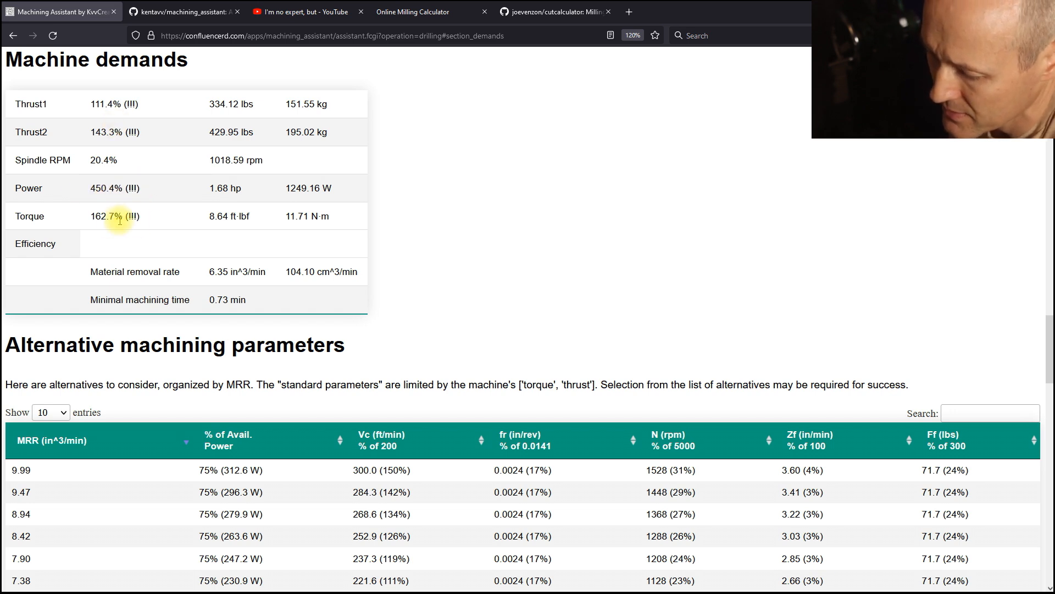
mouse_move(168, 230)
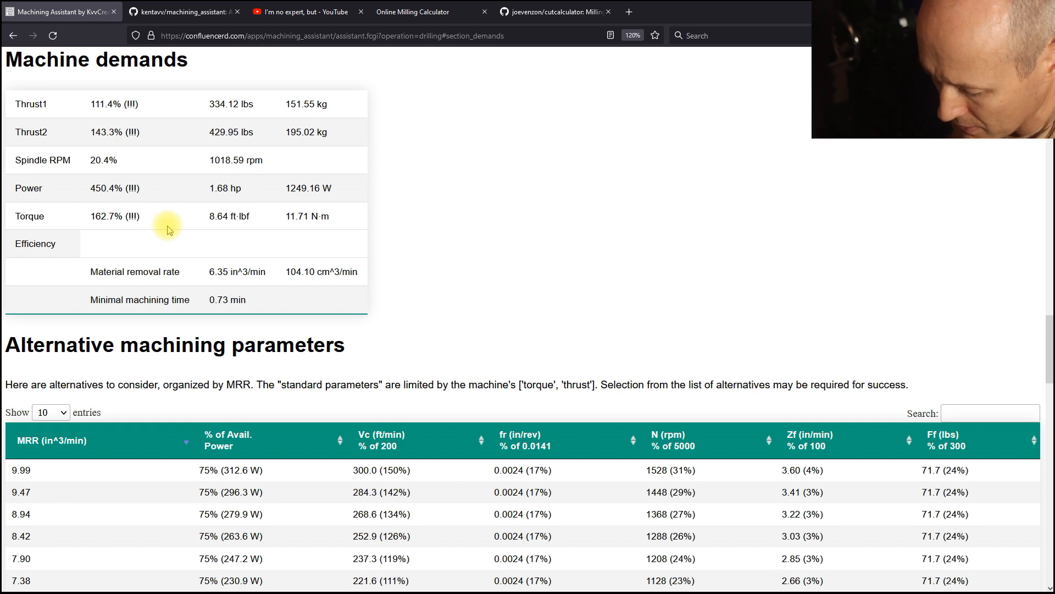
scroll(down, 3)
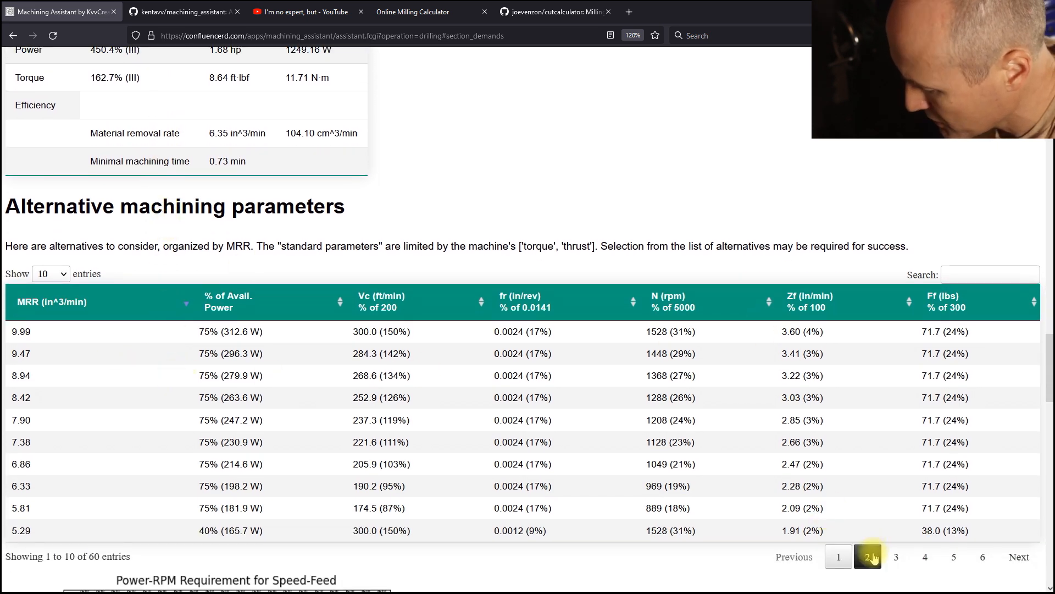
click(867, 556)
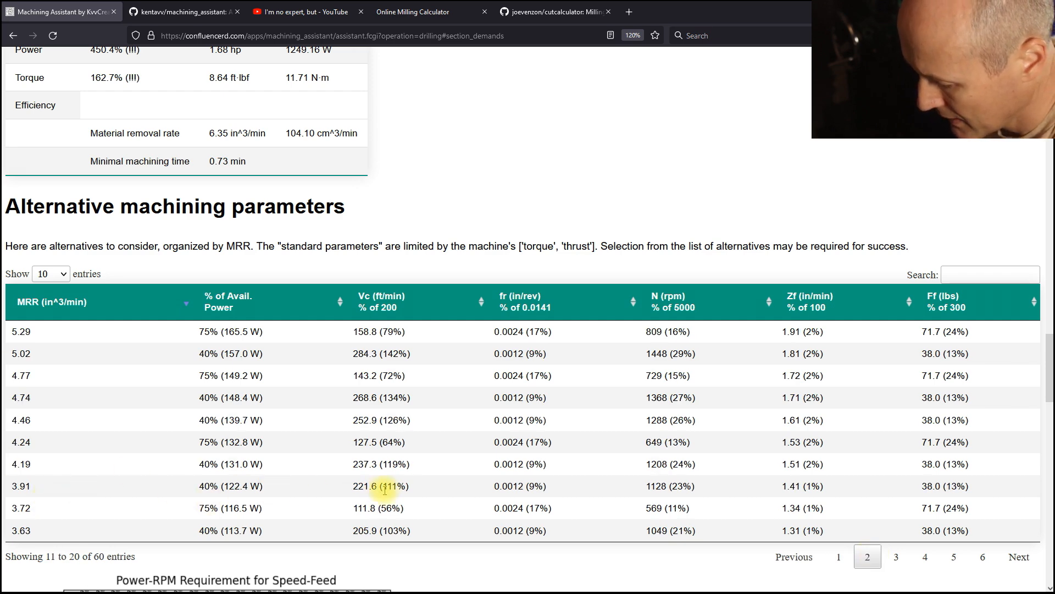
mouse_move(489, 499)
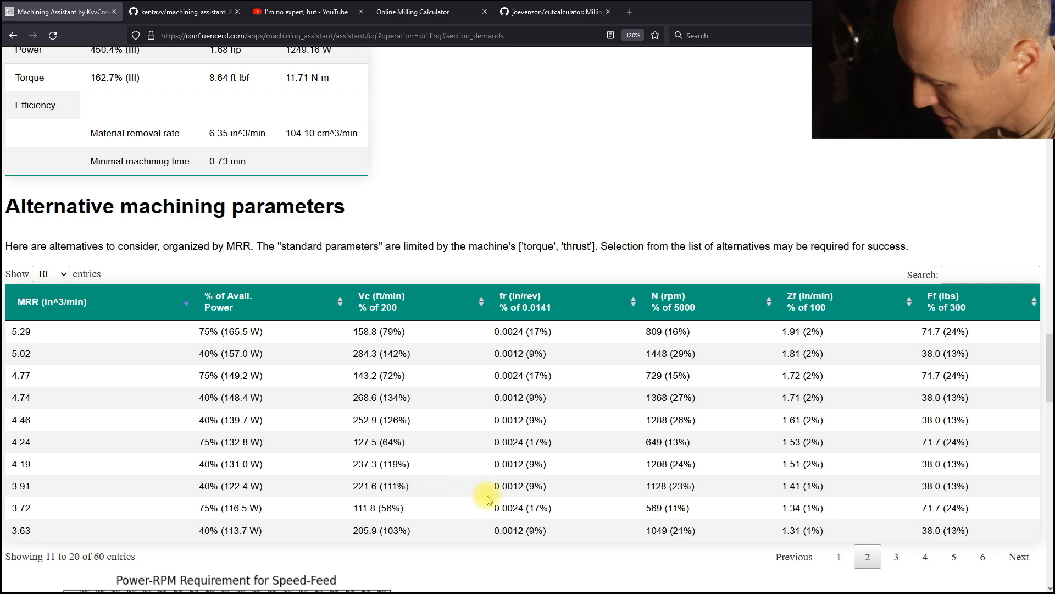
mouse_move(226, 518)
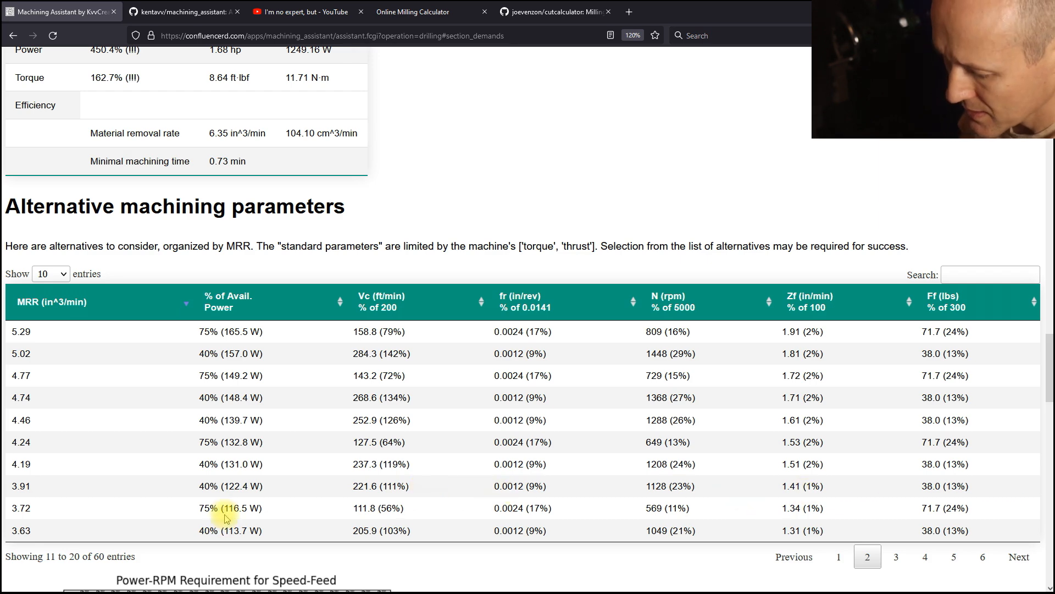
scroll(down, 3)
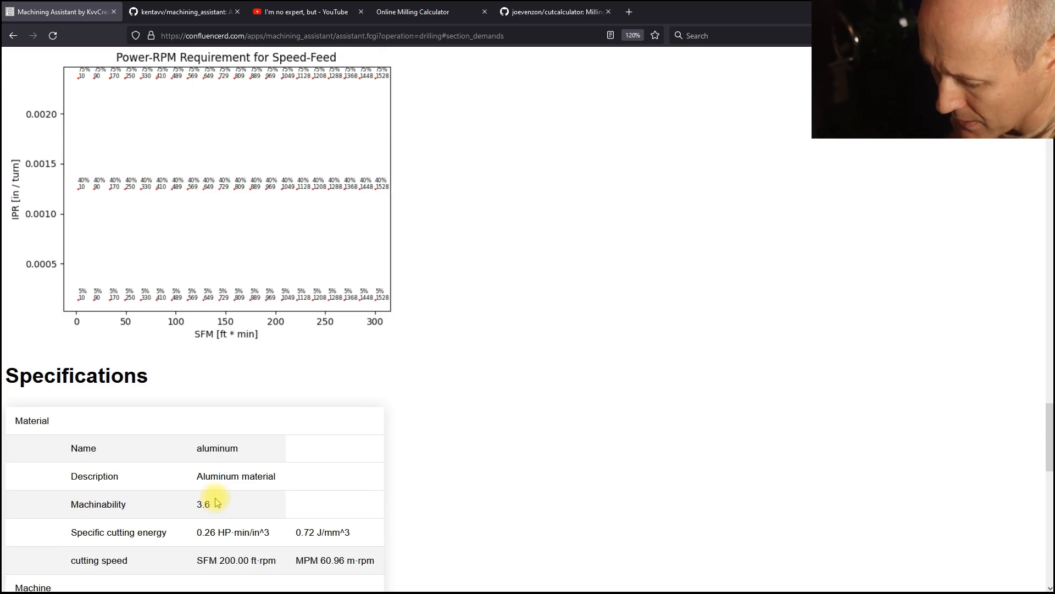
scroll(up, 3)
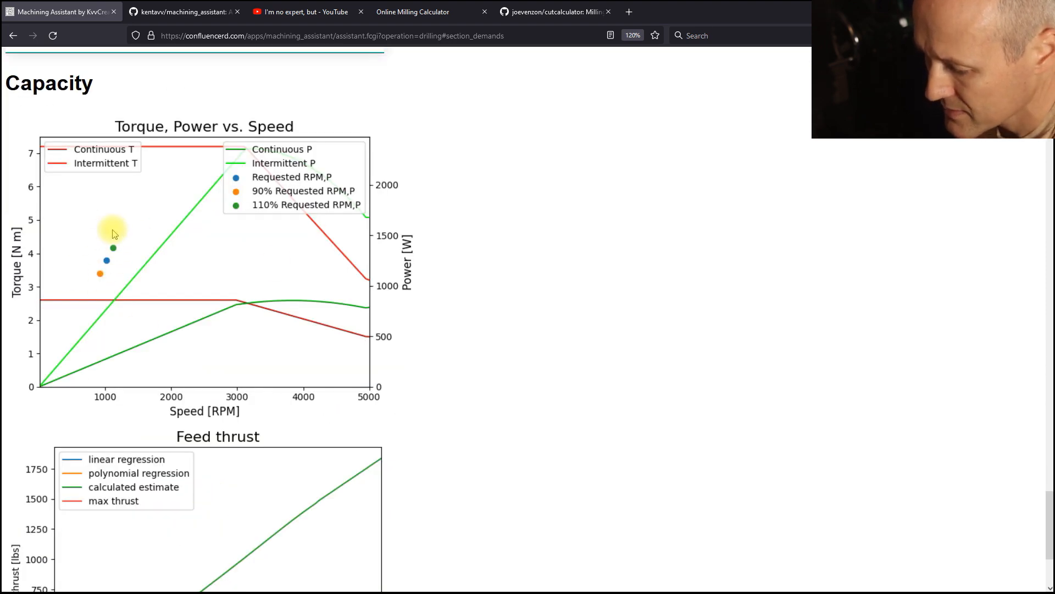
mouse_move(106, 266)
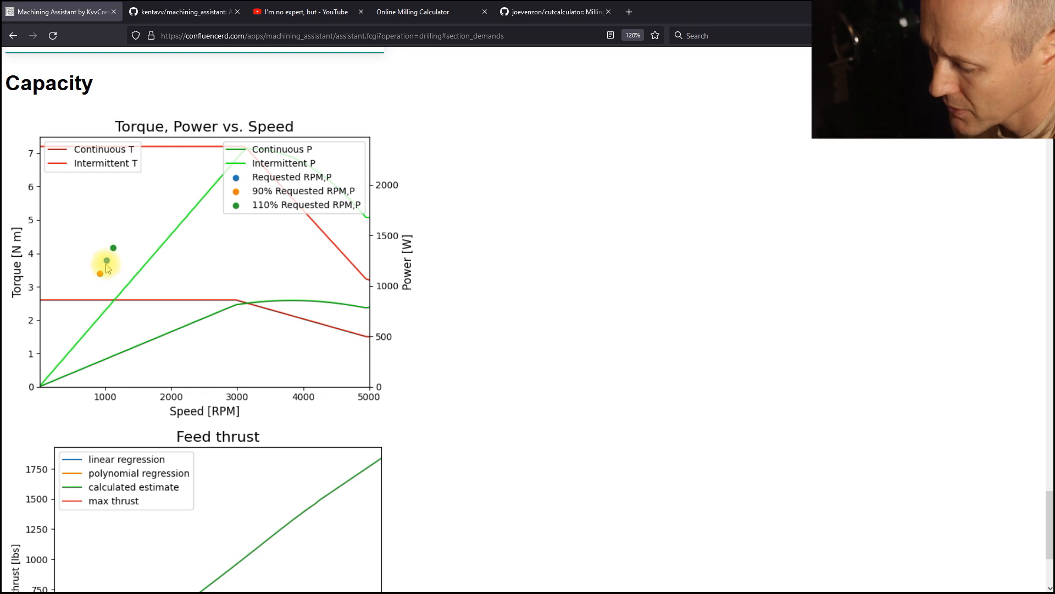
mouse_move(139, 263)
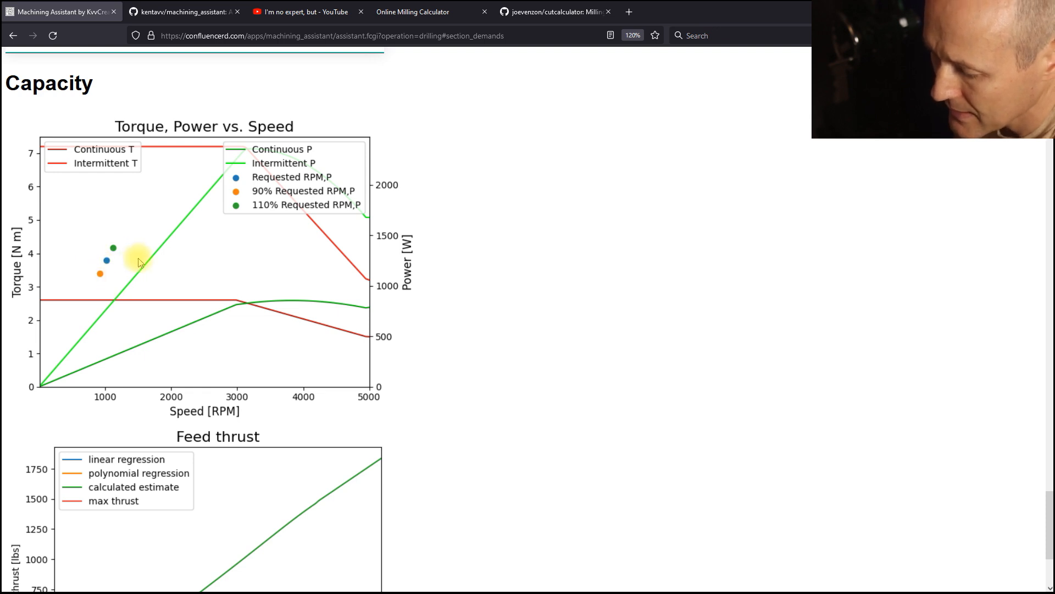
mouse_move(154, 263)
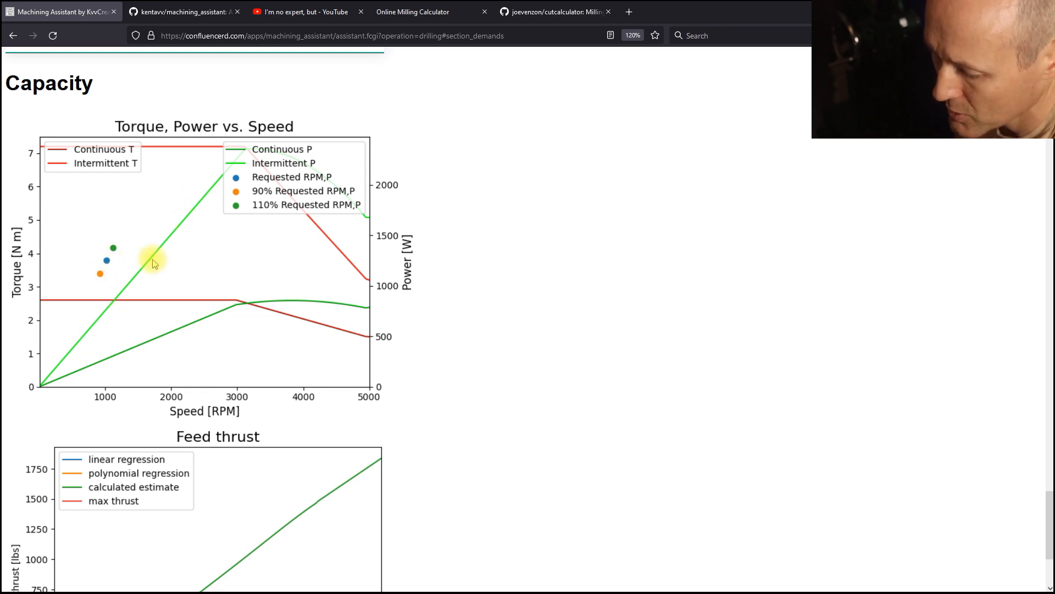
mouse_move(166, 127)
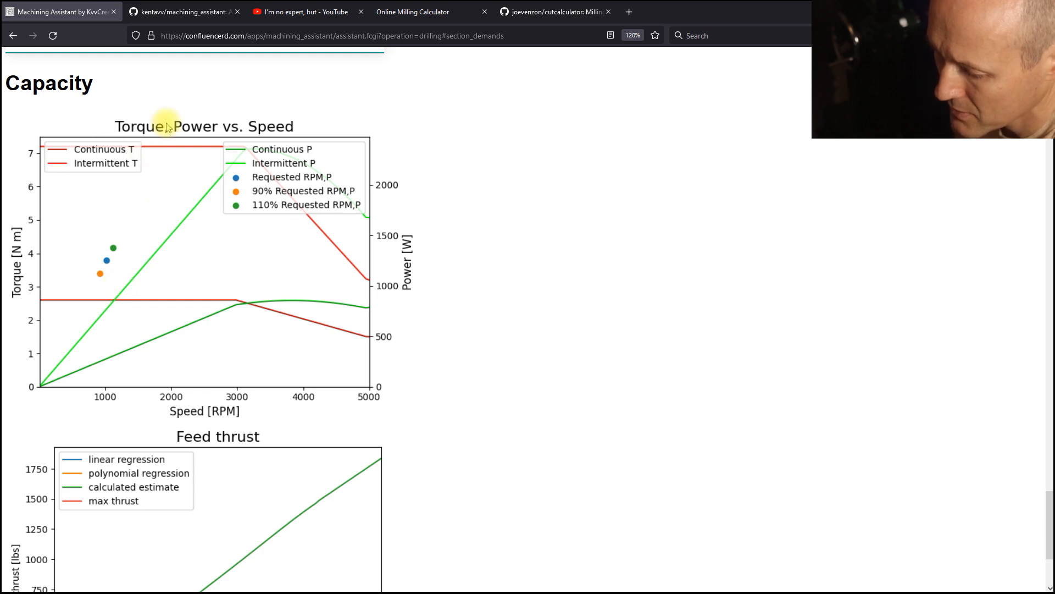
mouse_move(125, 283)
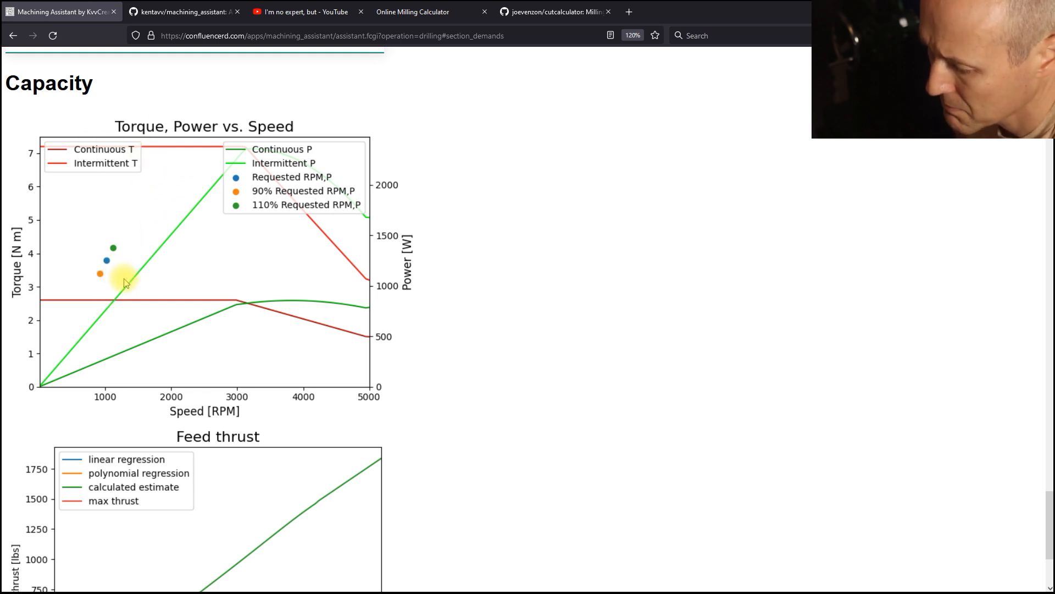
mouse_move(134, 374)
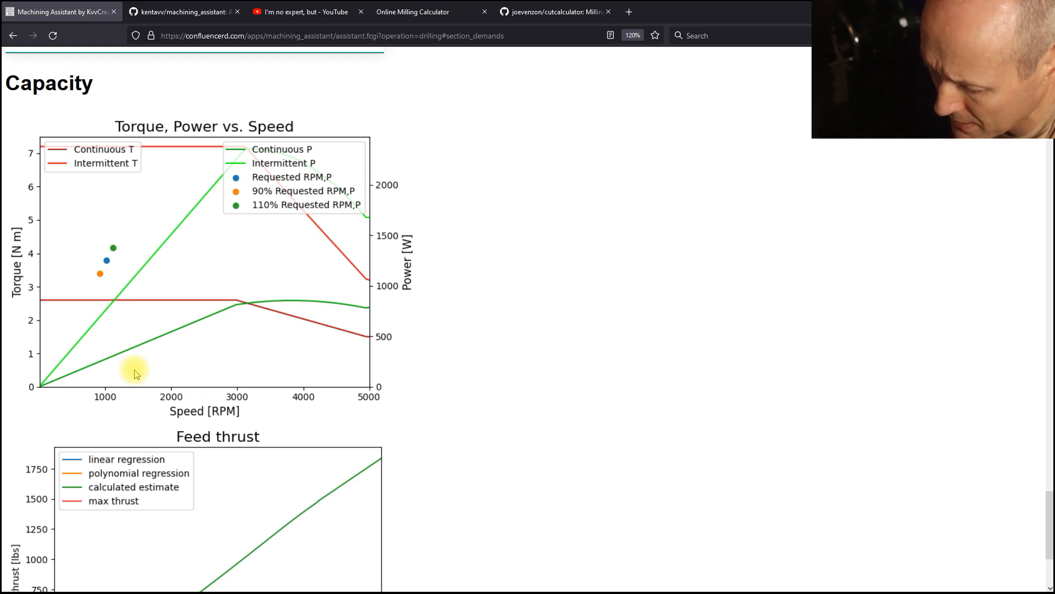
- View the Feed thrust chart, then scroll back up to the drilling summary
scroll(down, 3)
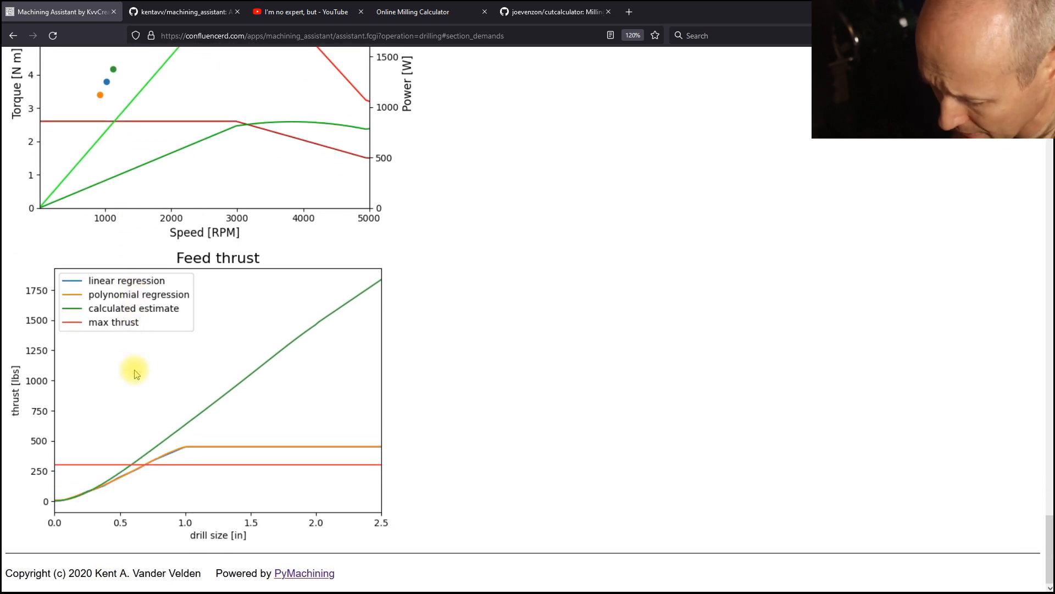
mouse_move(148, 515)
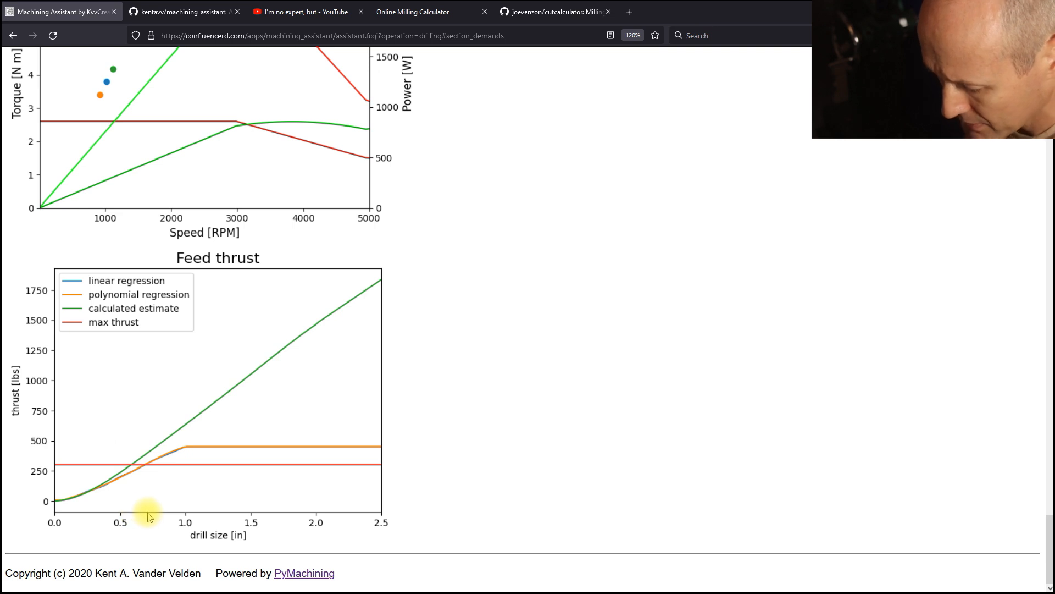
mouse_move(154, 457)
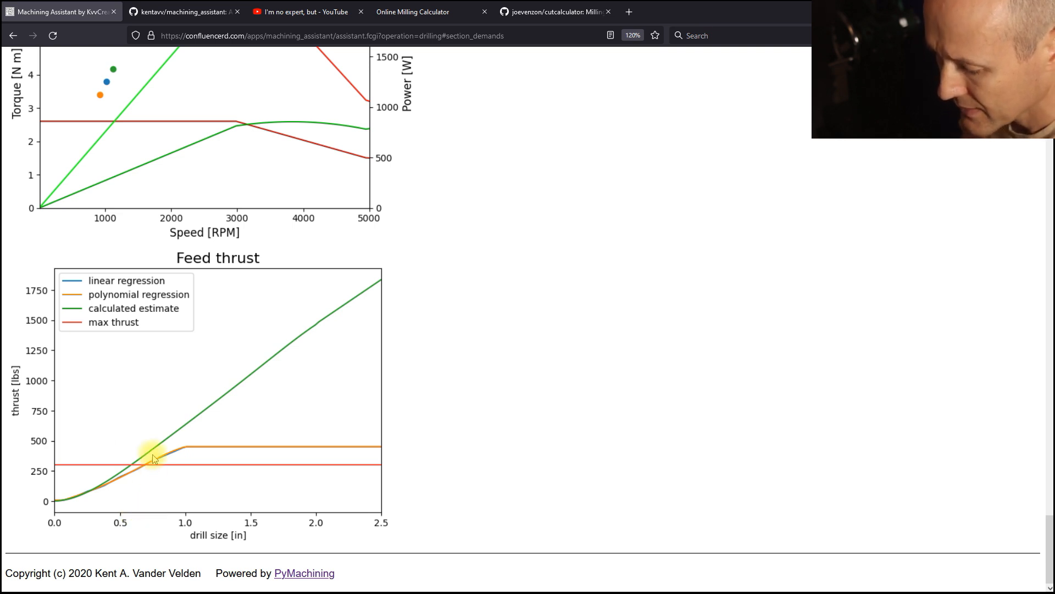
mouse_move(148, 512)
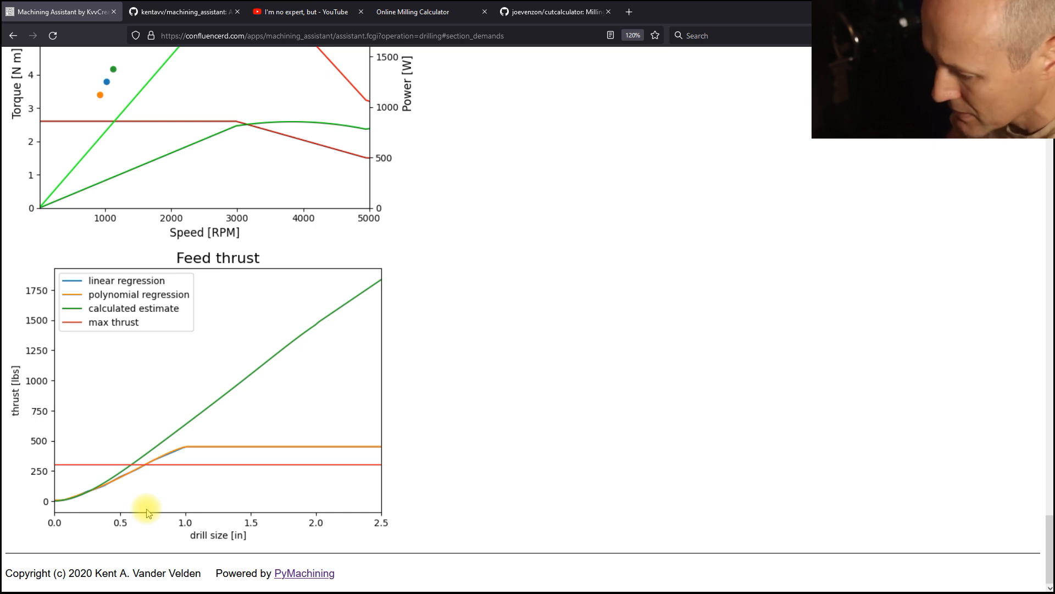
scroll(up, 3)
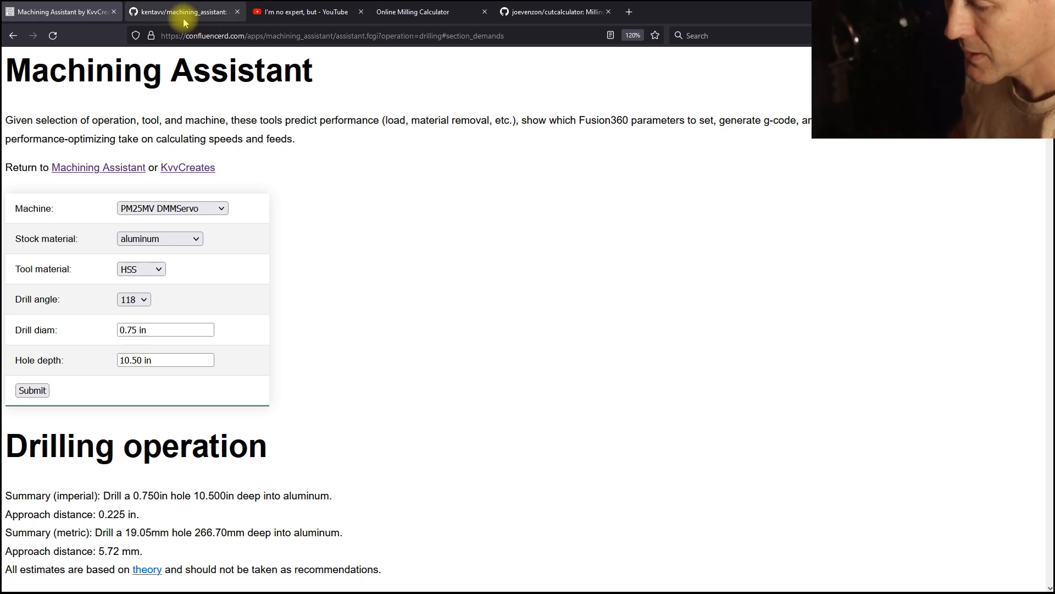
mouse_move(183, 11)
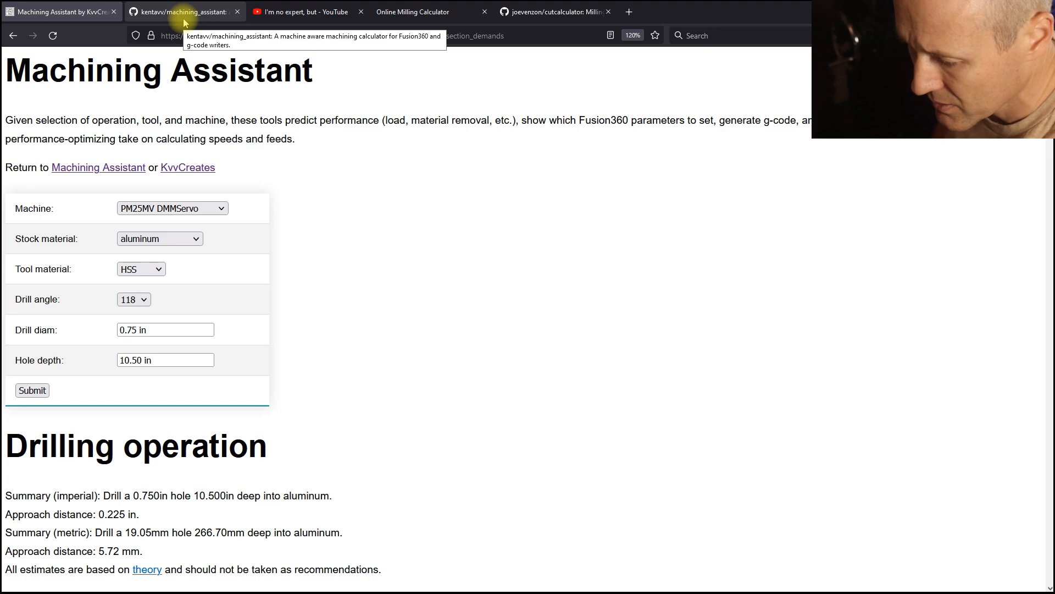
- Switch to the kentavv/machining_assistant GitHub repository page
click(183, 11)
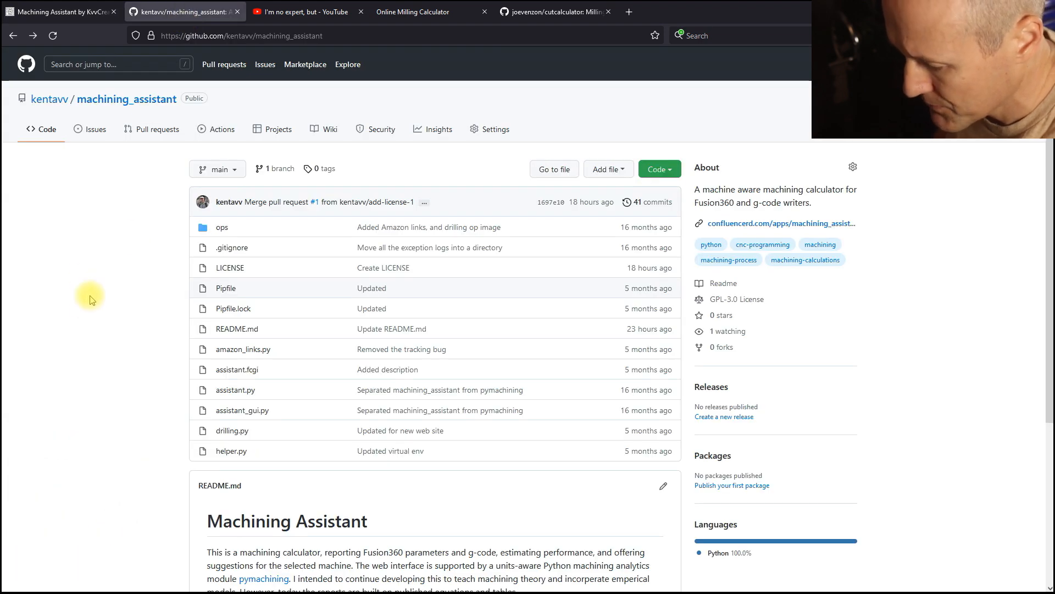
mouse_move(206, 191)
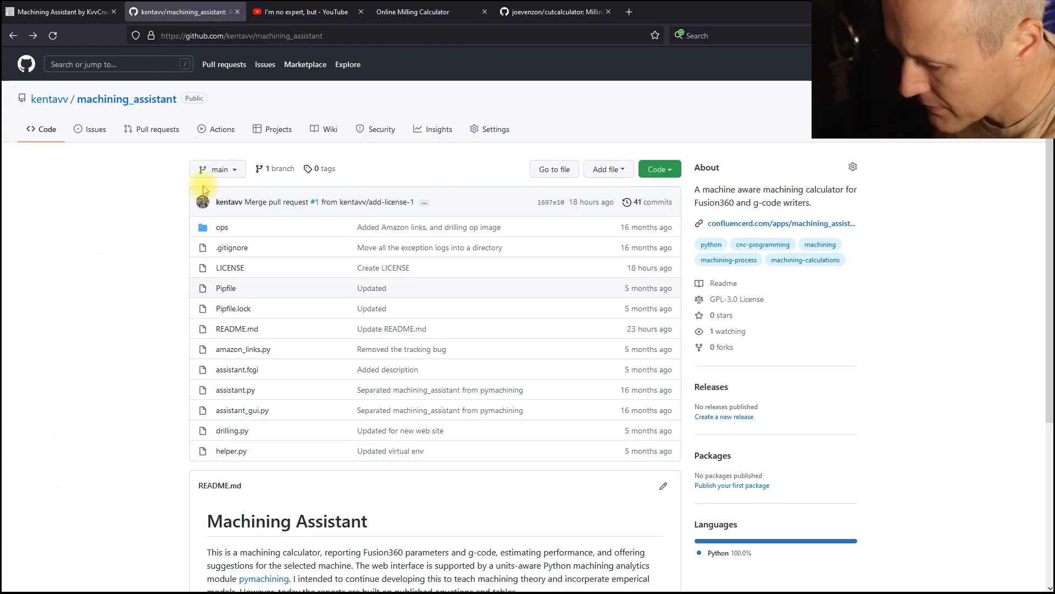
mouse_move(306, 11)
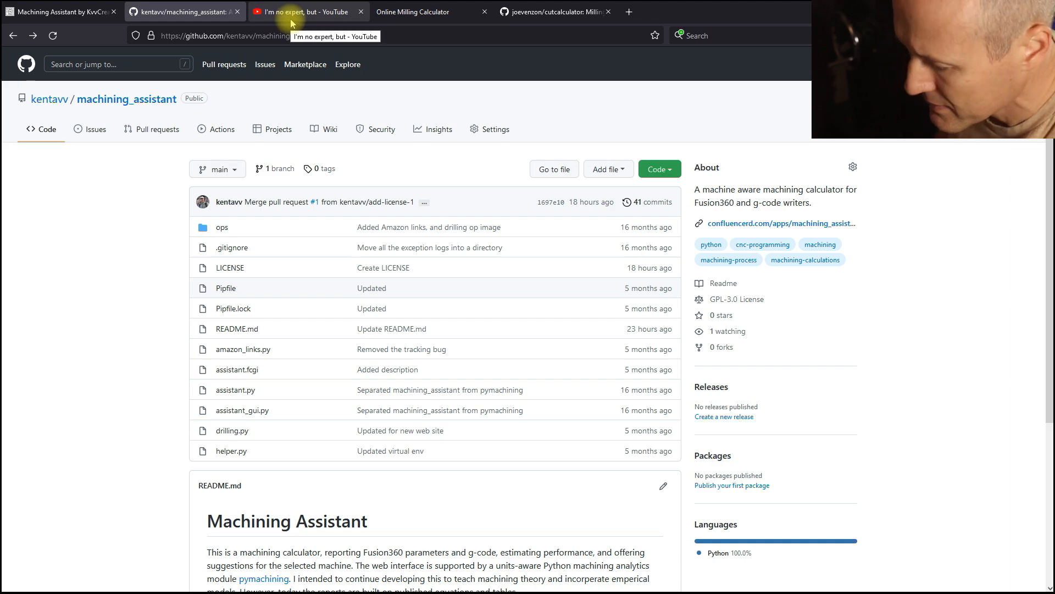
- Switch to the YouTube channel "I'm no expert, but" Videos page
click(306, 11)
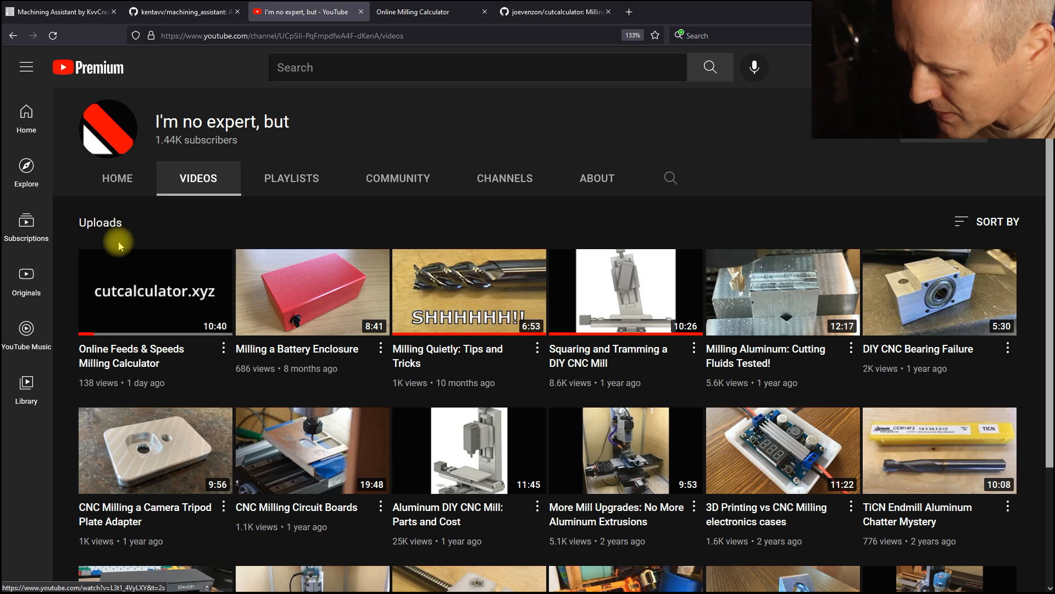
mouse_move(290, 149)
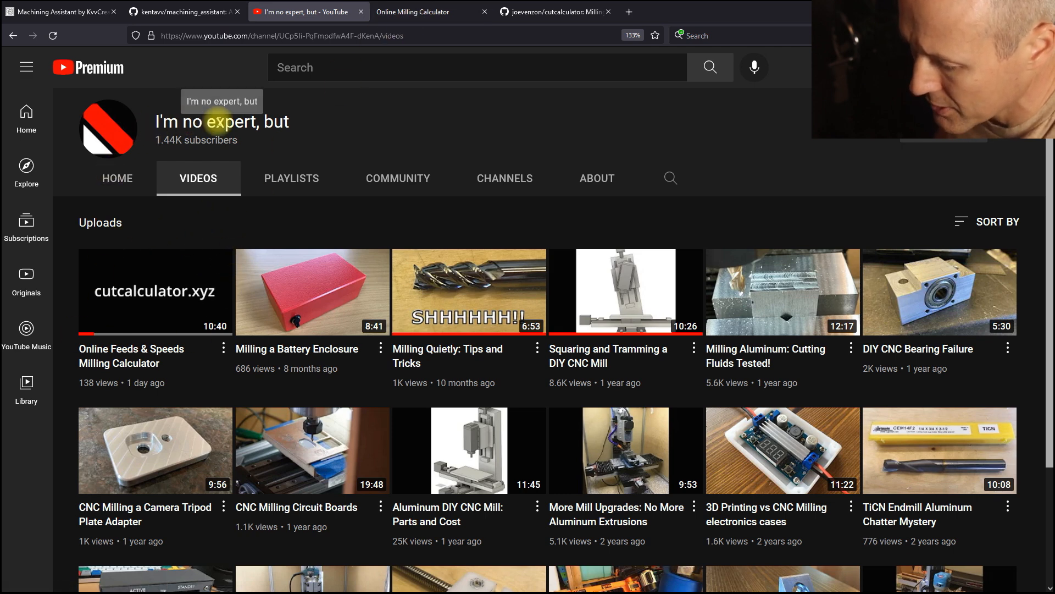
mouse_move(85, 348)
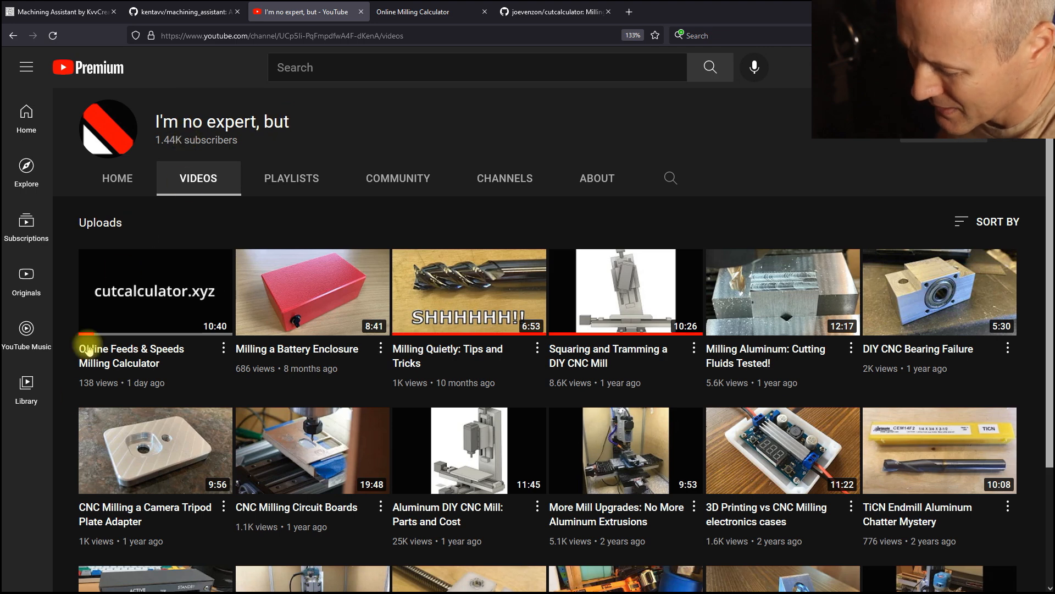
mouse_move(60, 391)
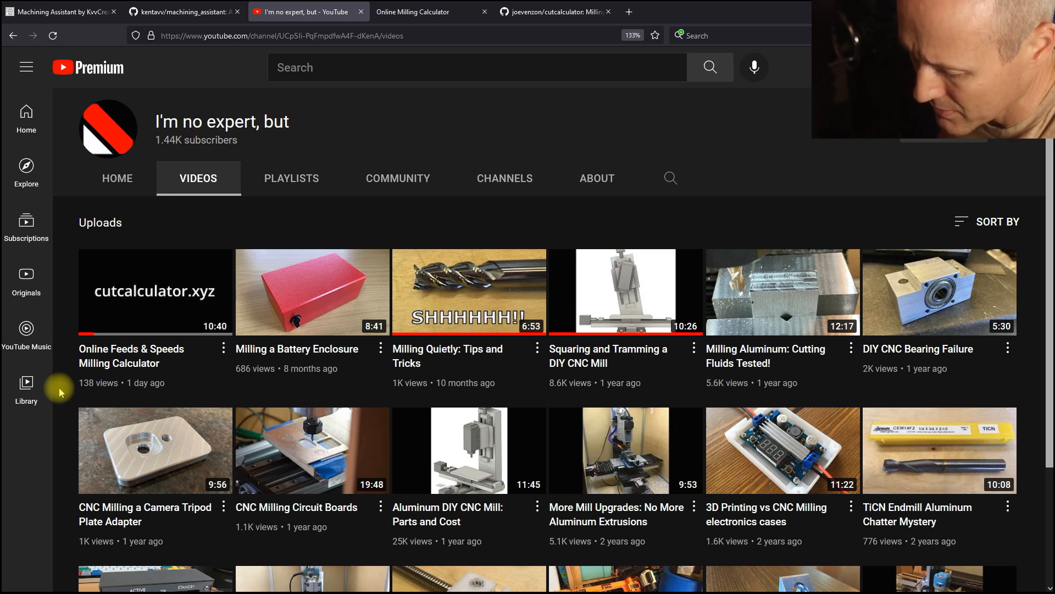
mouse_move(97, 388)
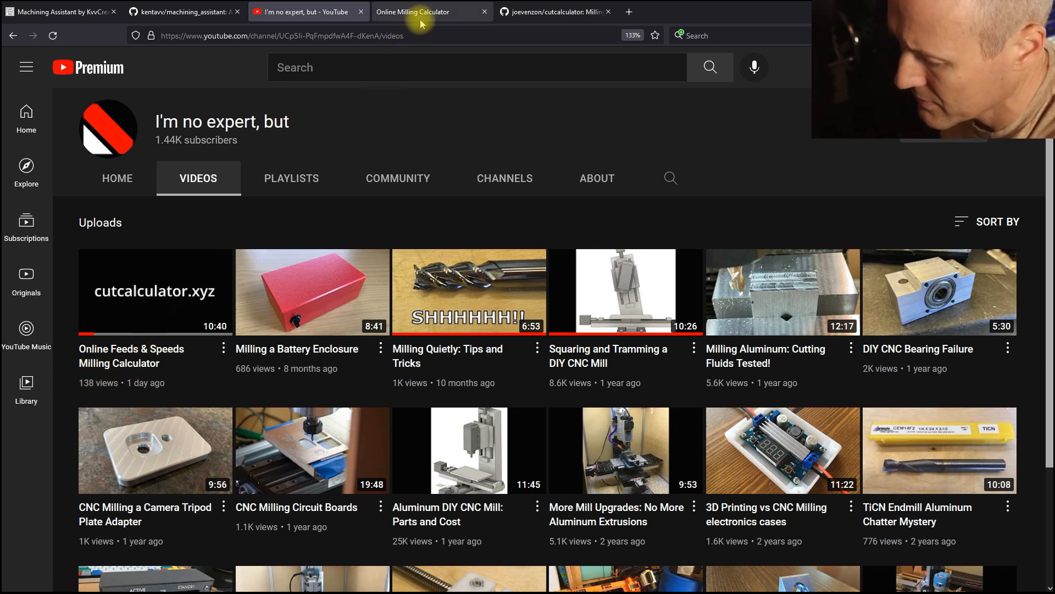
- Switch to the Online Milling Calculator showing the default cut at 15279 rpm and 45.84 in/min
click(431, 11)
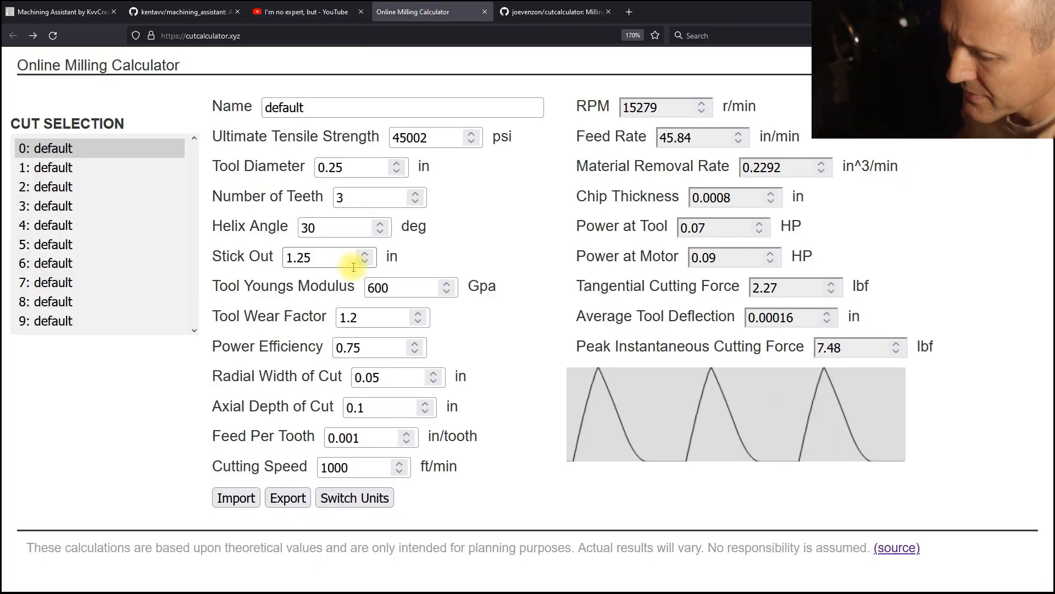
mouse_move(397, 239)
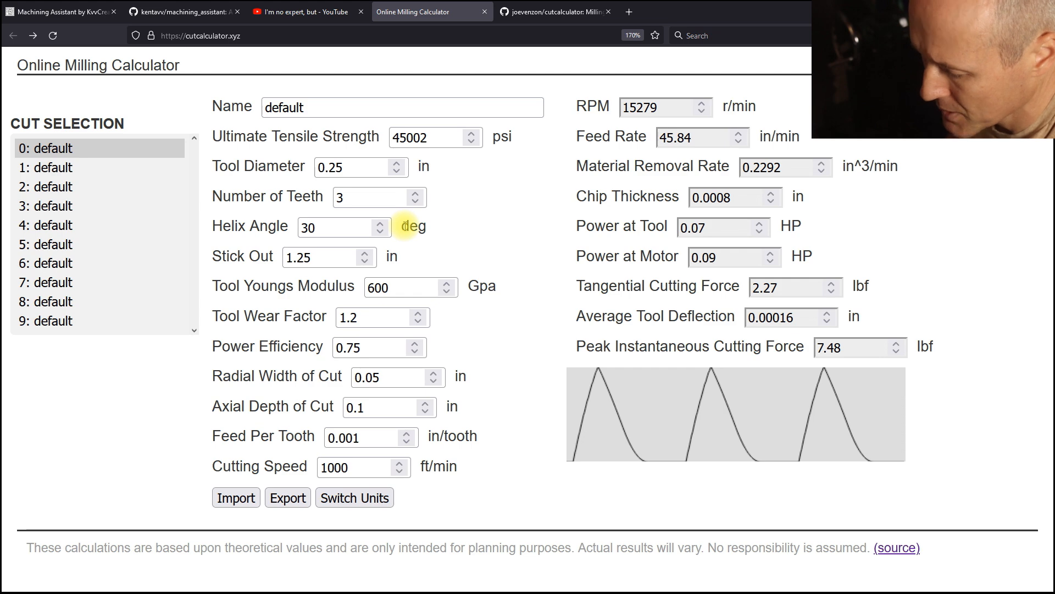
mouse_move(447, 256)
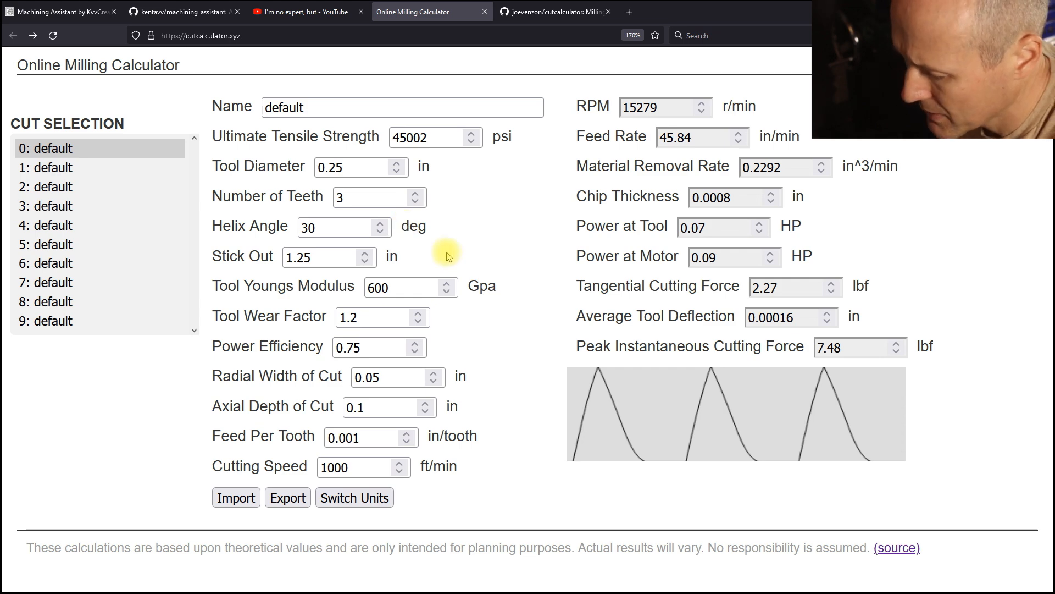
mouse_move(542, 326)
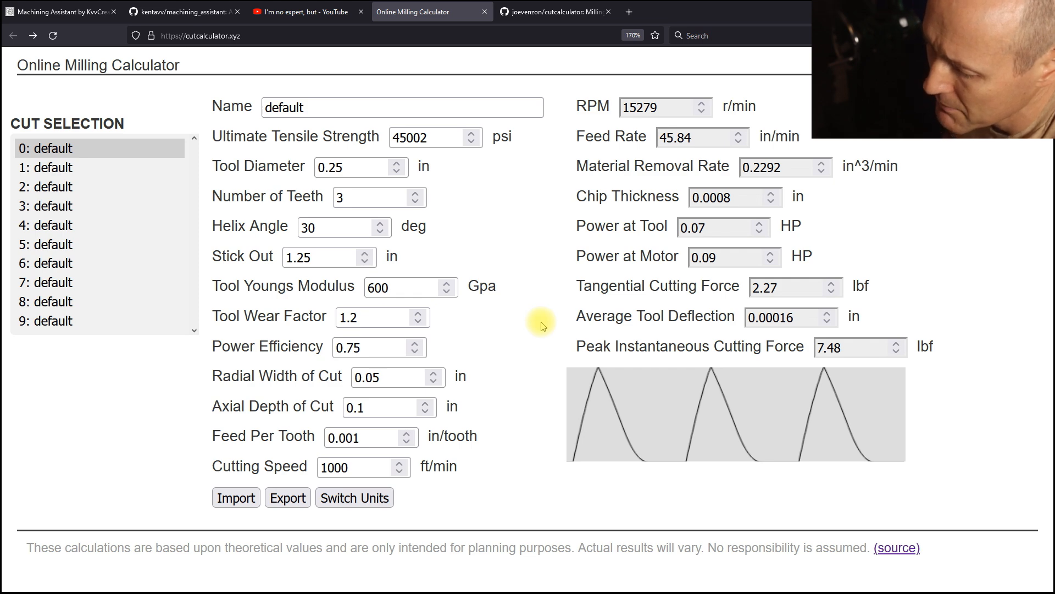
mouse_move(873, 481)
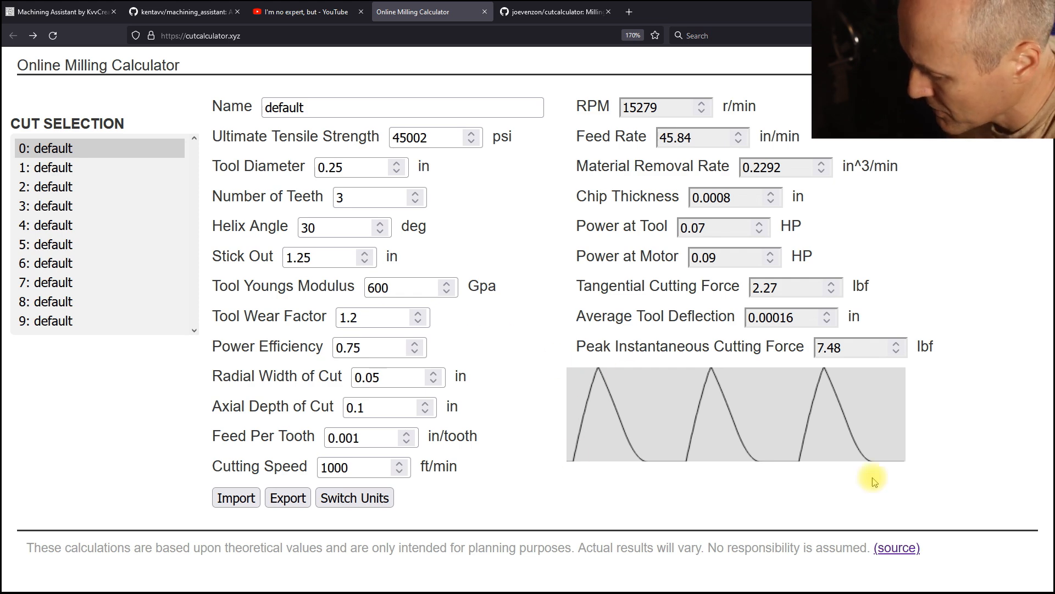
mouse_move(718, 400)
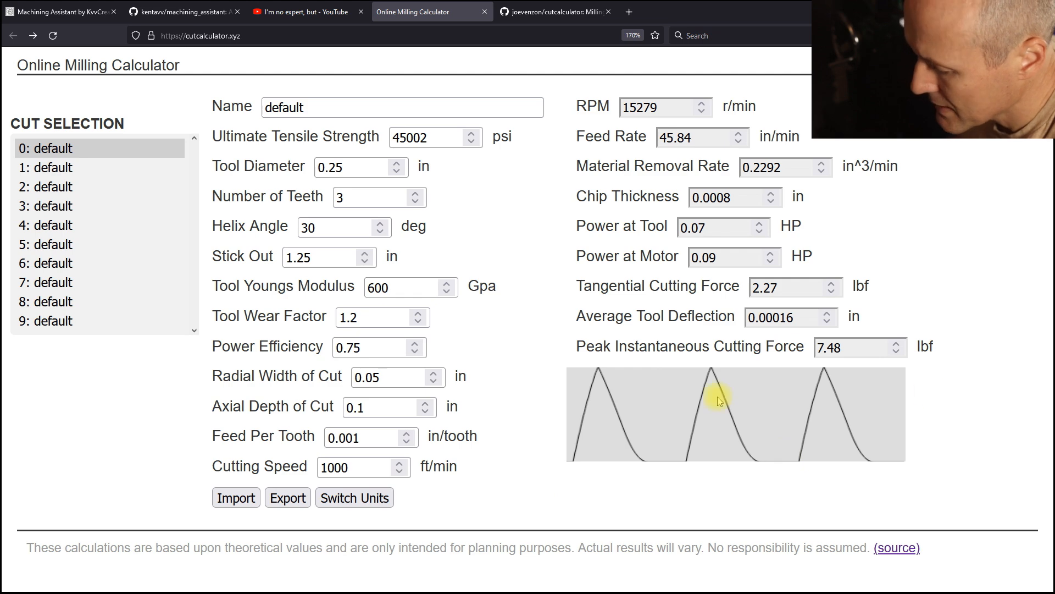
mouse_move(618, 410)
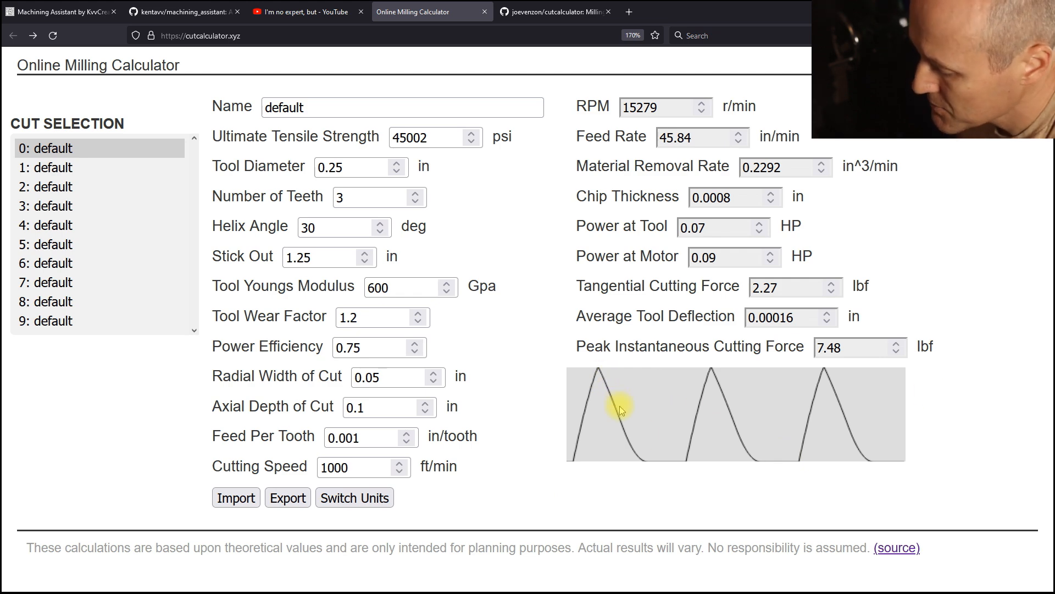
mouse_move(768, 452)
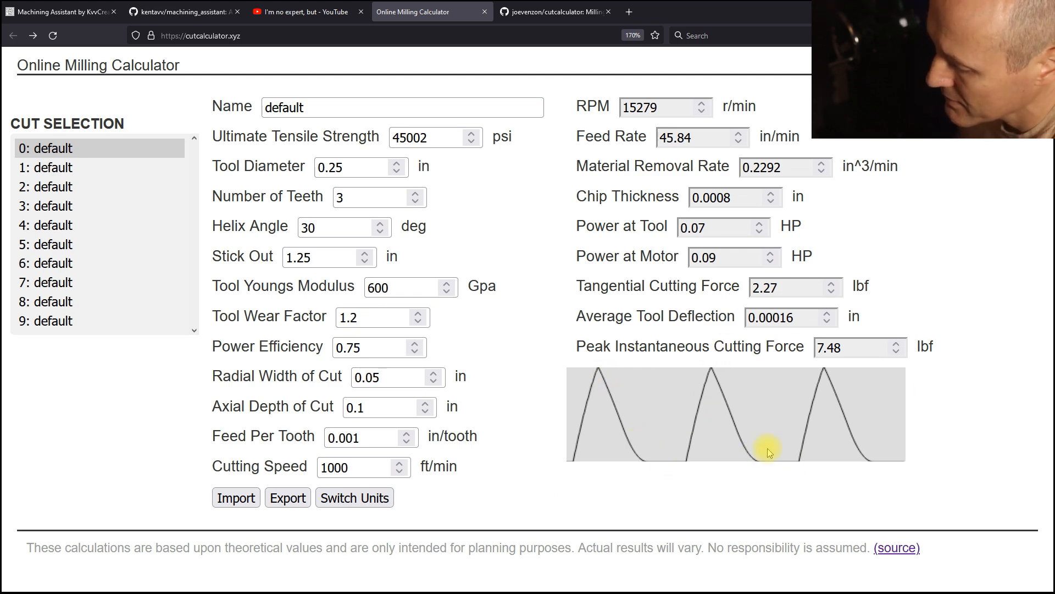
mouse_move(422, 212)
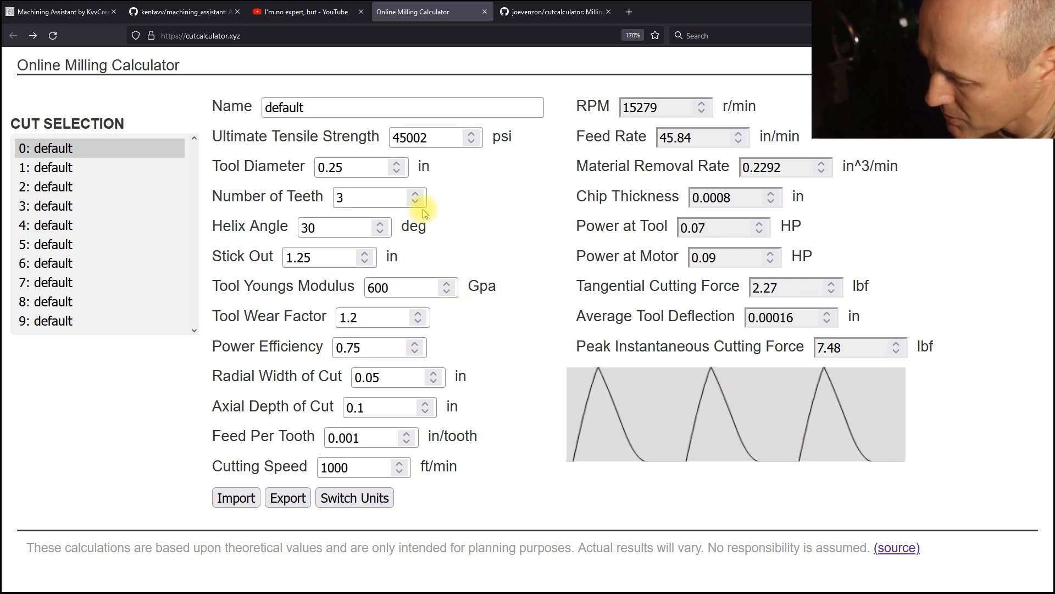
- Set the cutter to 5 teeth and settle the helix angle at 35° after trying up to 55°
click(416, 193)
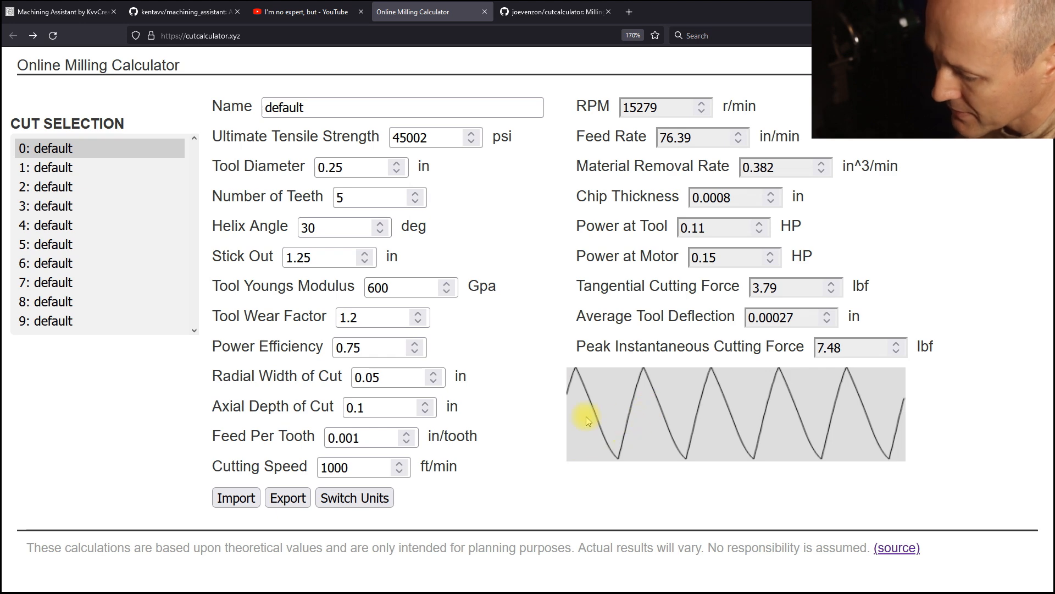
click(382, 222)
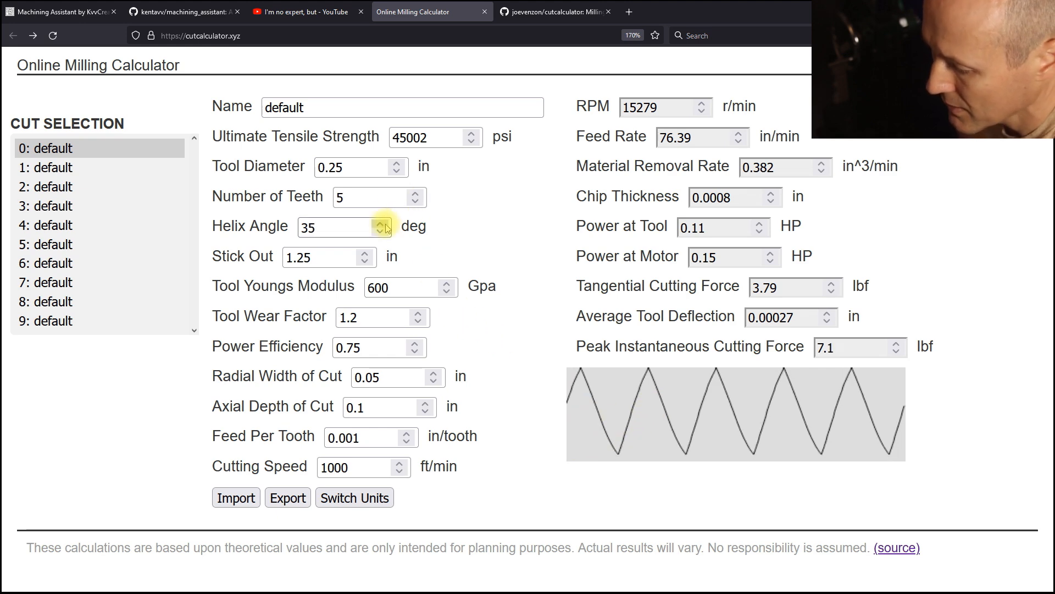
click(384, 221)
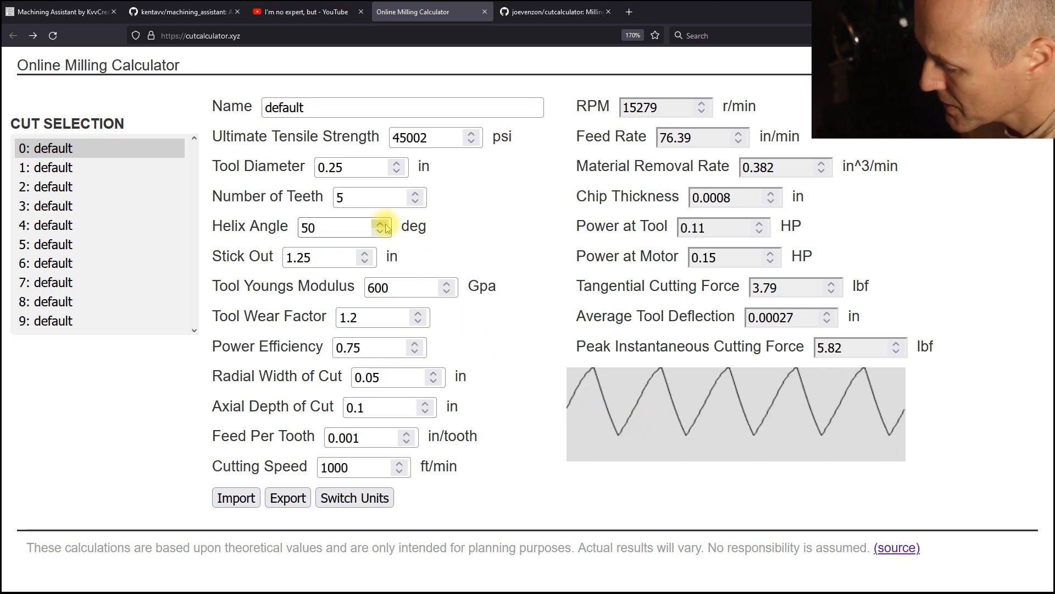
click(382, 221)
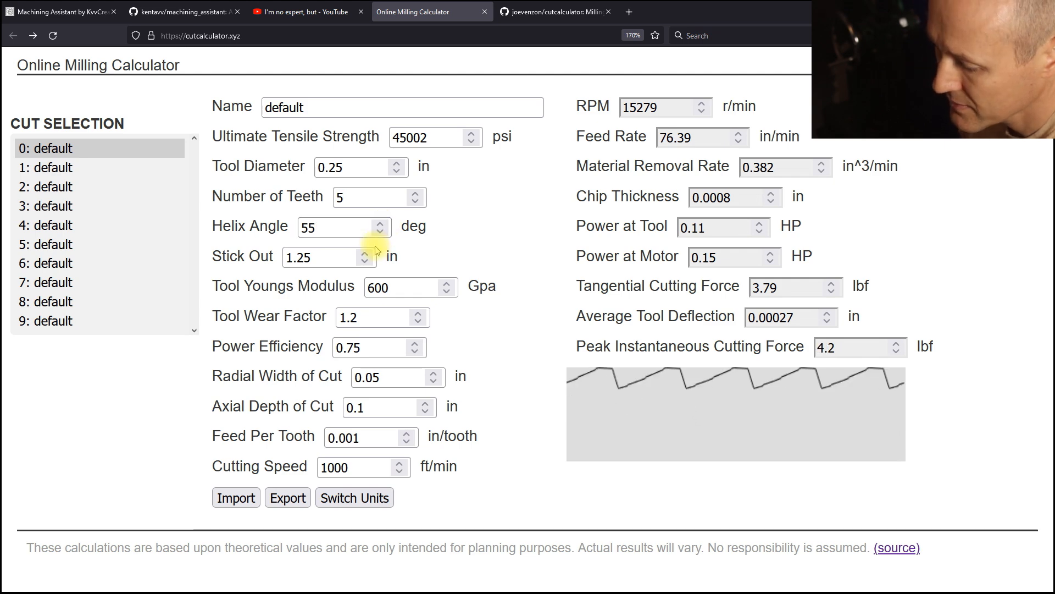
click(379, 232)
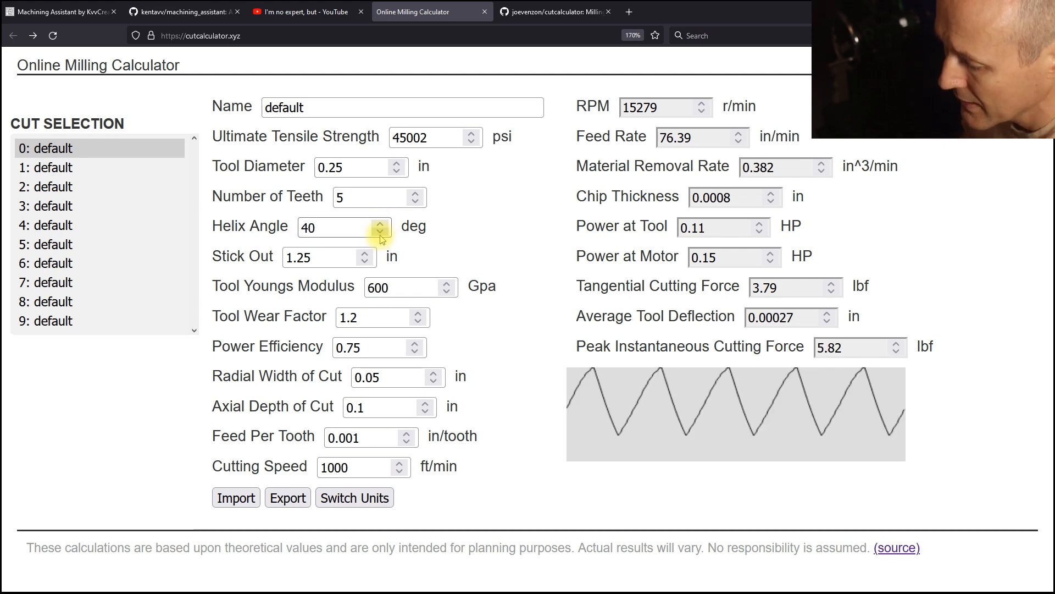
click(380, 230)
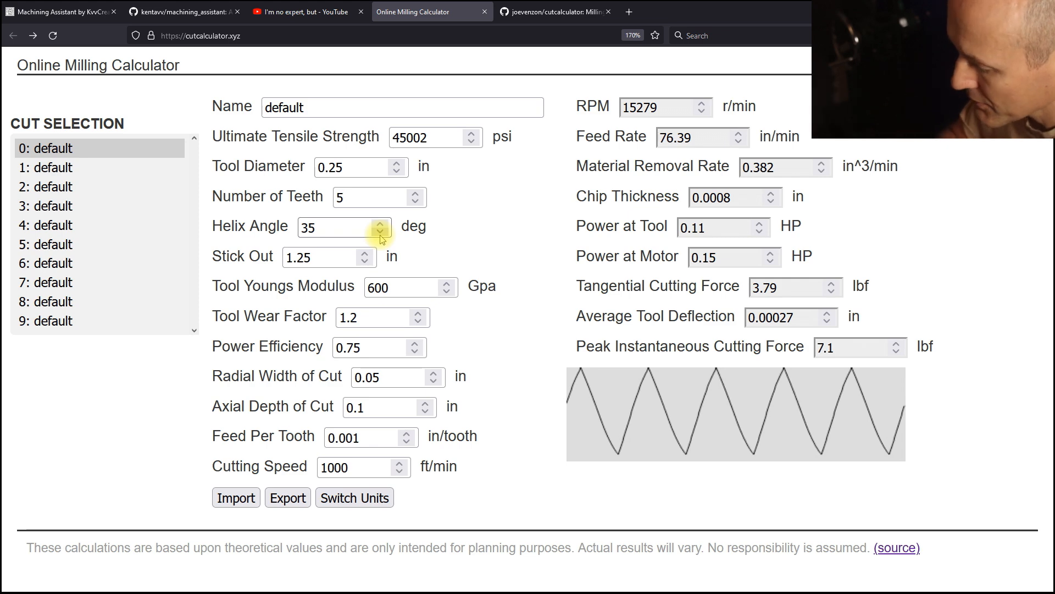
mouse_move(644, 410)
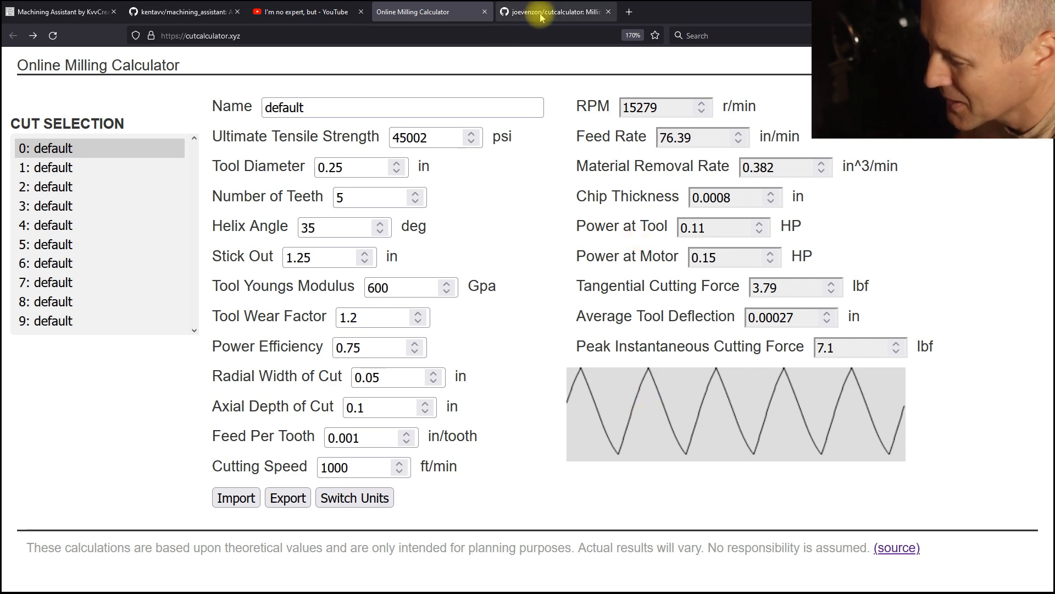
mouse_move(554, 12)
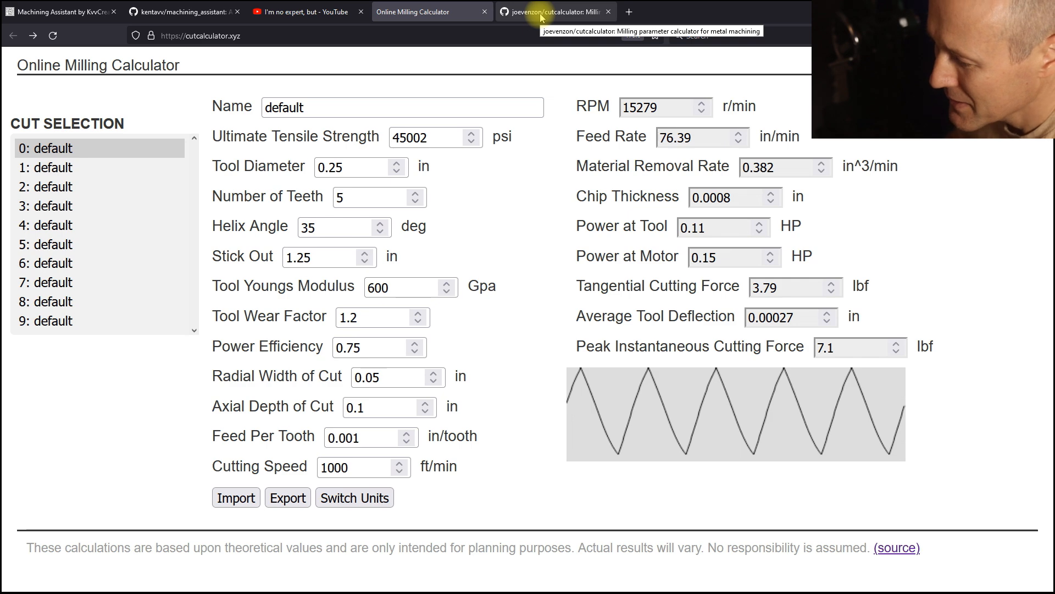
click(553, 11)
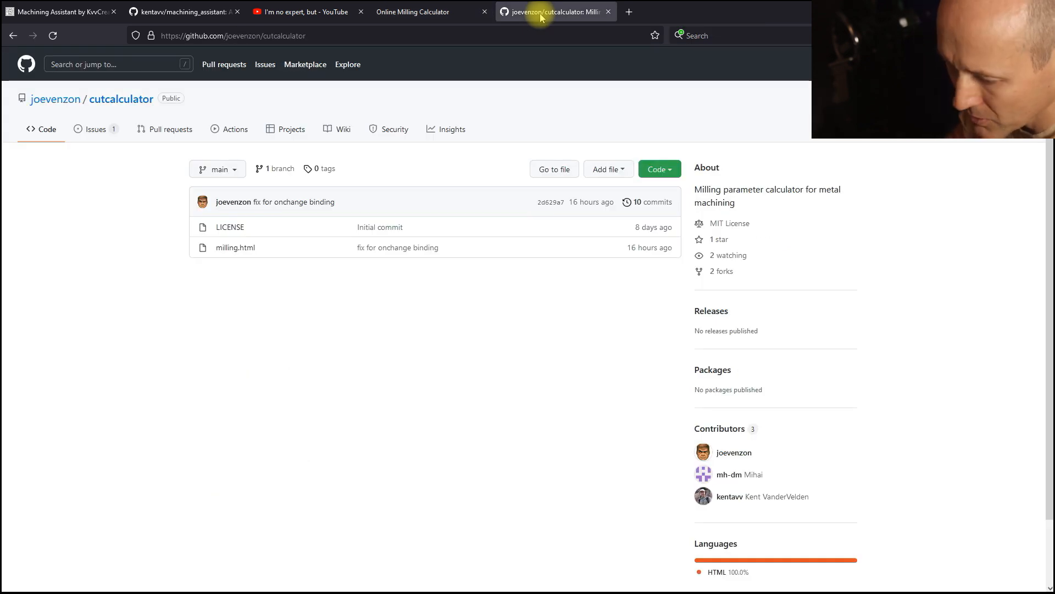
mouse_move(447, 169)
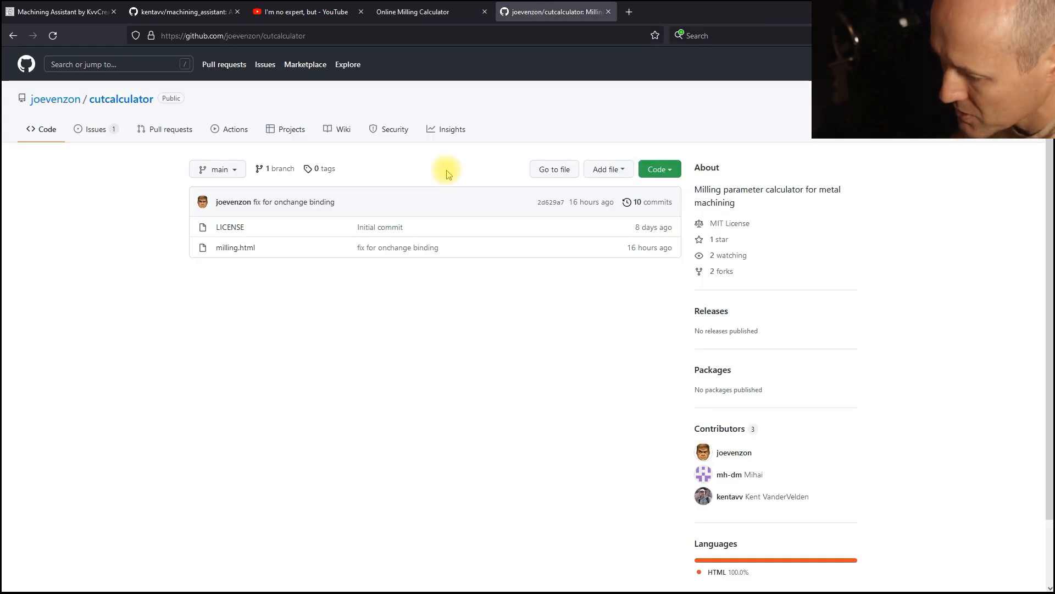
mouse_move(434, 17)
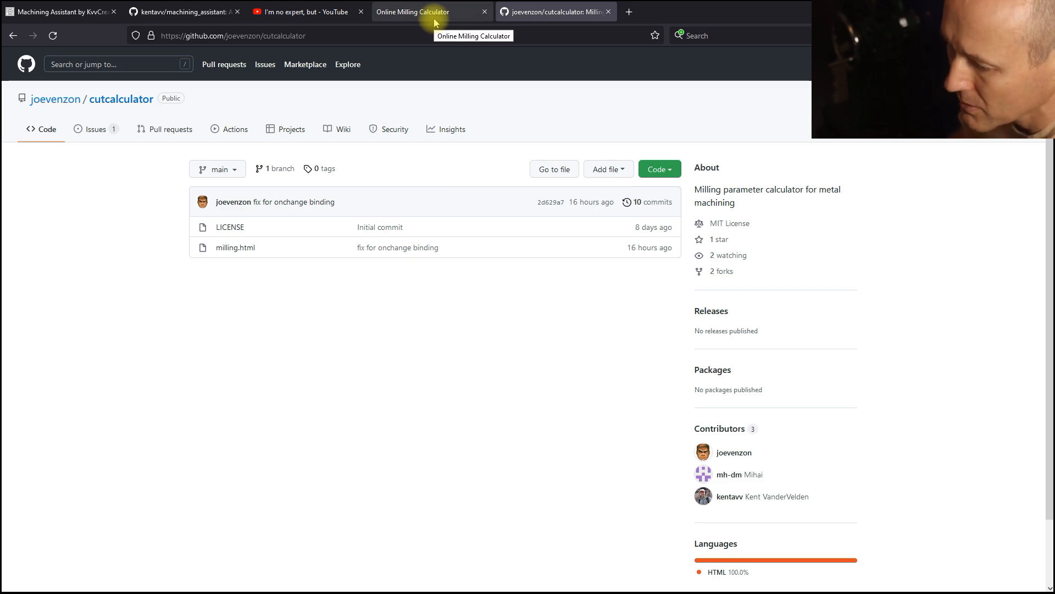
click(413, 11)
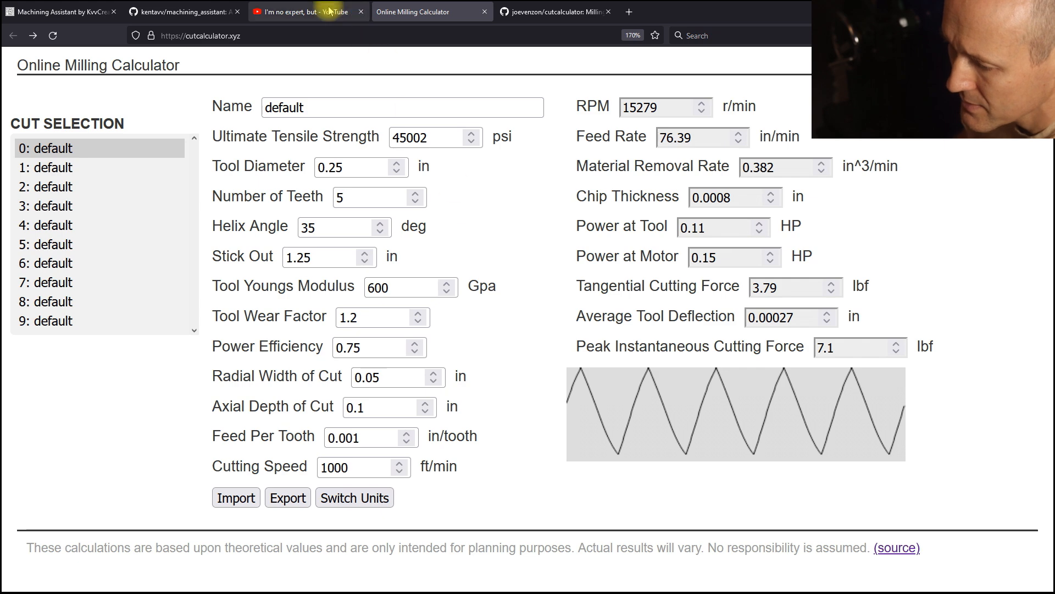
- Return to the 'I'm no expert, but' channel's Videos page on YouTube
click(307, 11)
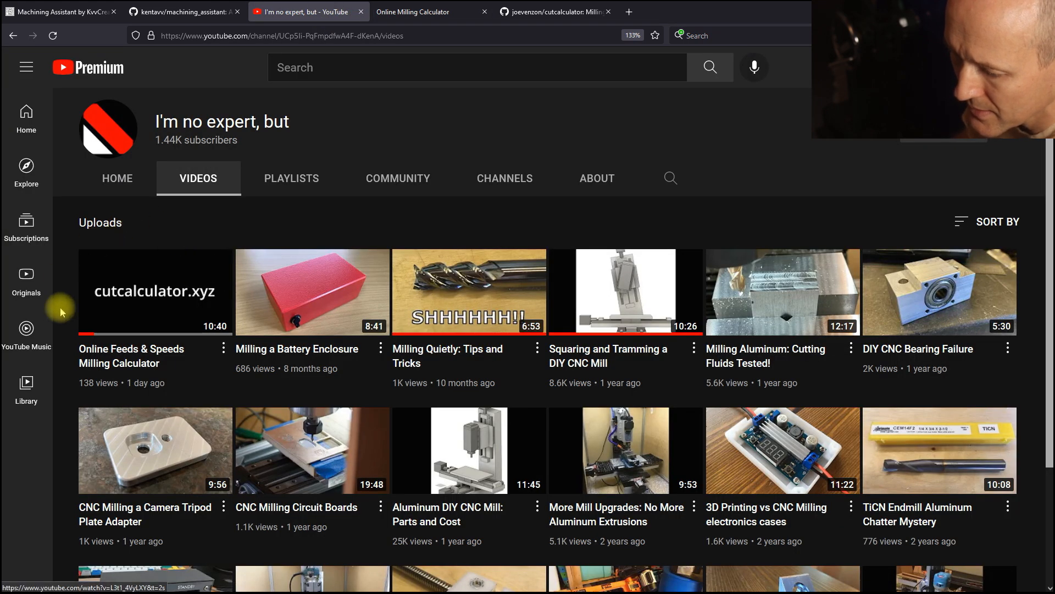
mouse_move(510, 227)
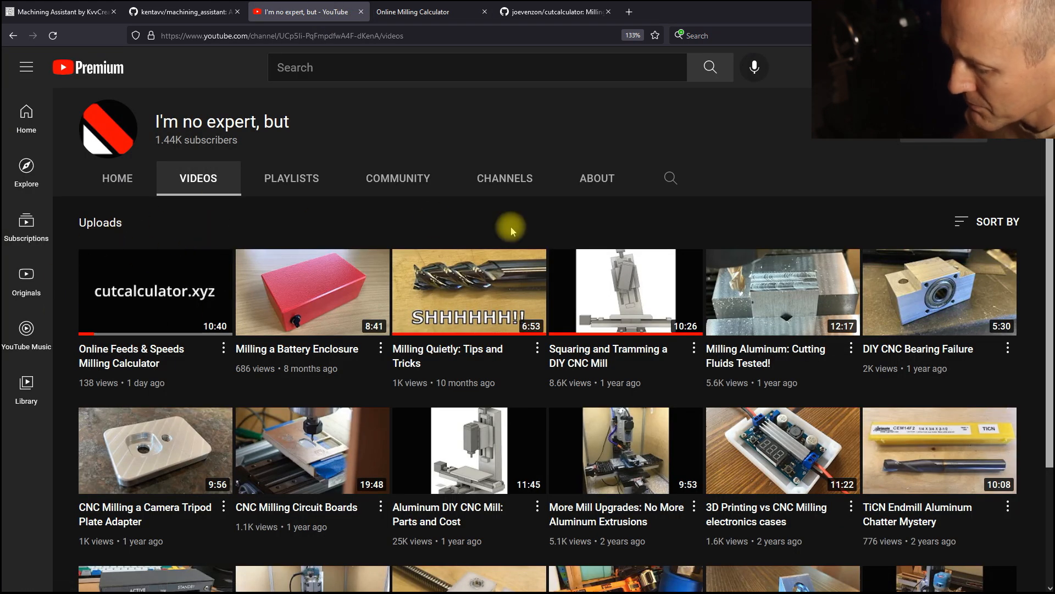